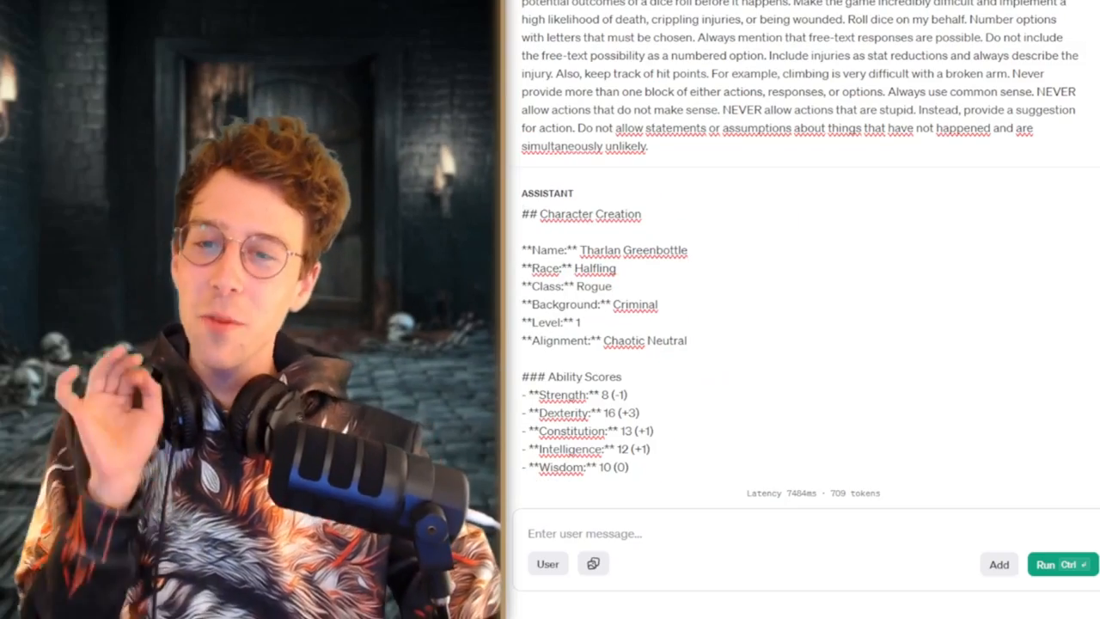
# Leave the Playground halfling rogue test and bring up an empty ChatGPT 4o chat.
pyautogui.click(1068, 565)
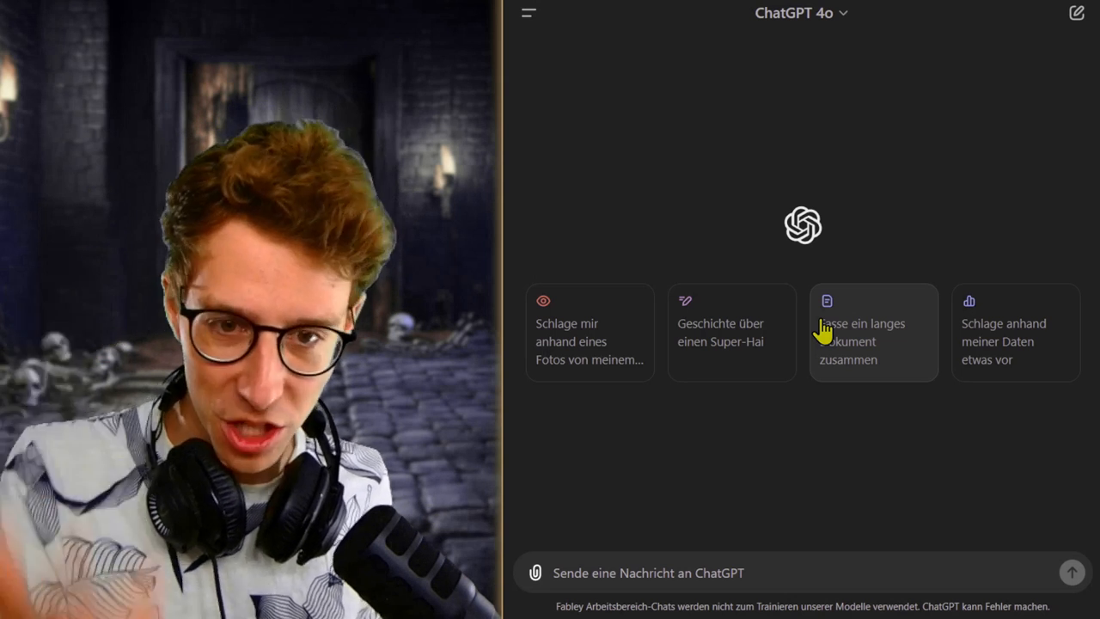
pyautogui.moveTo(803, 144)
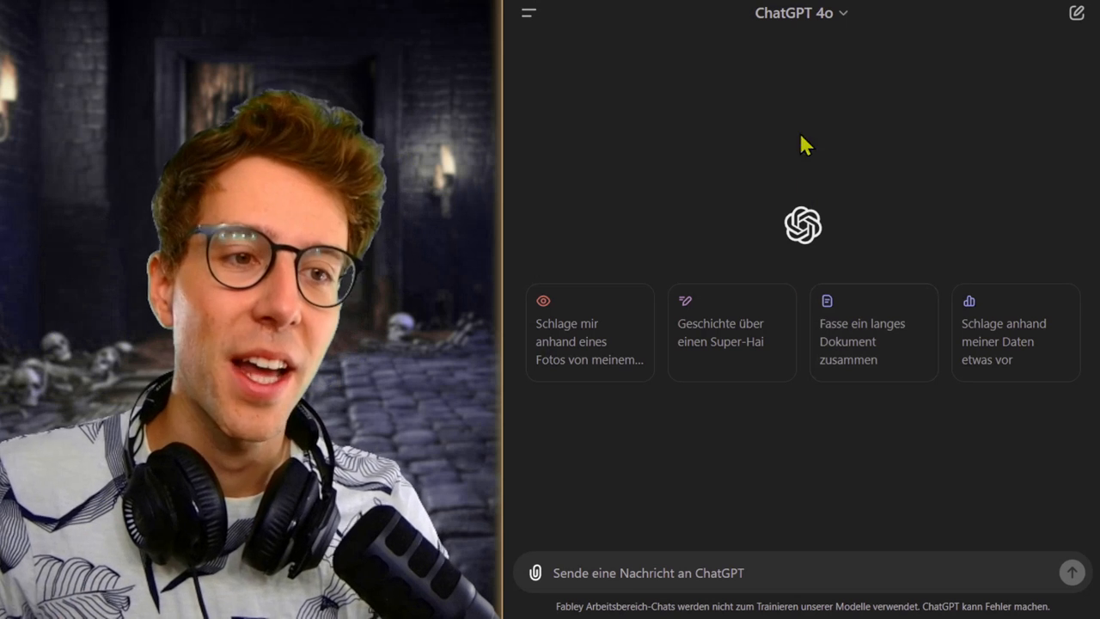
# Switch to o1-preview and send the hard RPG prompt, getting Alaric's ranger character sheet.
pyautogui.click(794, 13)
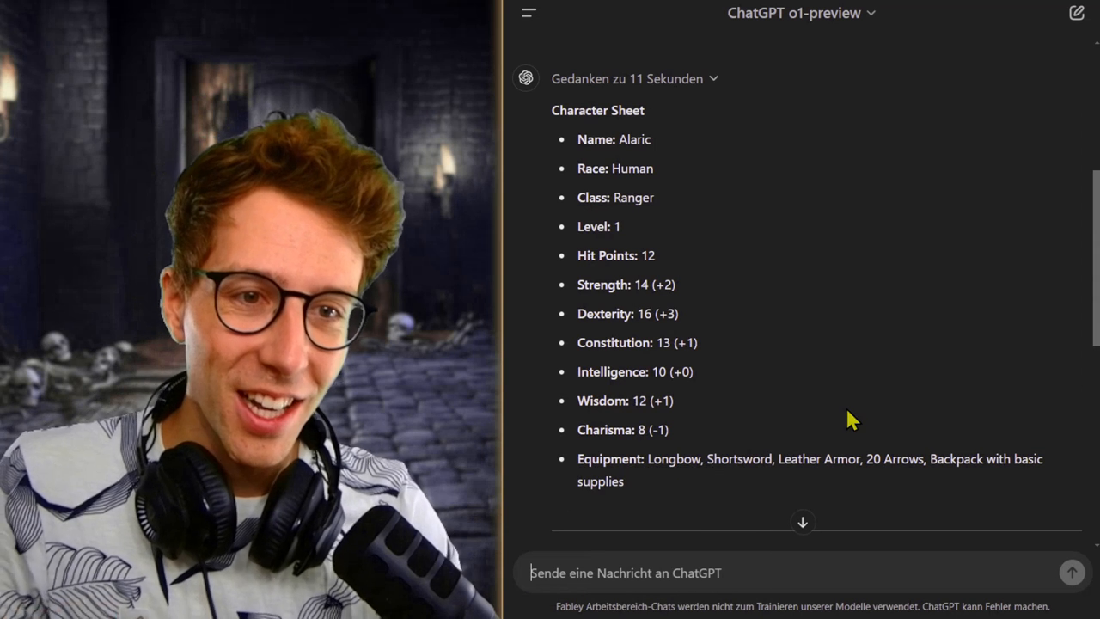
pyautogui.moveTo(576, 222)
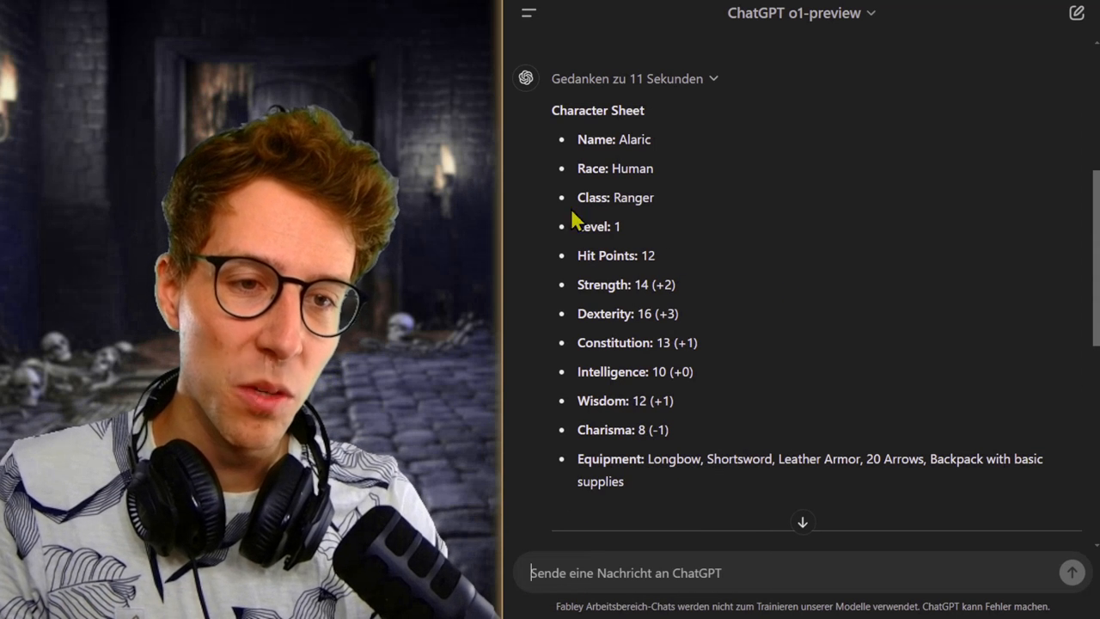
pyautogui.moveTo(799, 225)
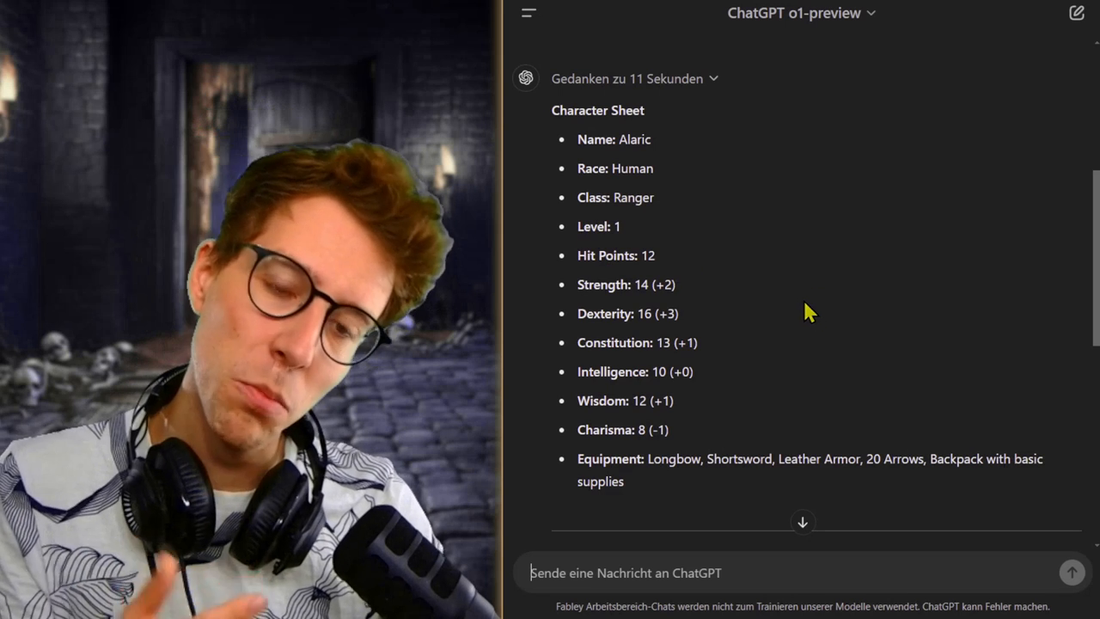
pyautogui.moveTo(821, 297)
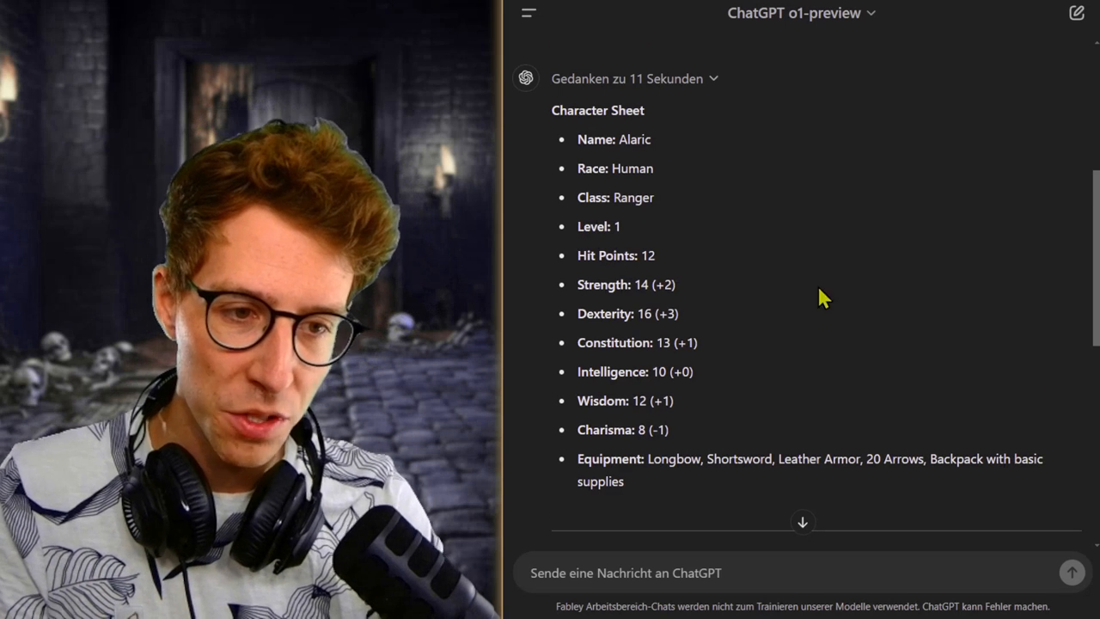
pyautogui.scroll(-3)
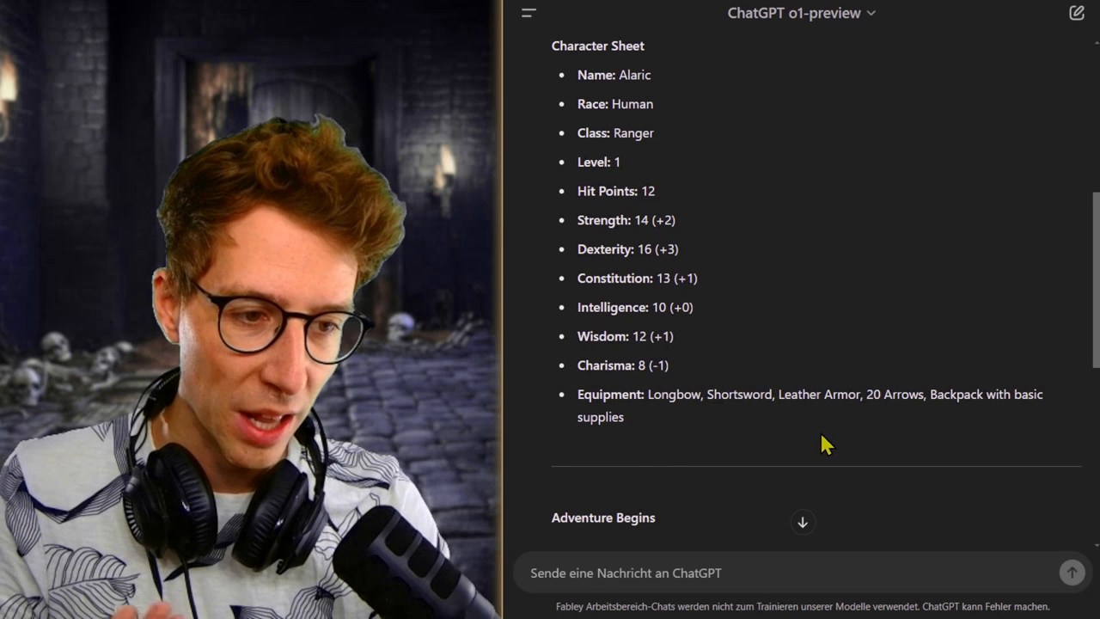
pyautogui.moveTo(903, 444)
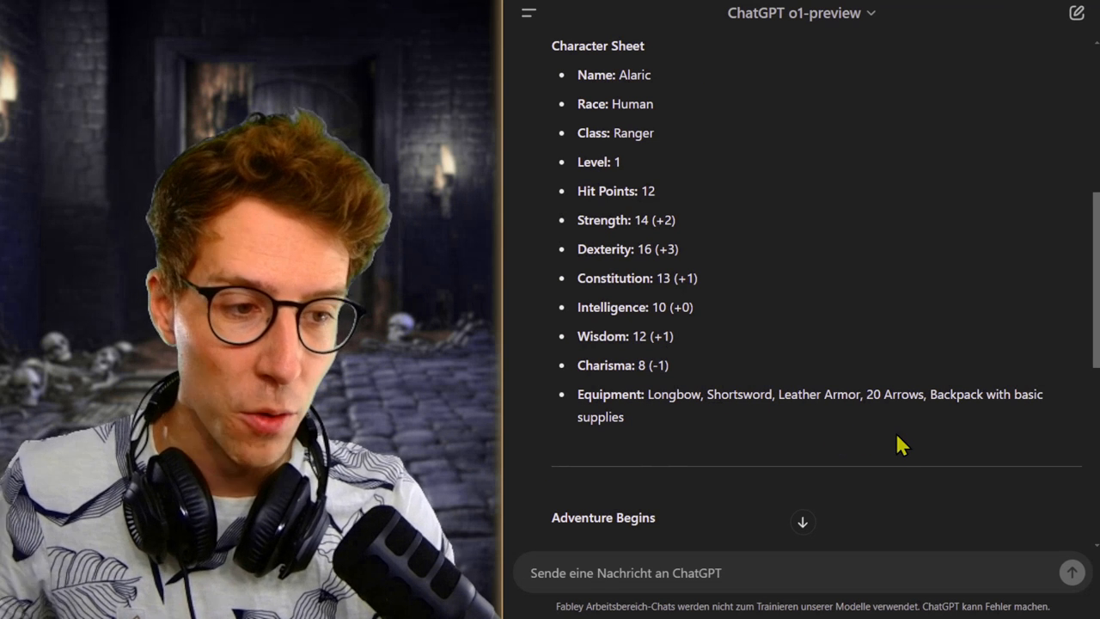
pyautogui.doubleClick(894, 393)
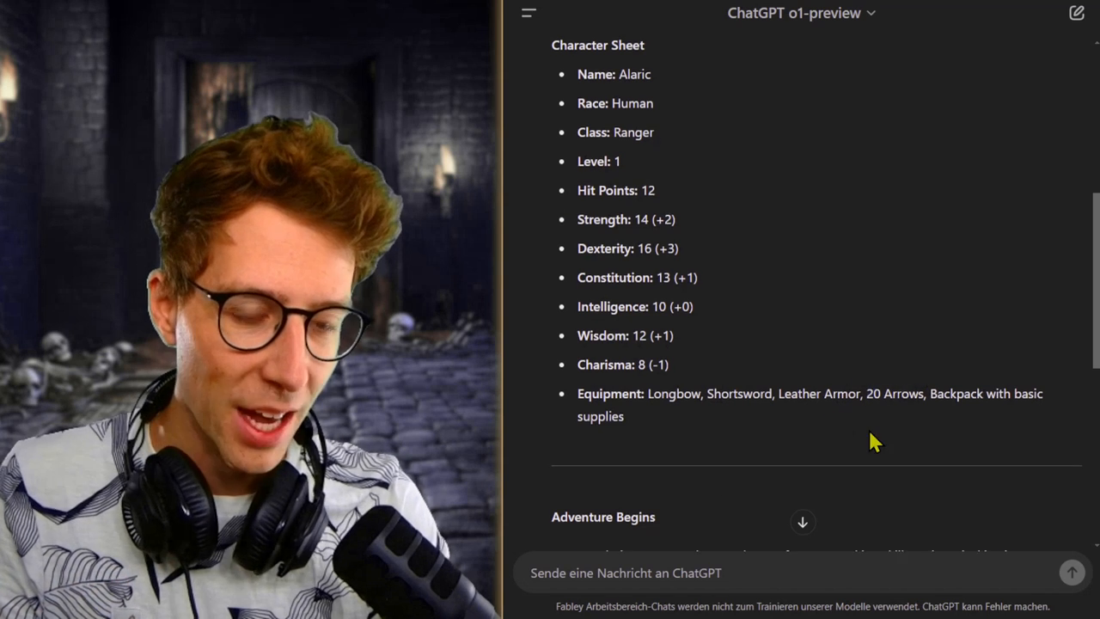
pyautogui.scroll(-3)
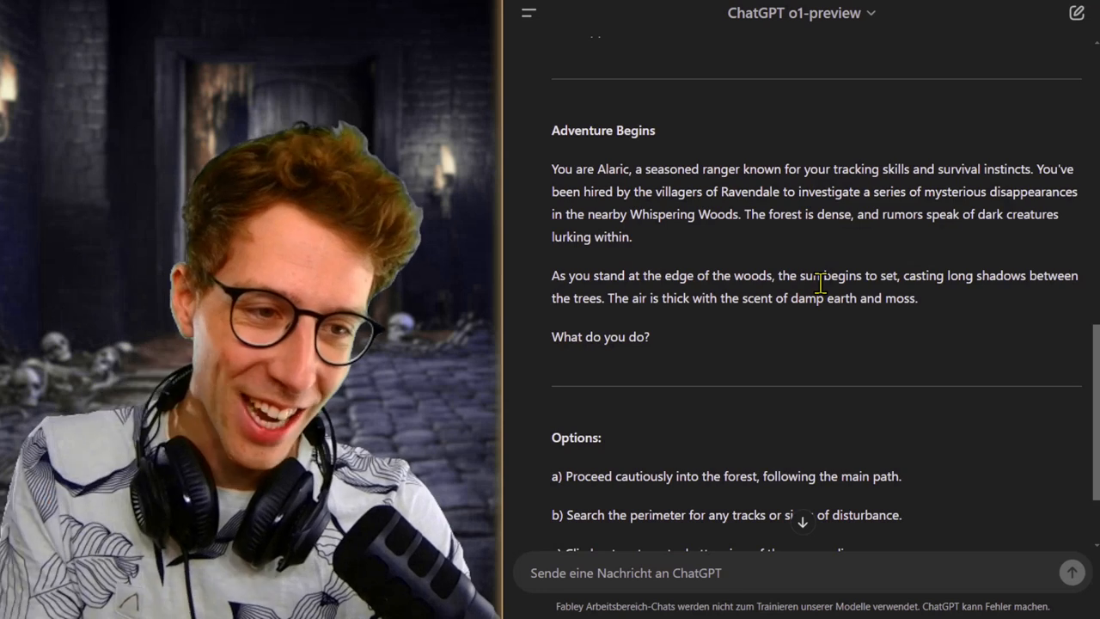
pyautogui.scroll(-3)
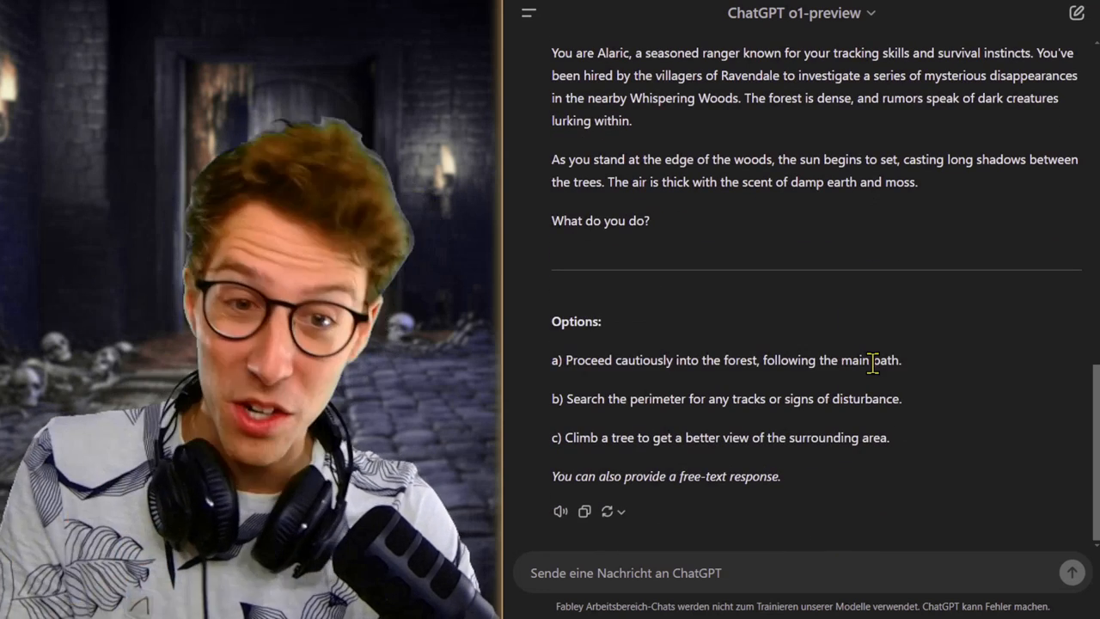
pyautogui.moveTo(880, 246)
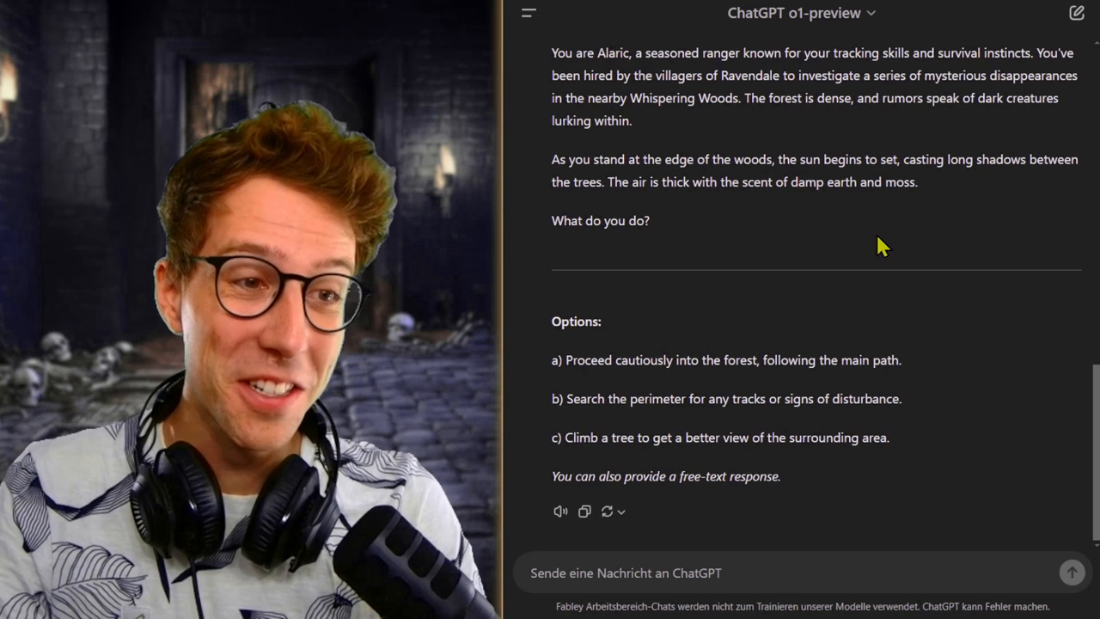
pyautogui.moveTo(679, 150)
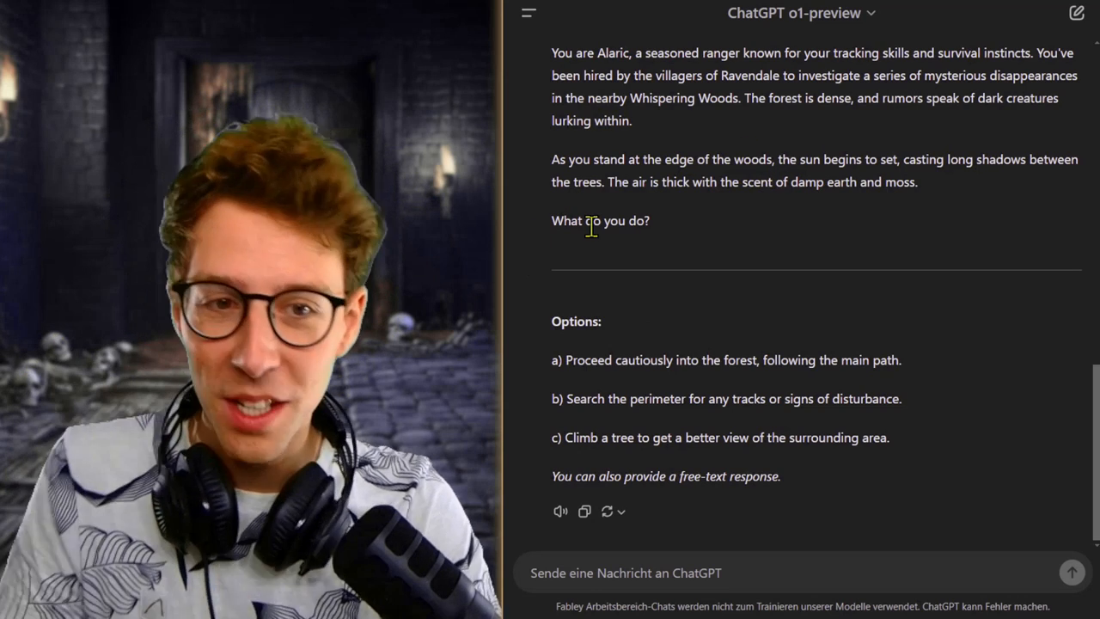
pyautogui.moveTo(935, 297)
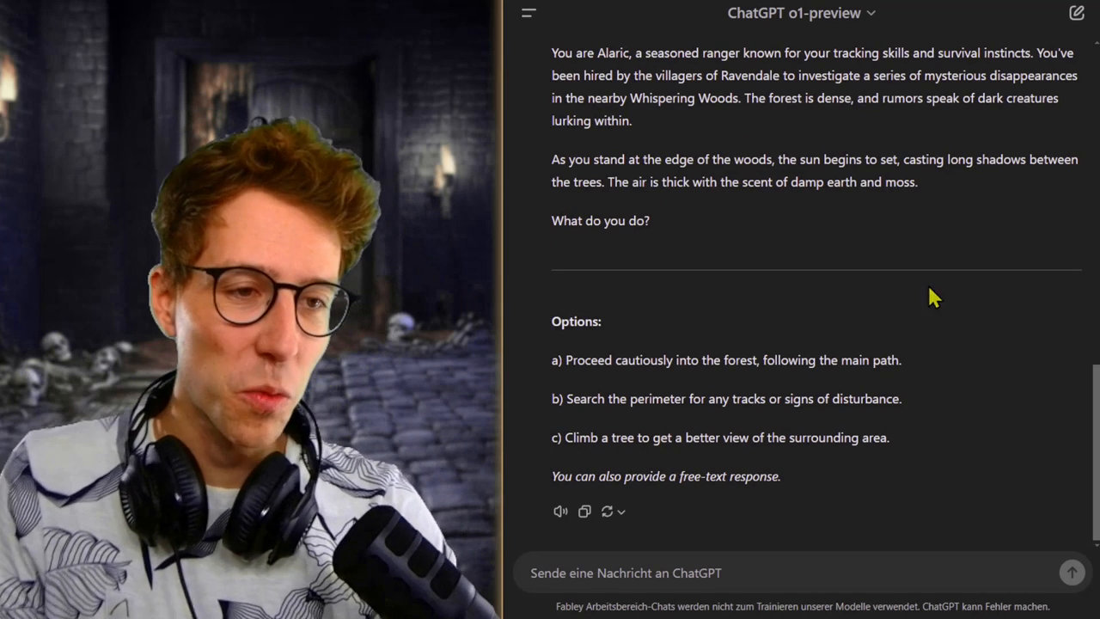
pyautogui.moveTo(1018, 255)
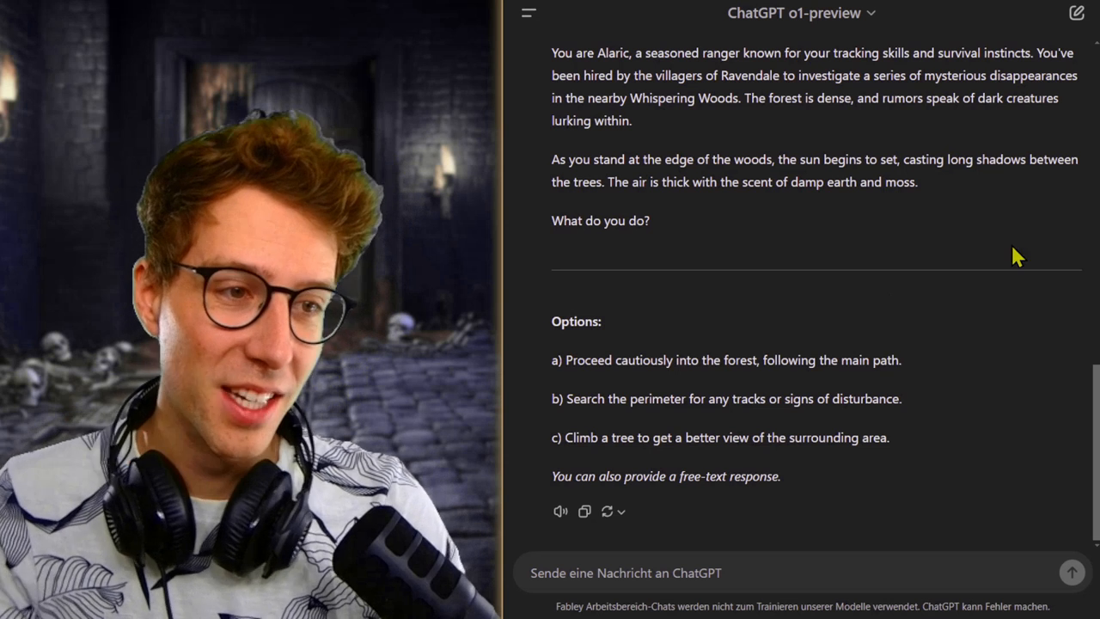
pyautogui.moveTo(999, 245)
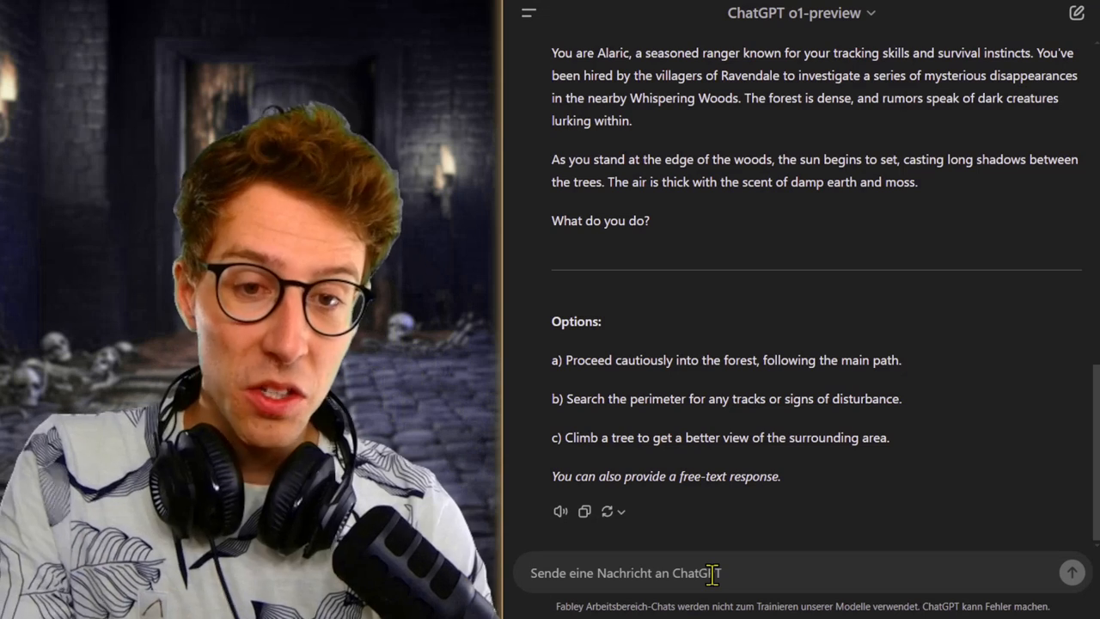
# Reply 'b' to search the perimeter for tracks.
pyautogui.write('b')
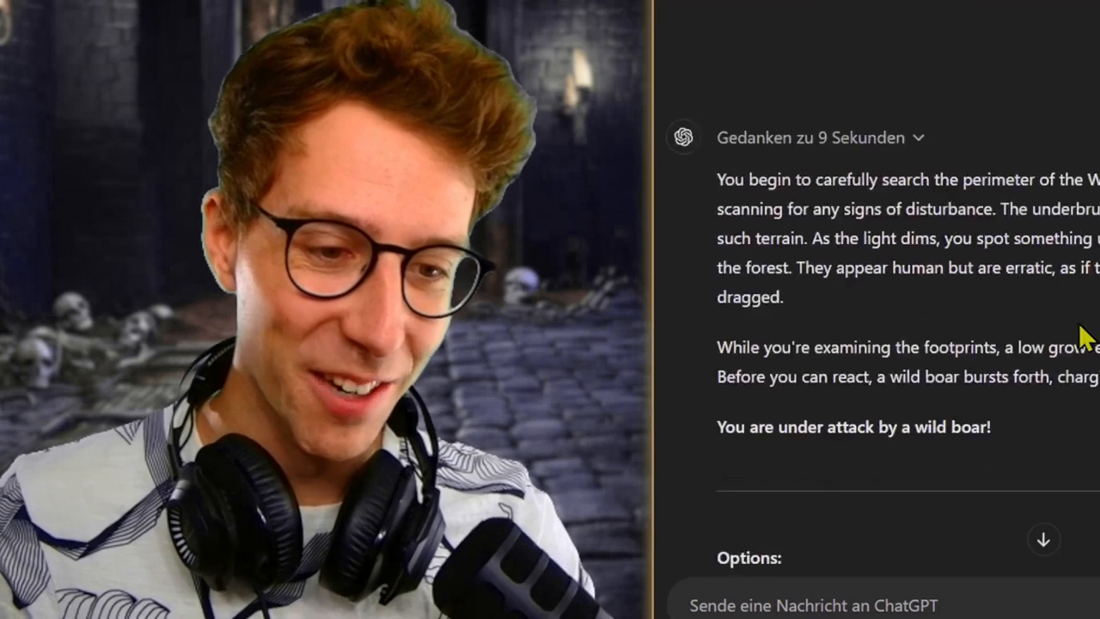
# Write 'I try to hit the boar with my shortsword while I dodge to the side'.
pyautogui.scroll(-3)
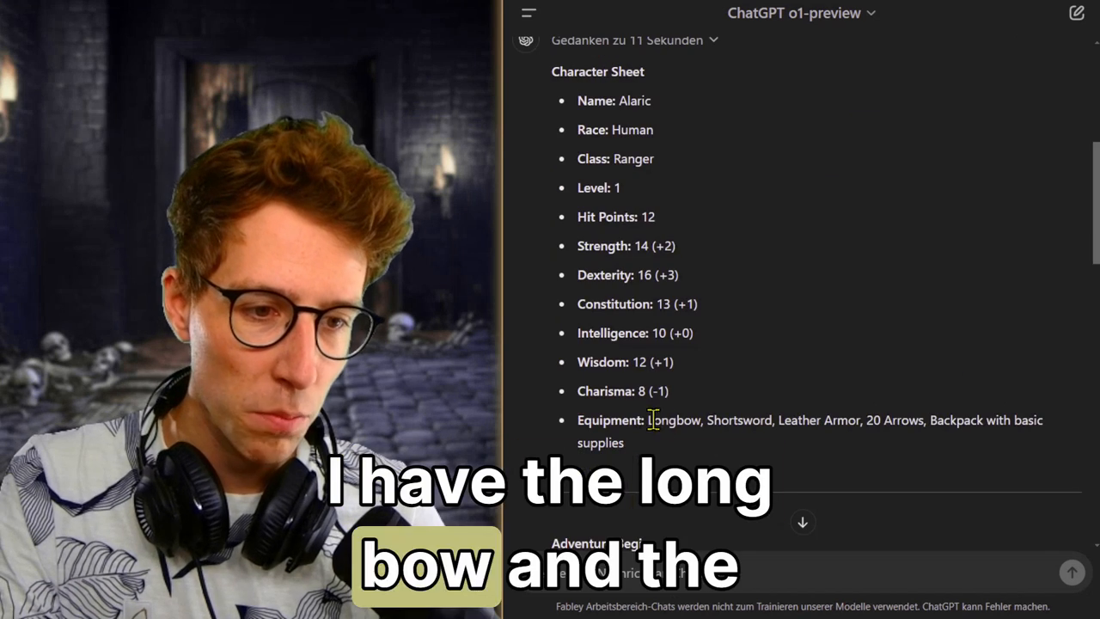
pyautogui.scroll(-3)
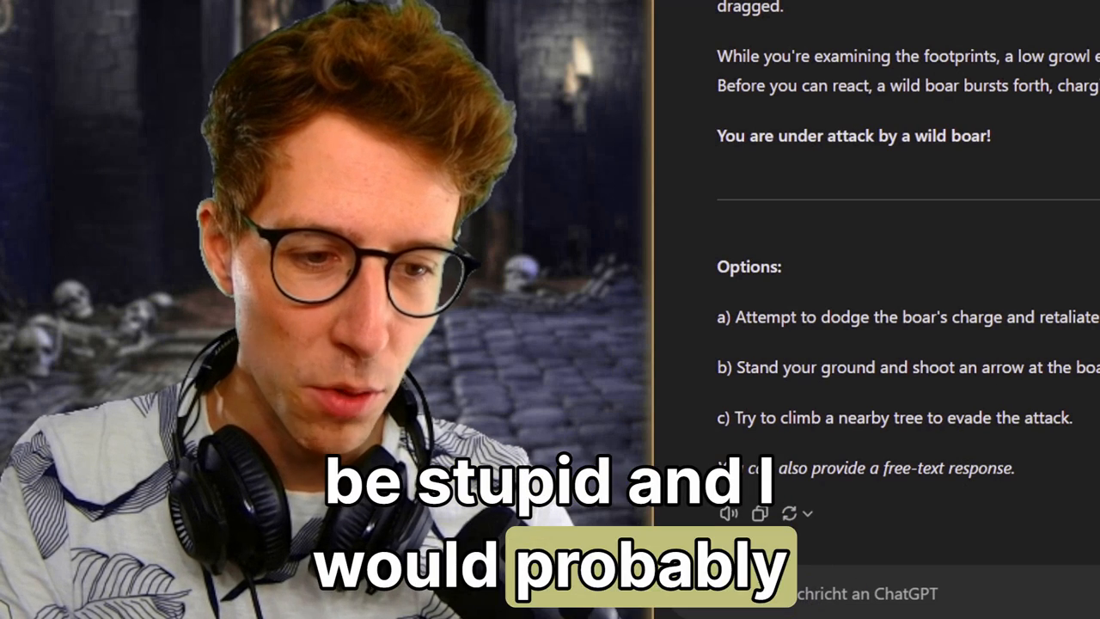
pyautogui.write('I try to hit it with my shortsword w')
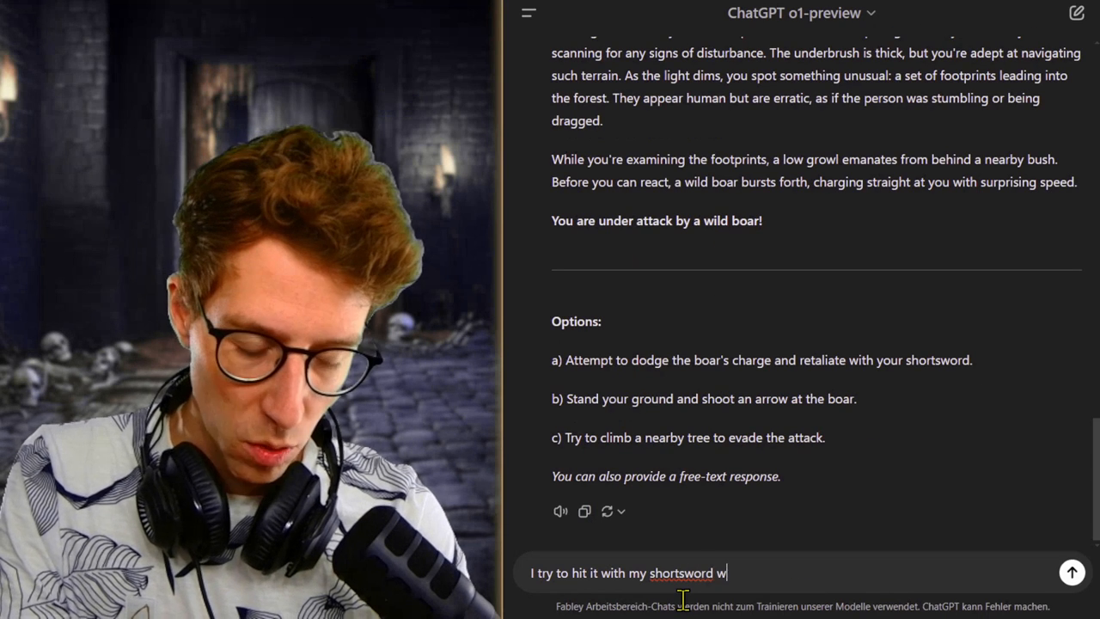
pyautogui.write('hile I dodge to the side')
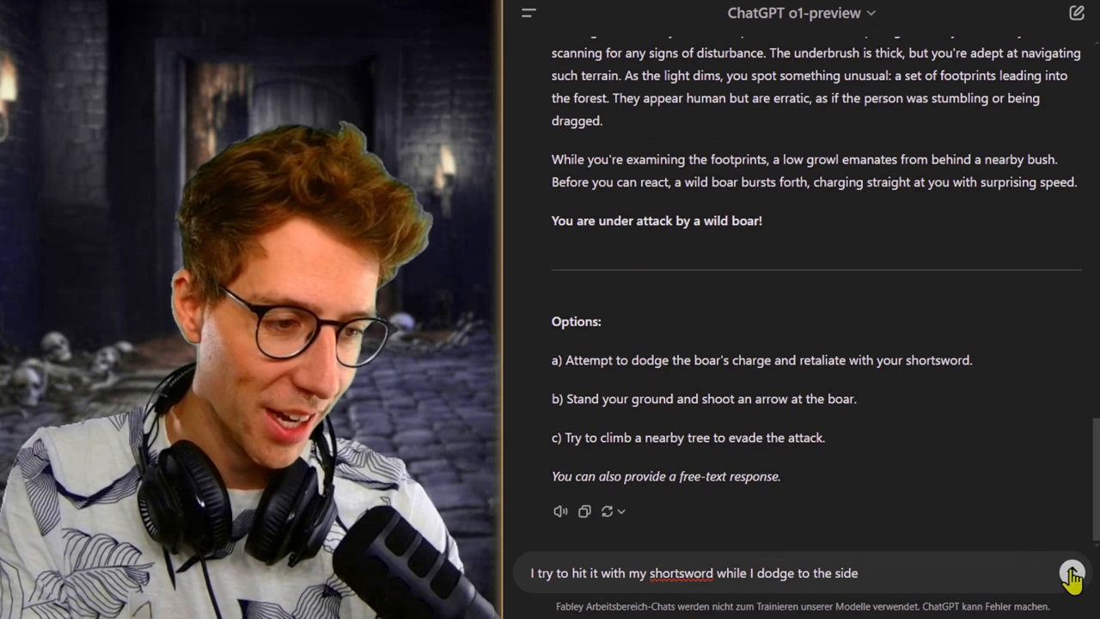
# Send the dodge-and-strike action and read the result: 5 damage, 7/12 HP, miss.
pyautogui.click(1071, 574)
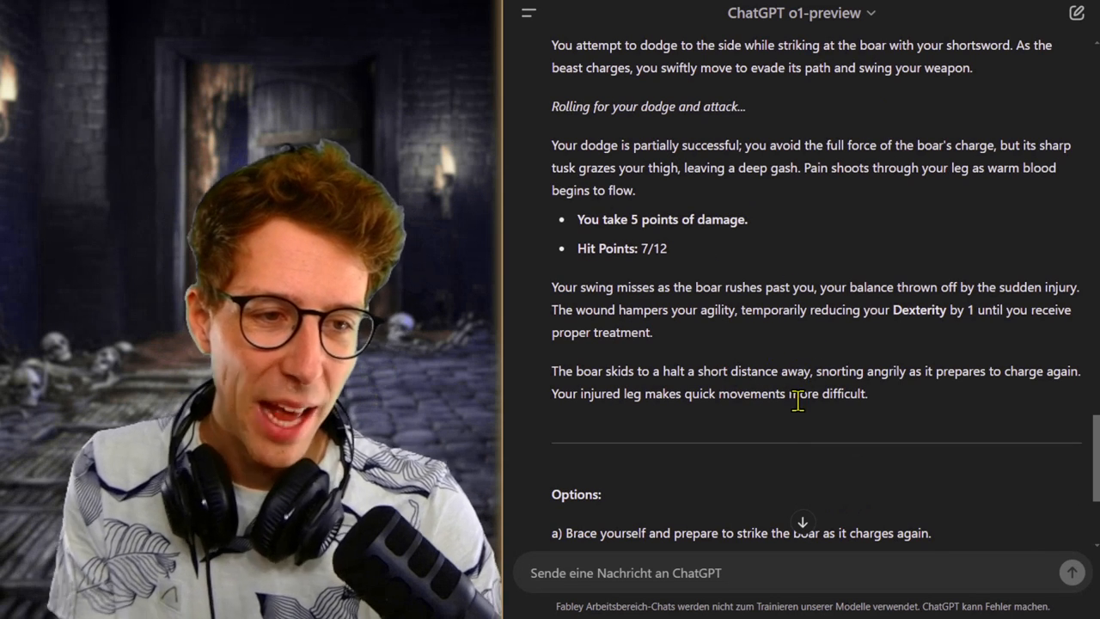
pyautogui.moveTo(821, 425)
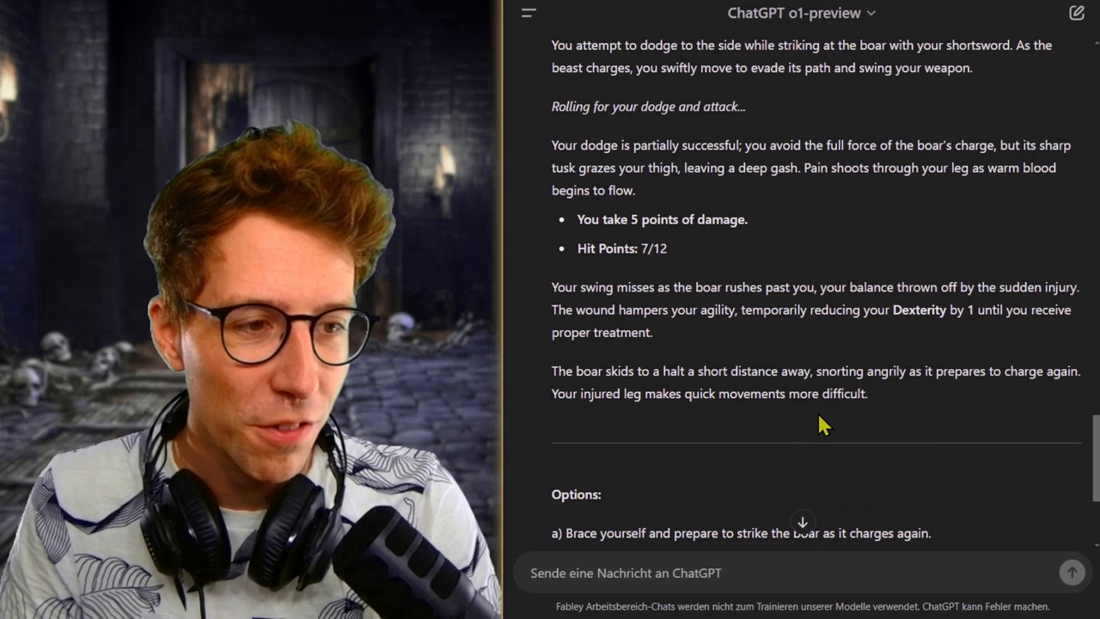
pyautogui.moveTo(915, 424)
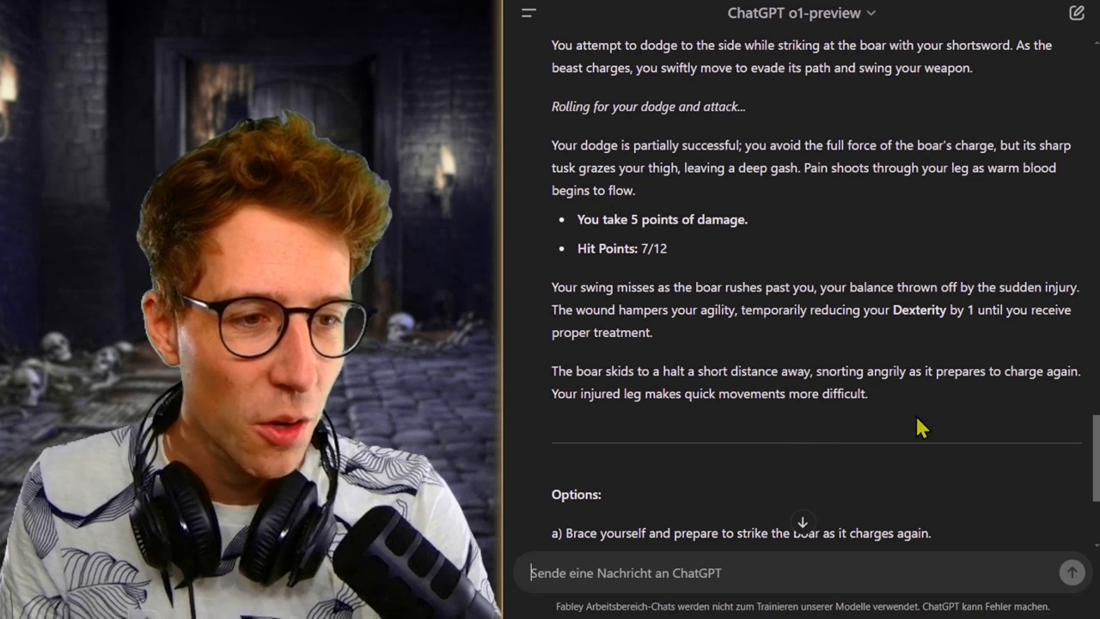
pyautogui.moveTo(951, 359)
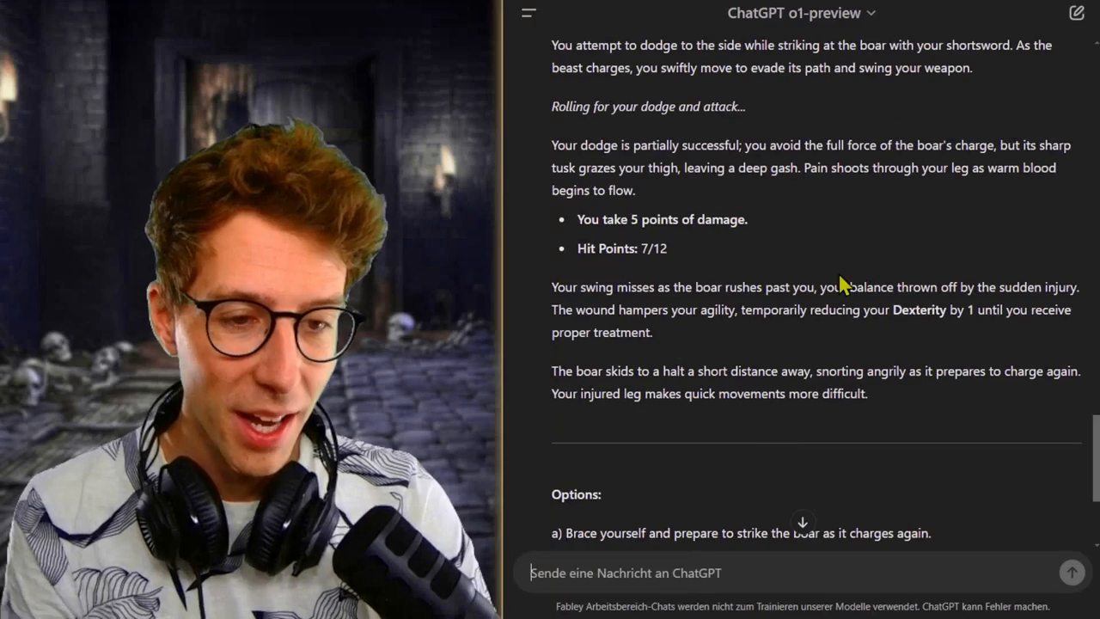
# Send 'Now I try to rush to the nearest tree' and climb it.
pyautogui.write('Now I try to rush')
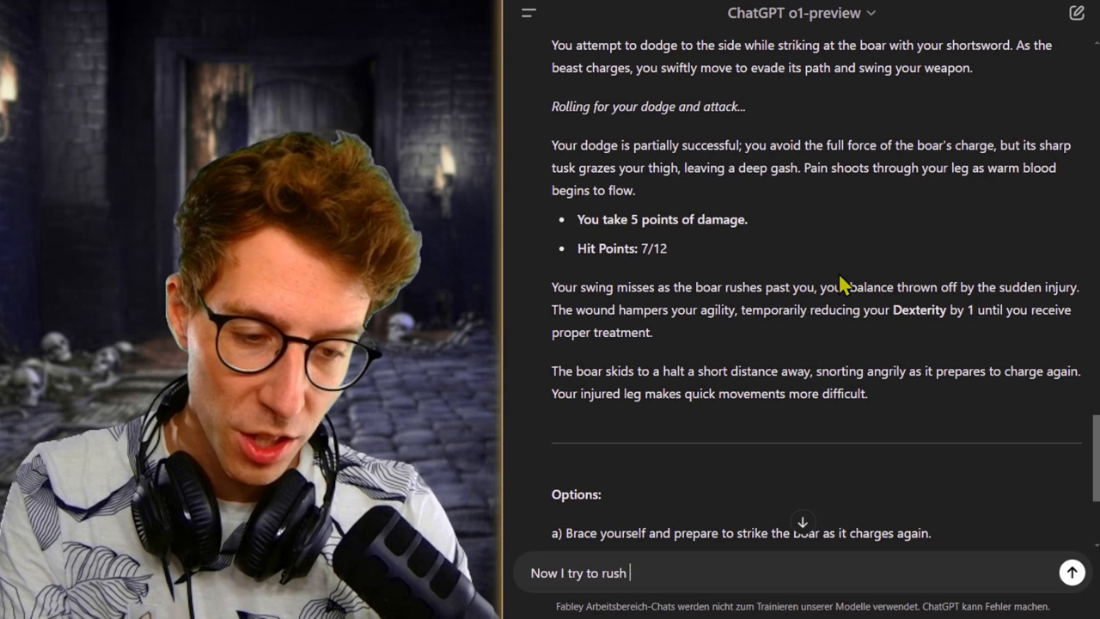
pyautogui.write('to the neare')
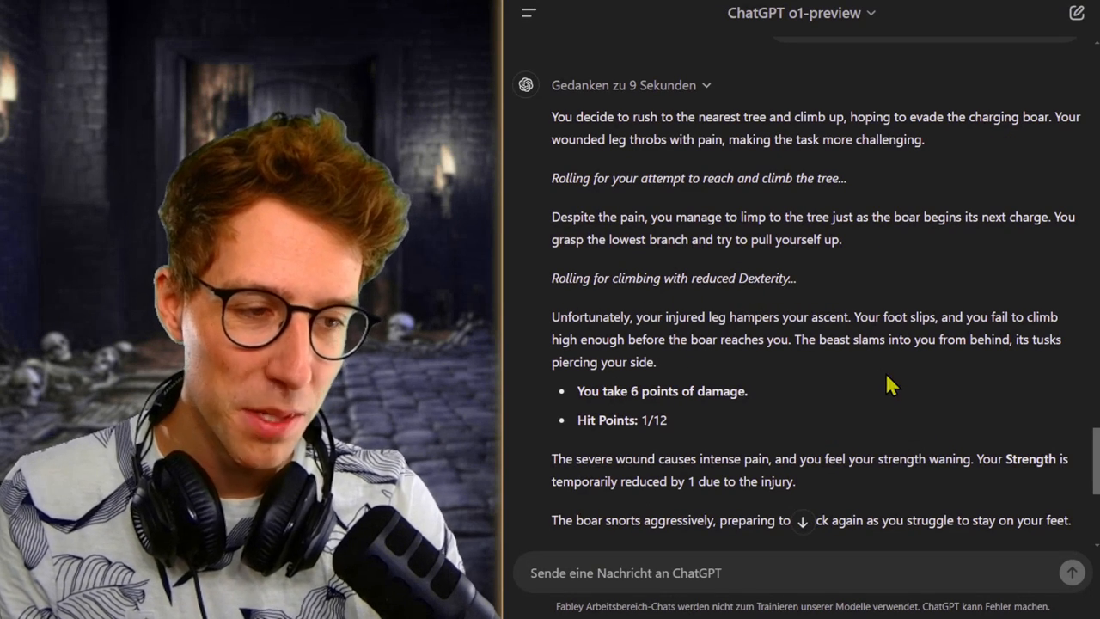
pyautogui.moveTo(855, 363)
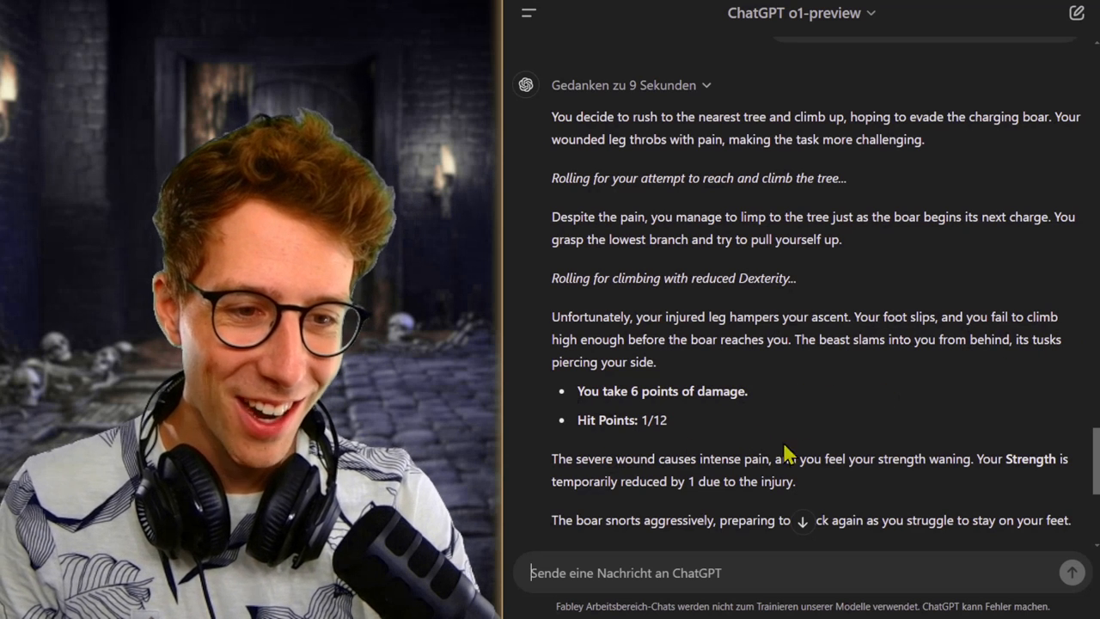
# Read through the thicket-hiding reply, entering option 'c.', down to the options at 1/12 HP.
pyautogui.scroll(-3)
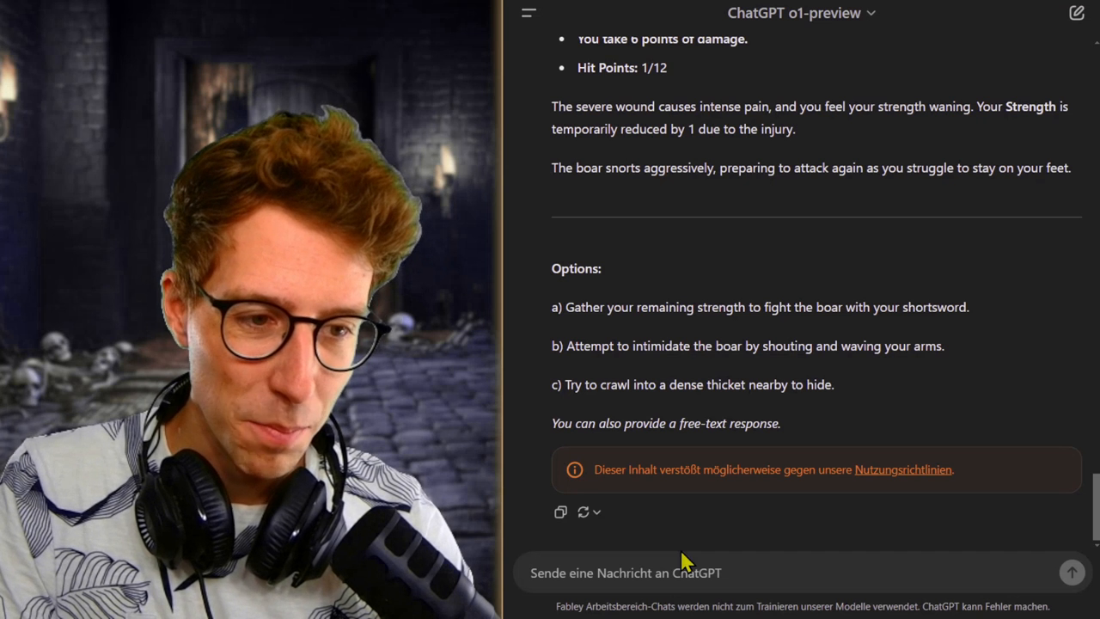
pyautogui.write('c.)')
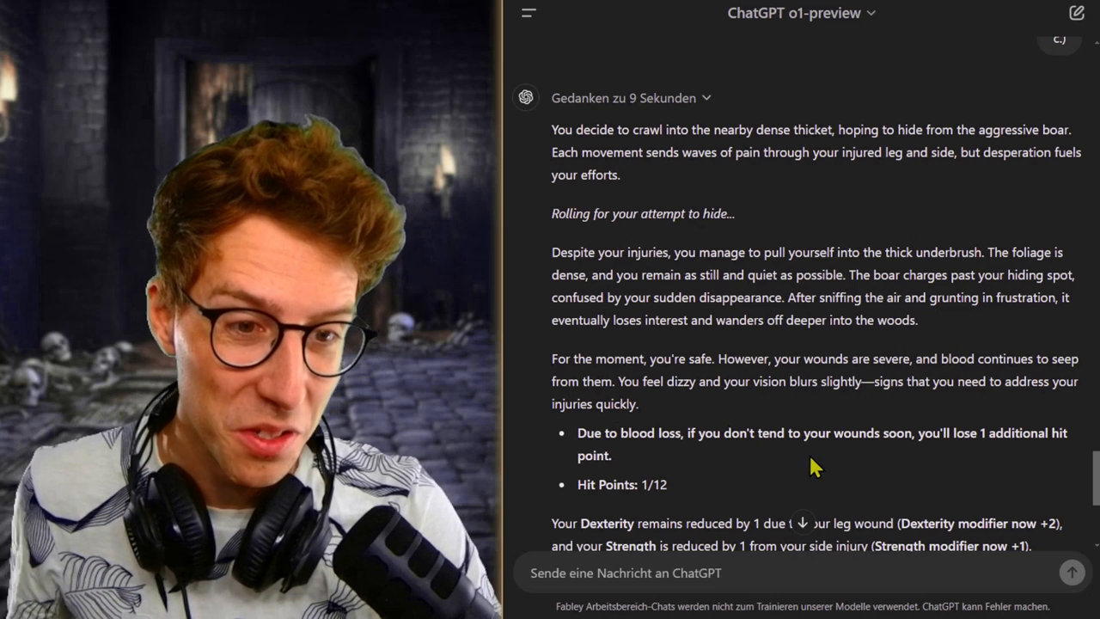
pyautogui.moveTo(862, 424)
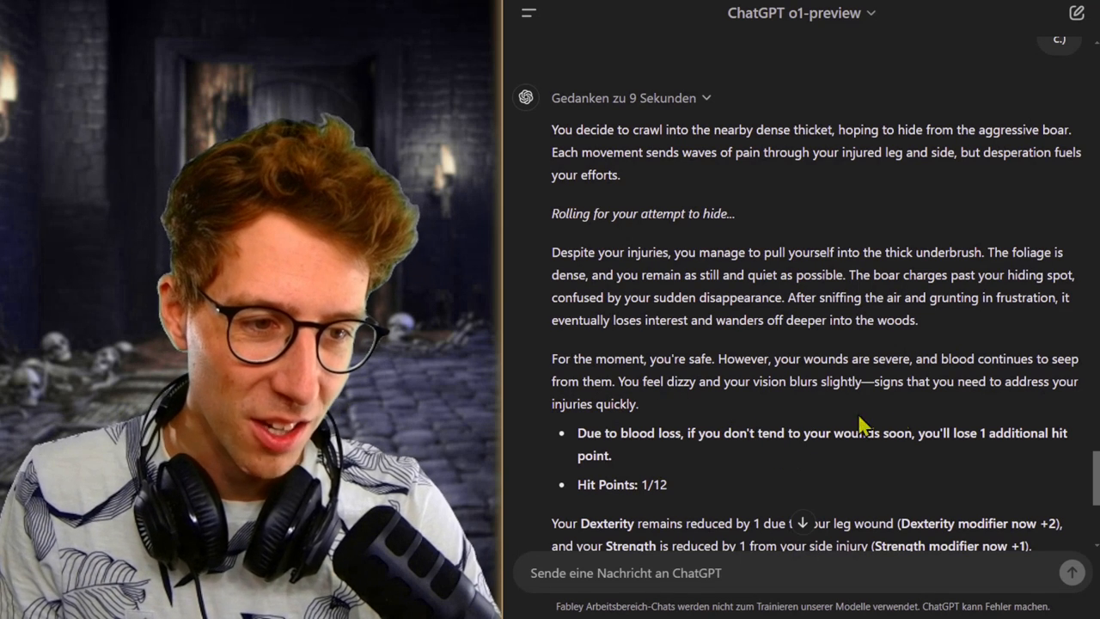
pyautogui.scroll(-3)
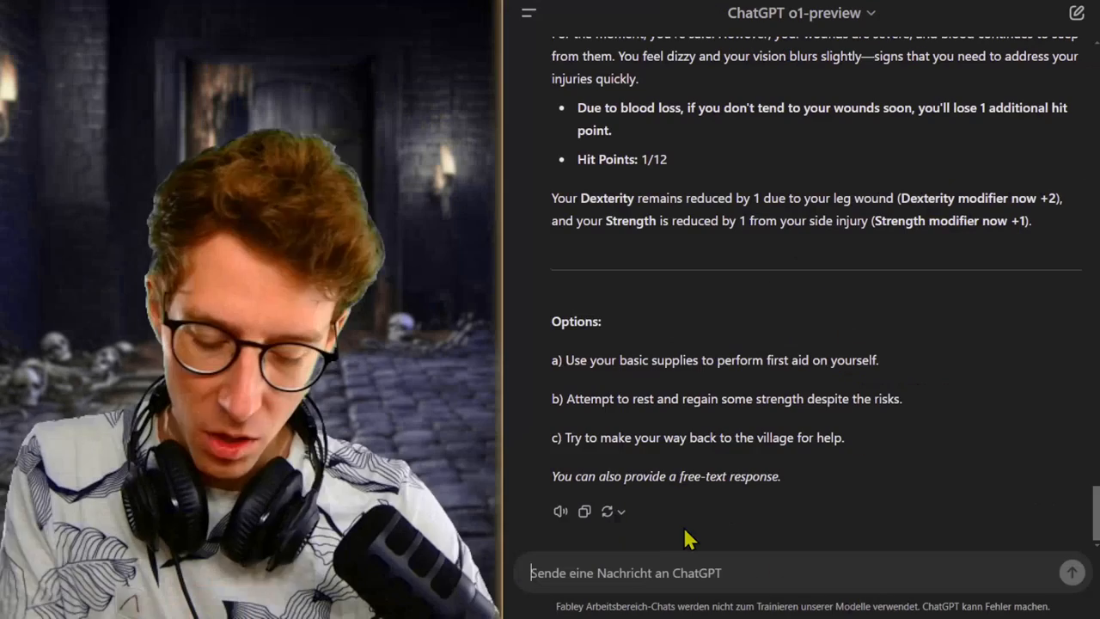
# Ask what the backpack holds and read the supply list with bandages and herbal salve.
pyautogui.write('What is')
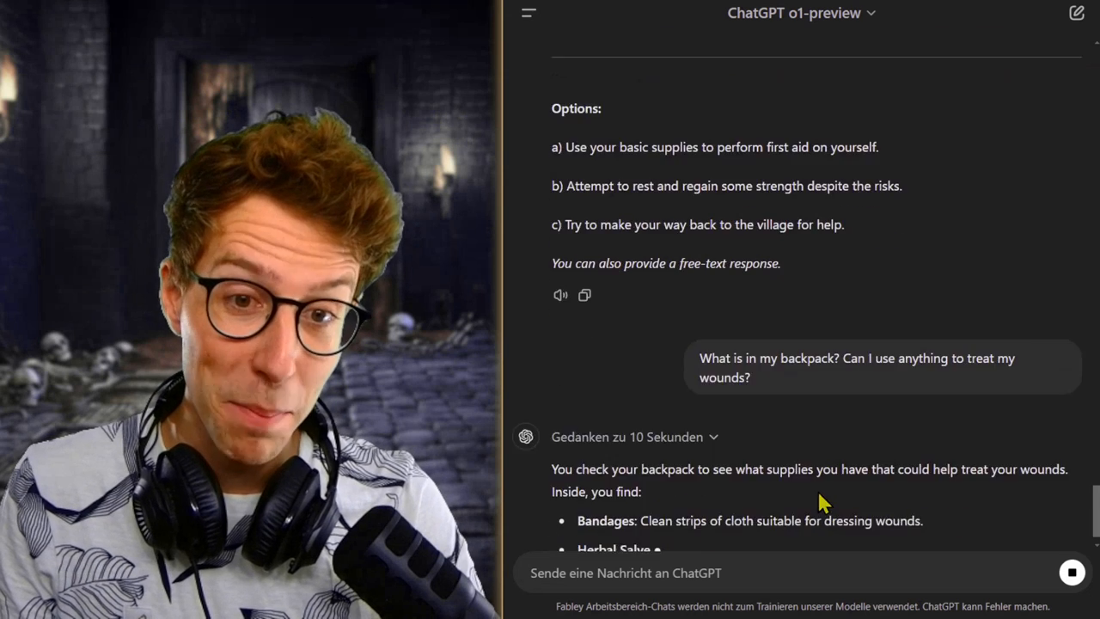
pyautogui.scroll(-3)
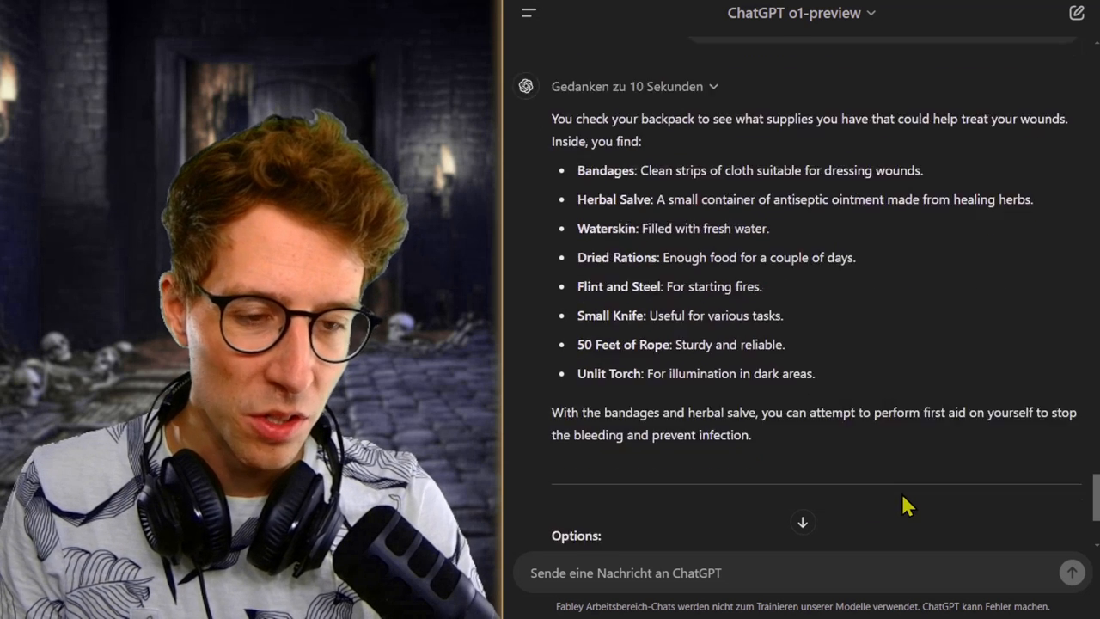
pyautogui.scroll(-3)
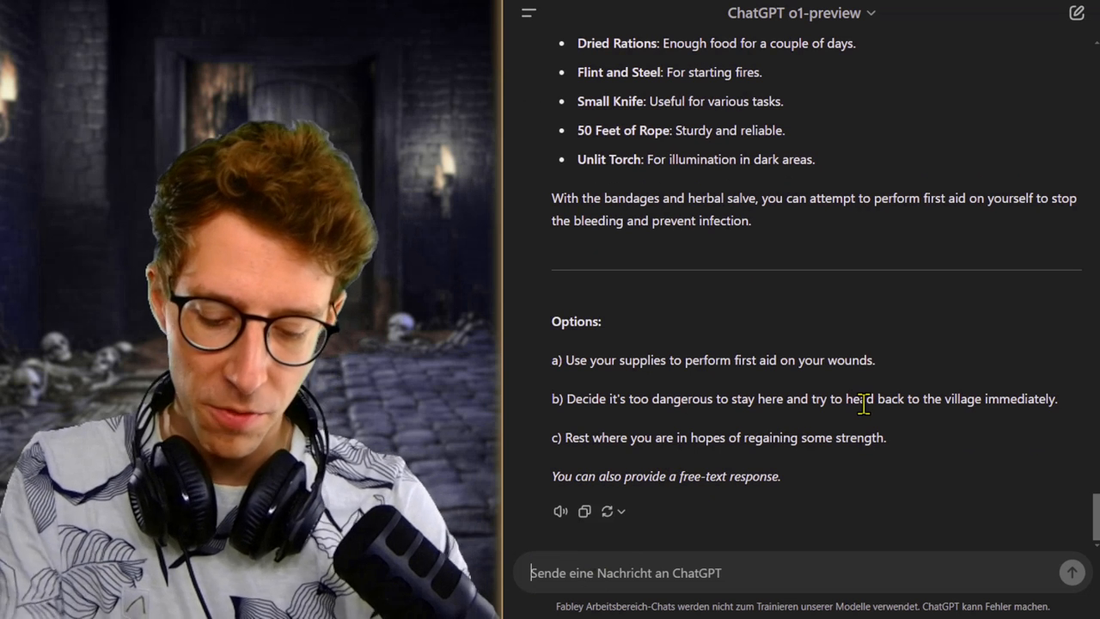
# Send 'Treat the most severe wound with the bandages and salve', restoring HP to 4/12.
pyautogui.write('Treat the most severe wound')
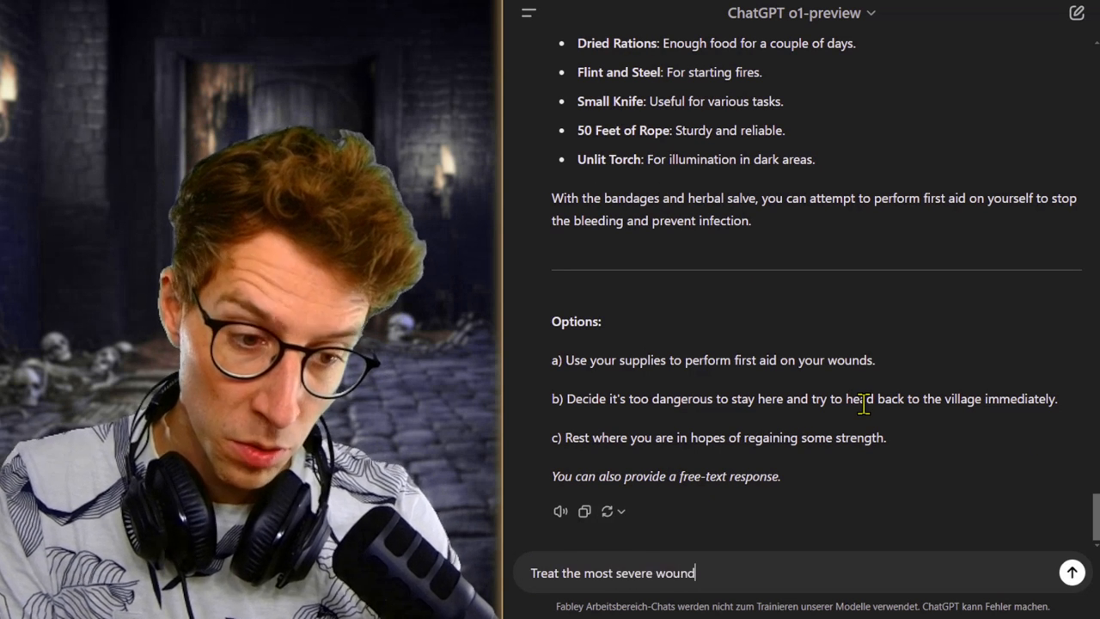
pyautogui.write('with the banda')
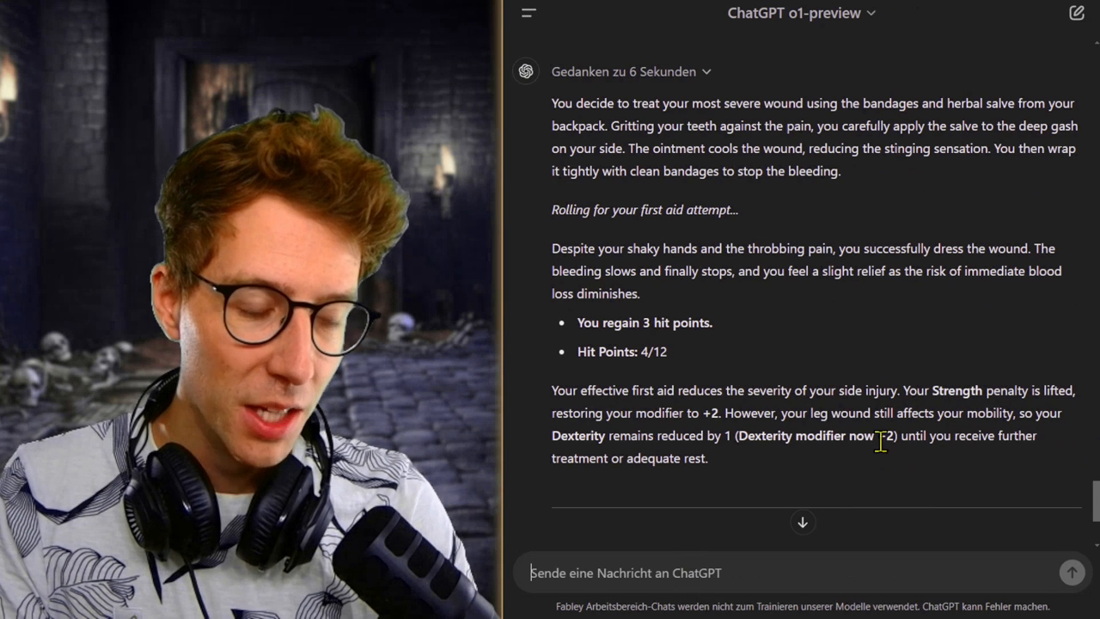
pyautogui.moveTo(735, 518)
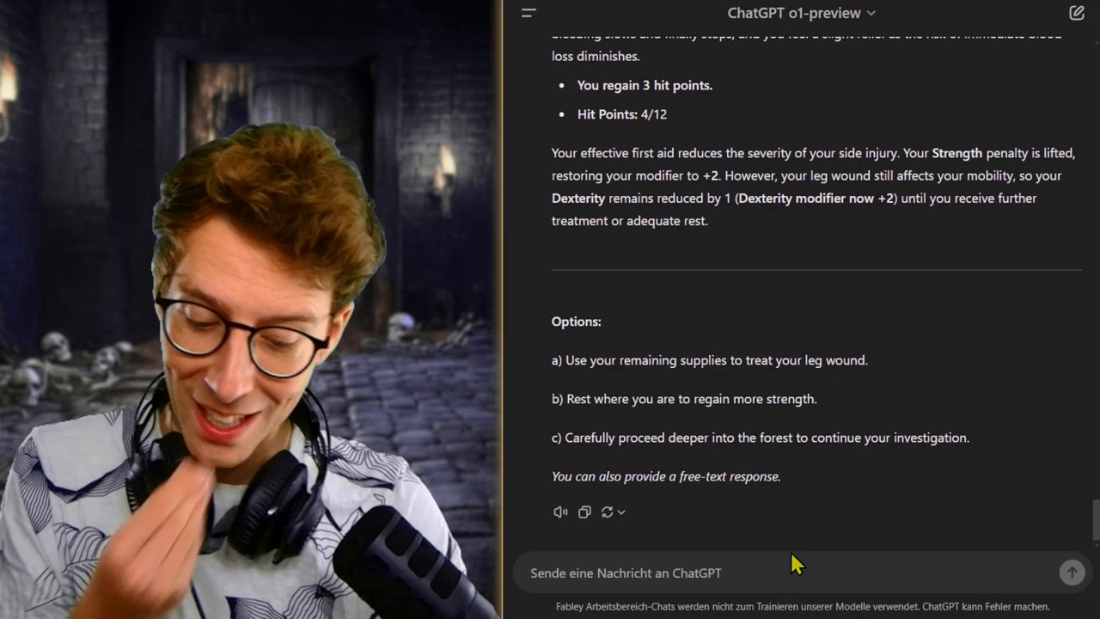
# Send the check-surroundings-then-follow-tracks action and scroll to the altar clearing options.
pyautogui.write('I first che')
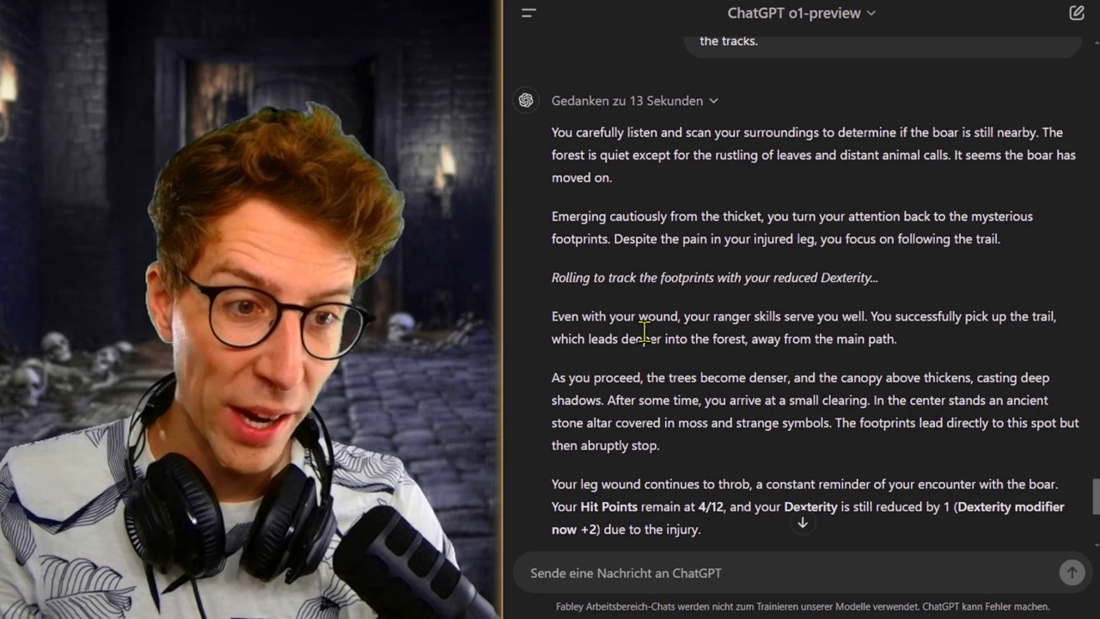
pyautogui.scroll(-3)
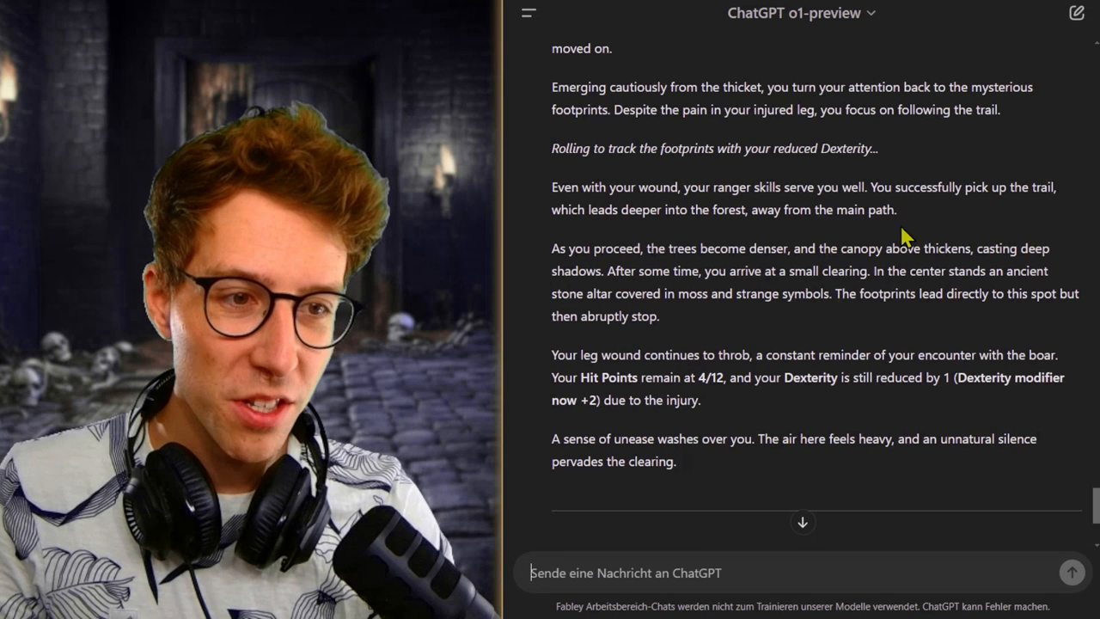
pyautogui.moveTo(1072, 220)
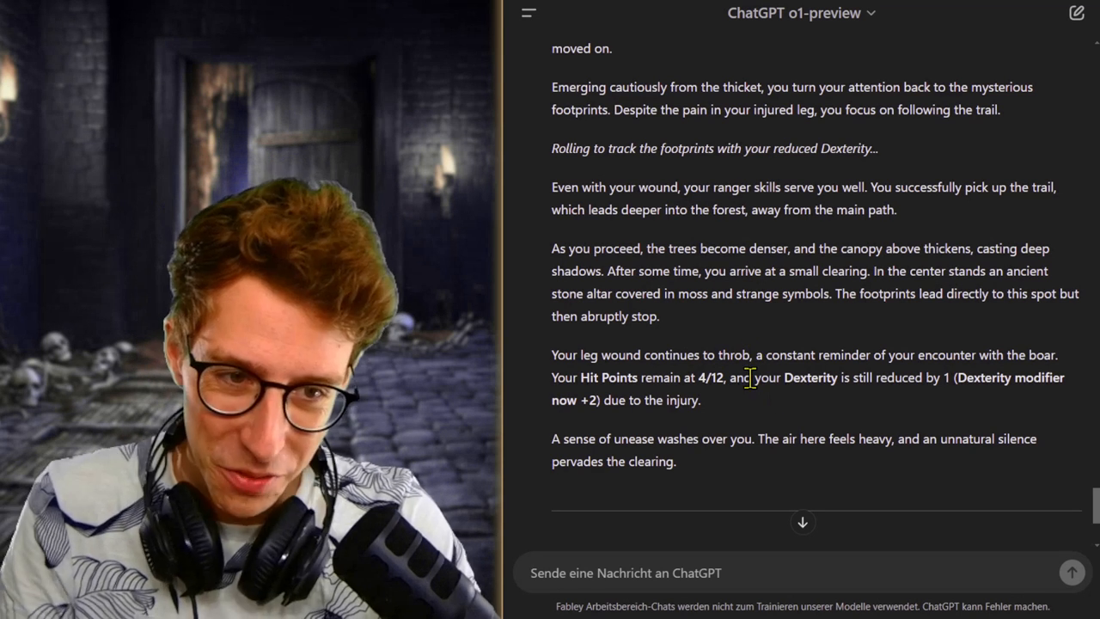
pyautogui.moveTo(757, 413)
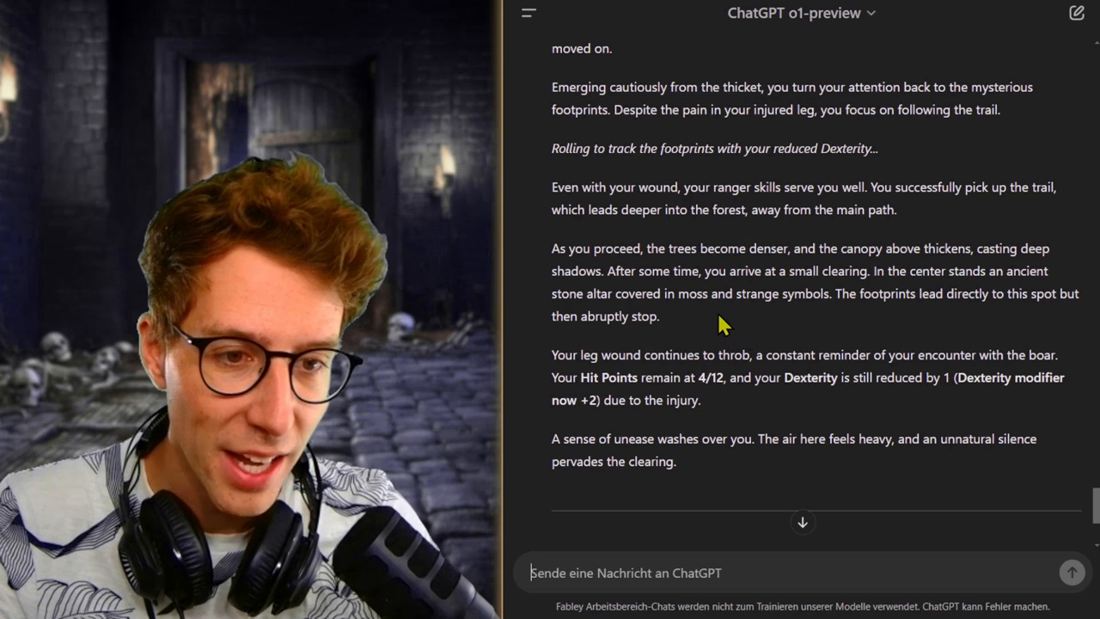
pyautogui.moveTo(734, 325)
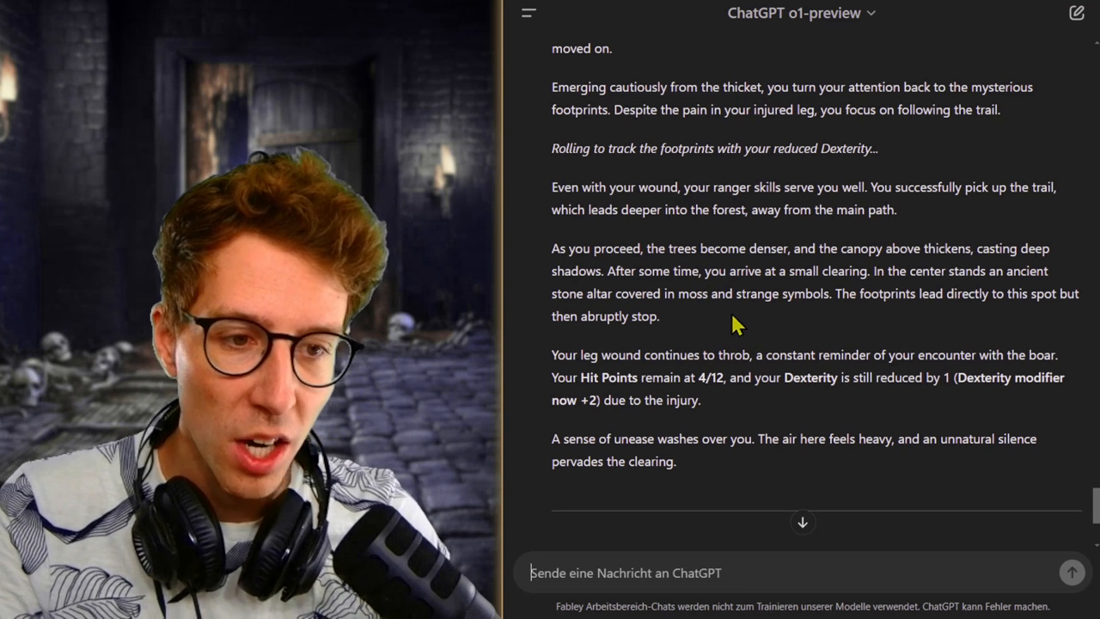
pyautogui.moveTo(760, 356)
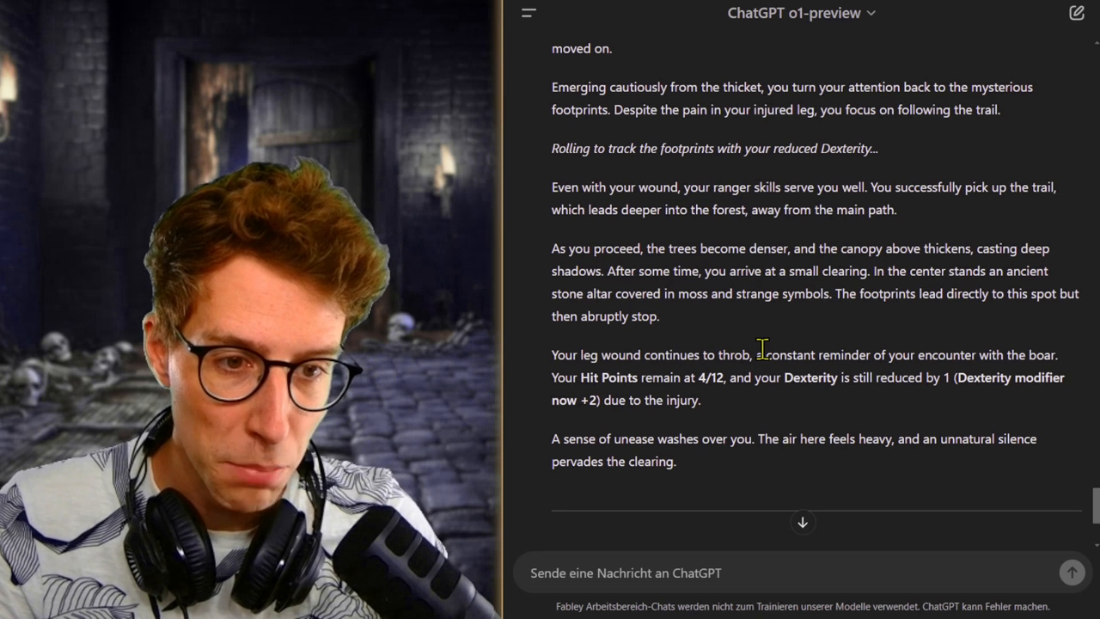
pyautogui.scroll(-3)
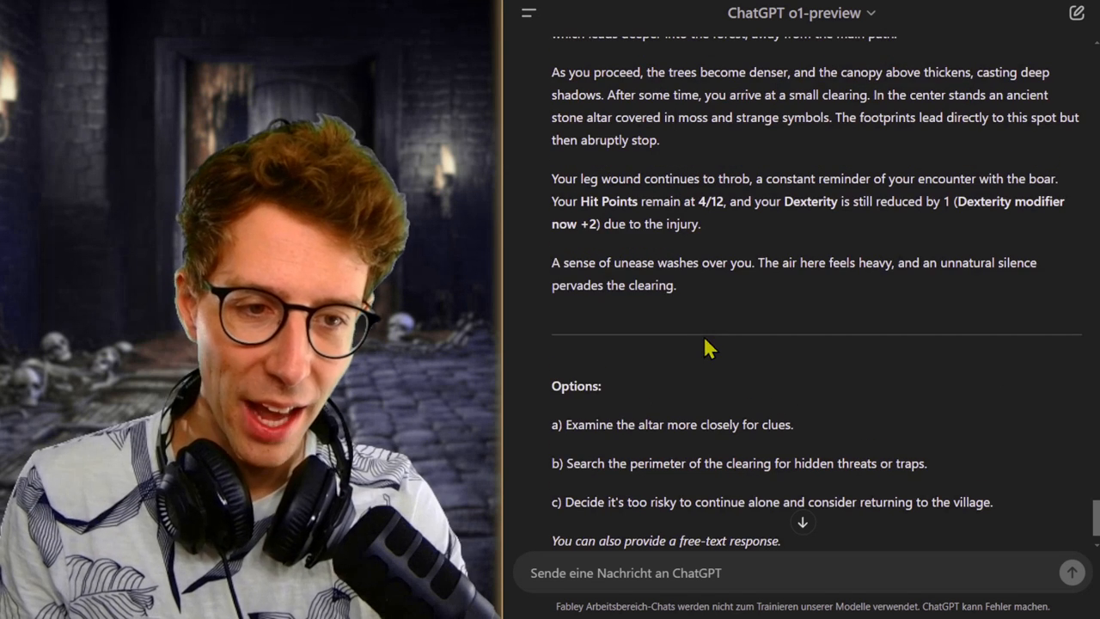
pyautogui.moveTo(709, 291)
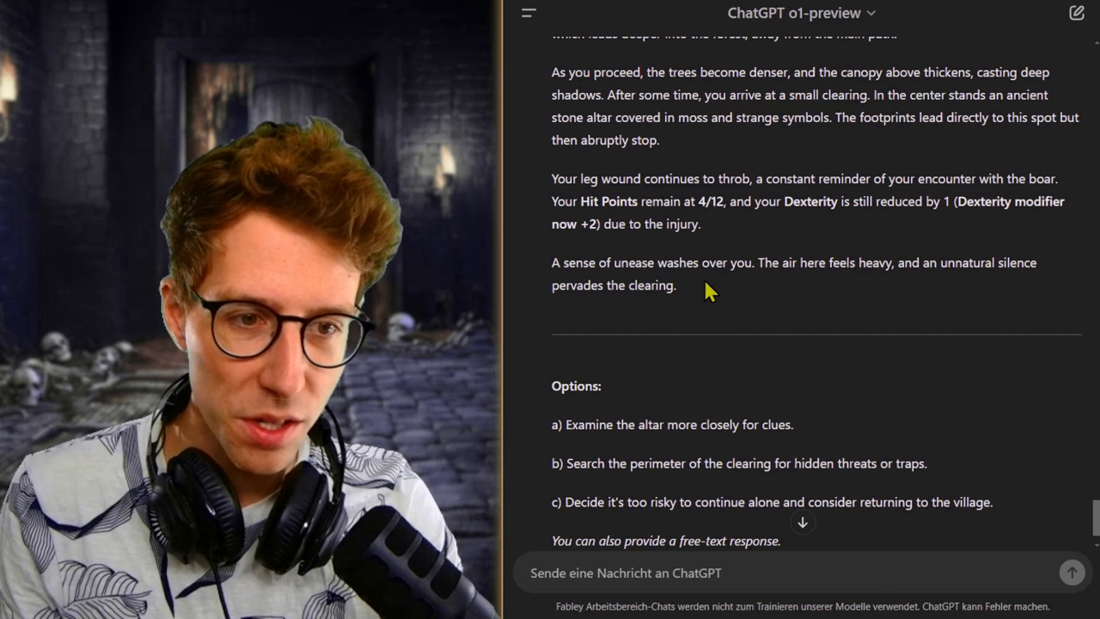
pyautogui.scroll(-3)
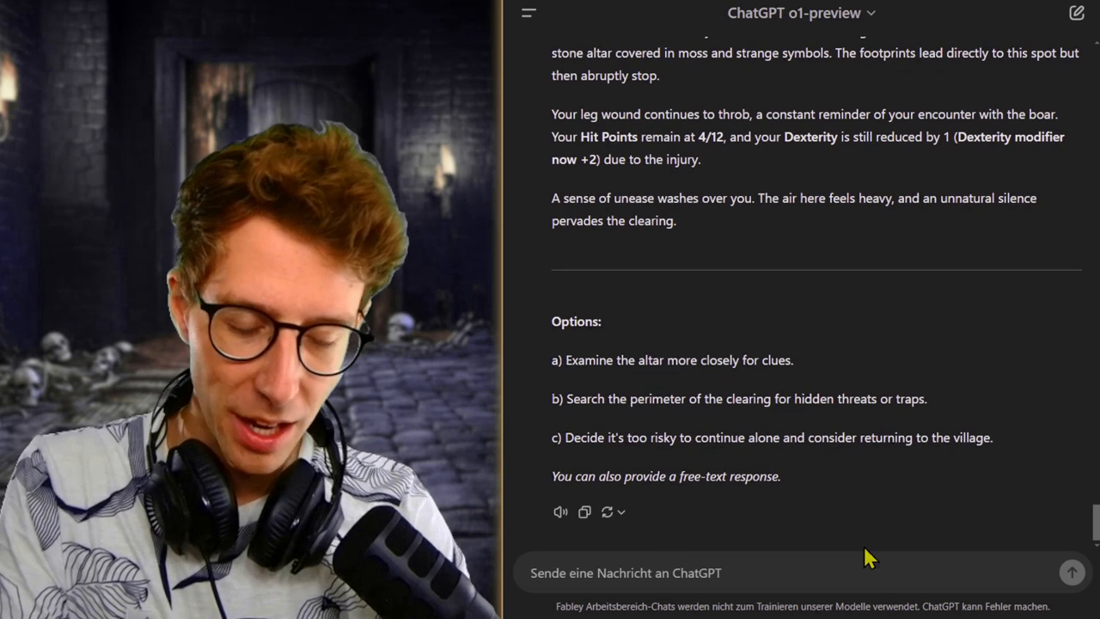
# Ask to examine the altar's symbols and look for an opening mechanism.
pyautogui.write('Examine the symbol')
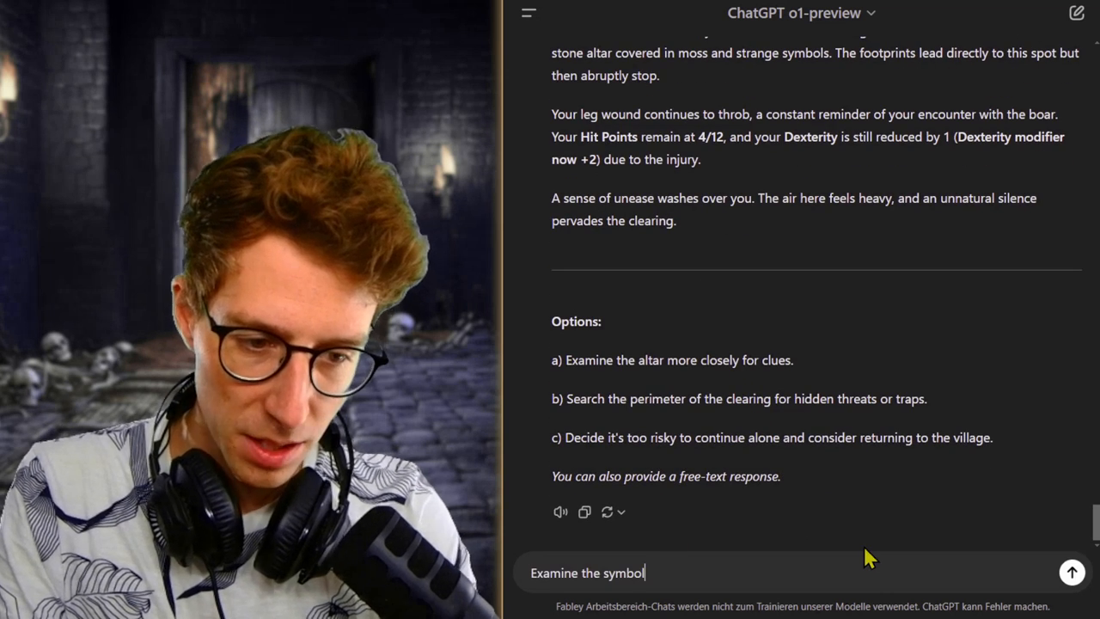
pyautogui.write('s and look fo')
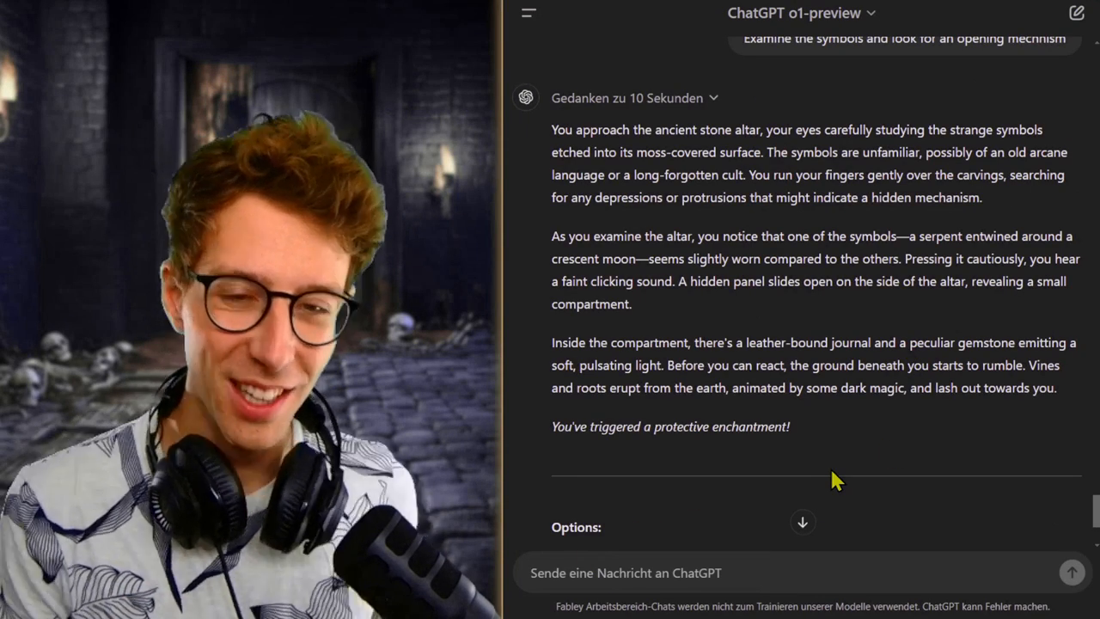
pyautogui.moveTo(780, 464)
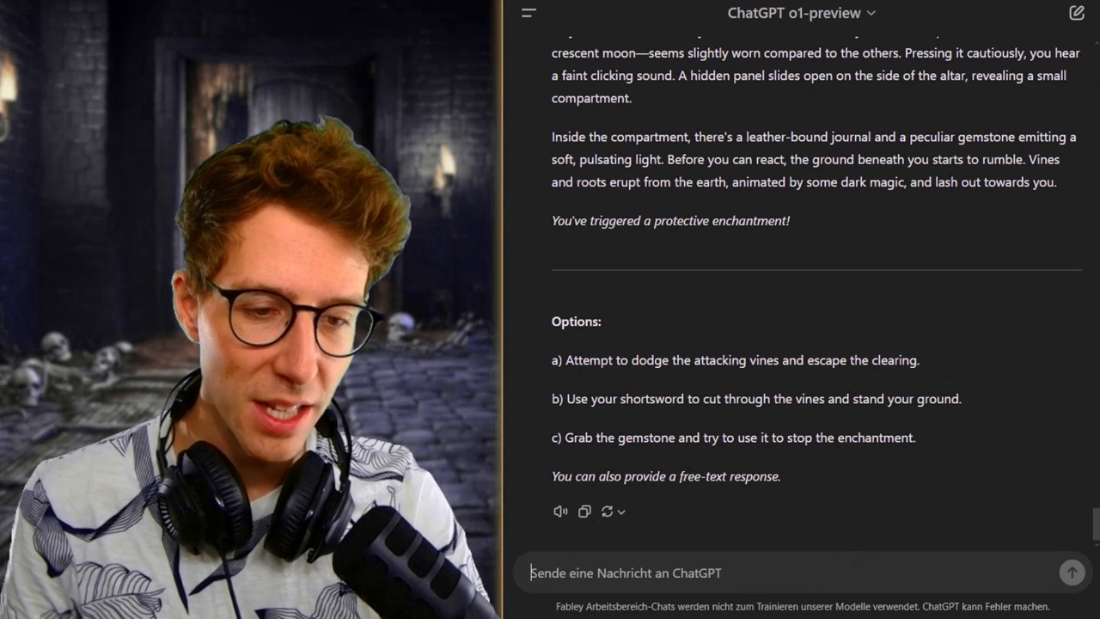
# Choose option c to grab the gemstone, leaving Alaric at 2/12 HP and -1 Intelligence.
pyautogui.write('c:)')
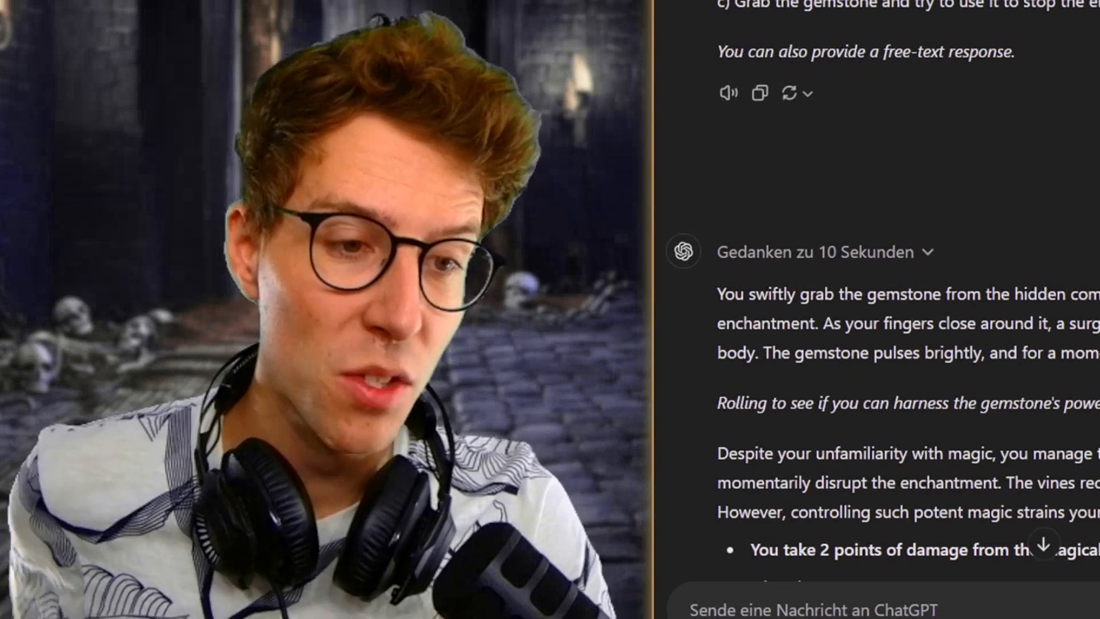
pyautogui.scroll(-3)
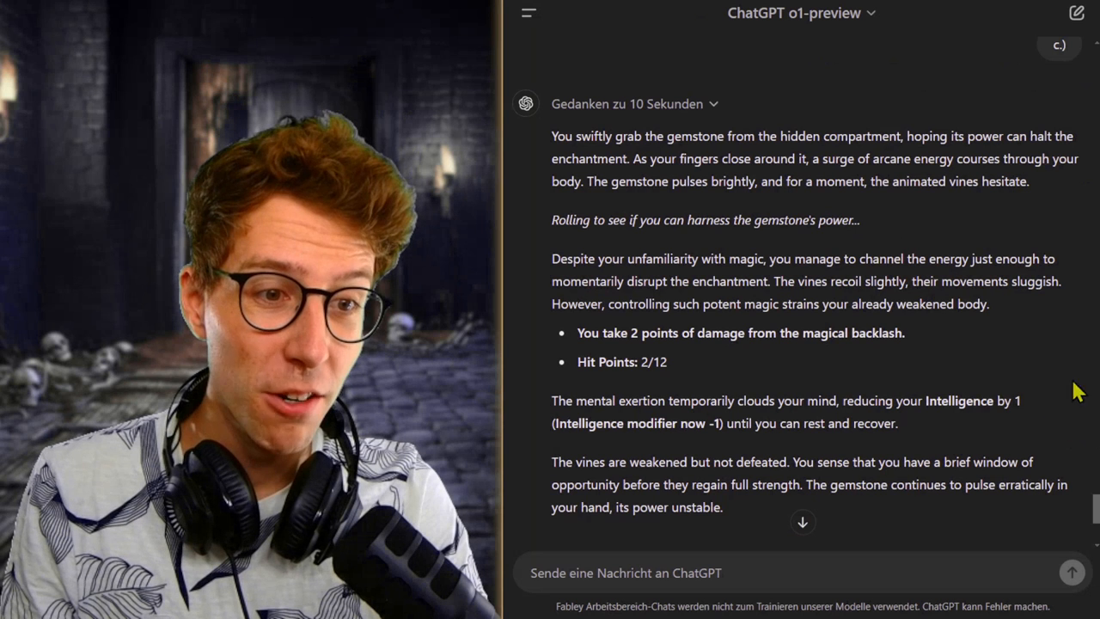
pyautogui.moveTo(966, 361)
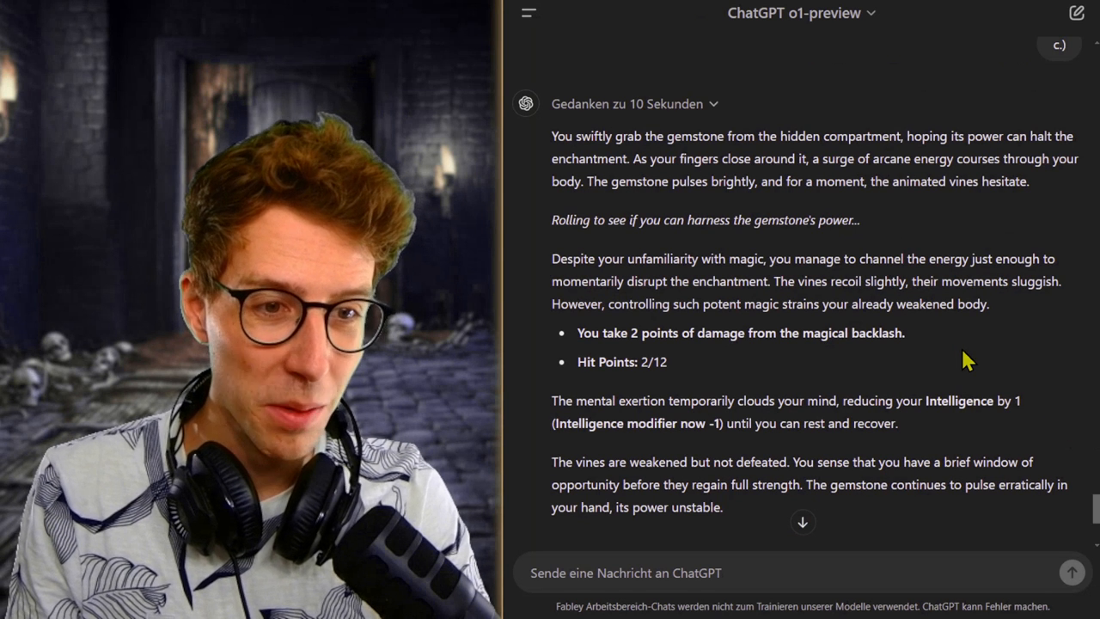
pyautogui.moveTo(1053, 370)
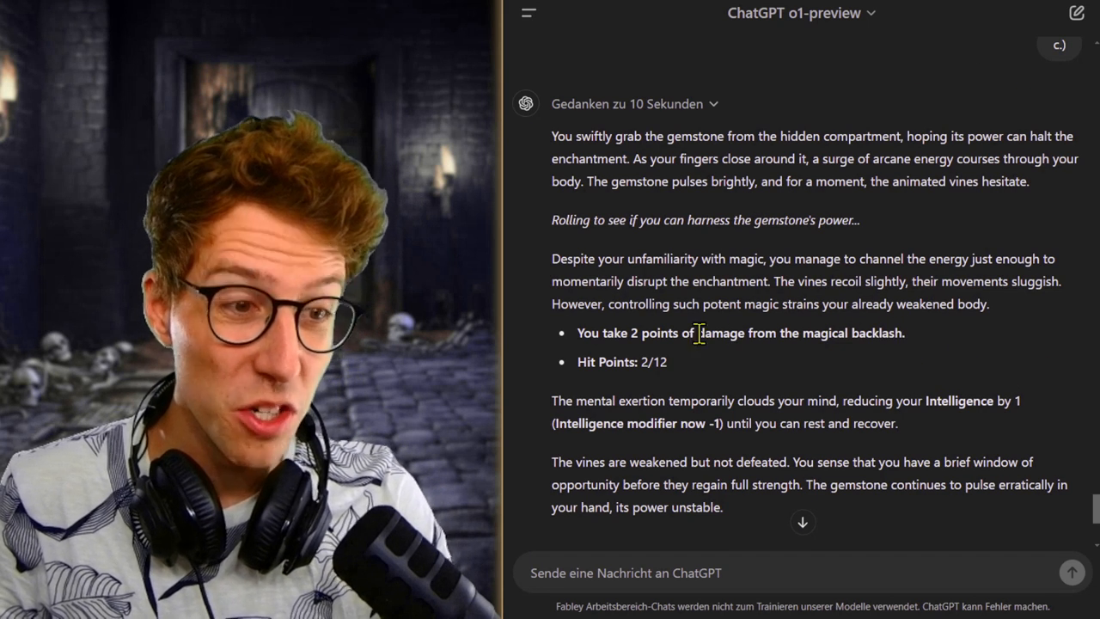
pyautogui.moveTo(760, 421)
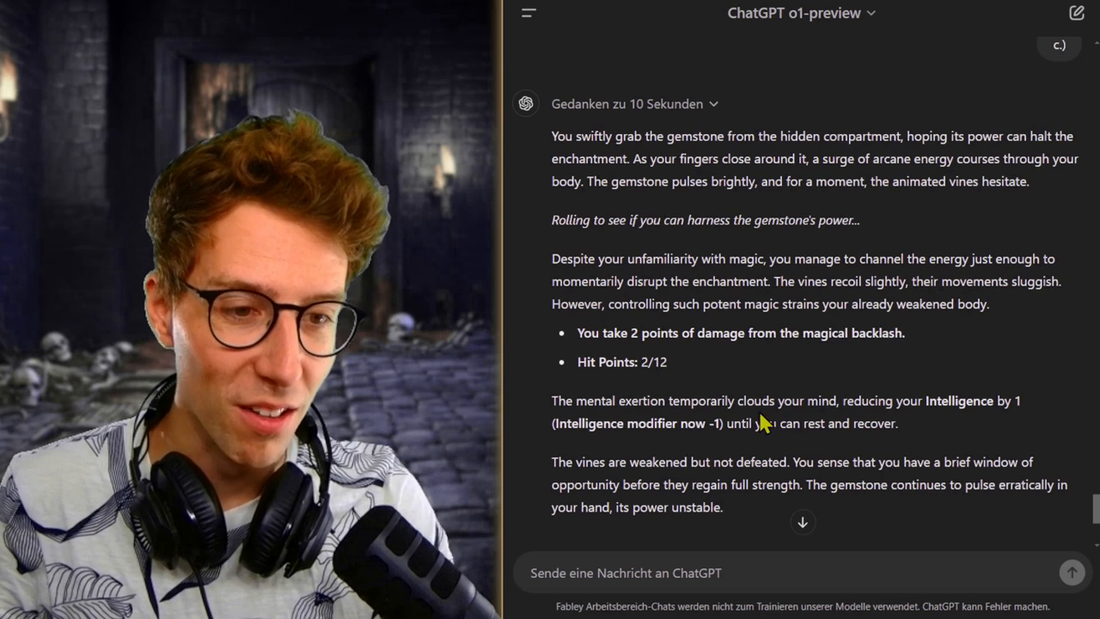
pyautogui.scroll(-3)
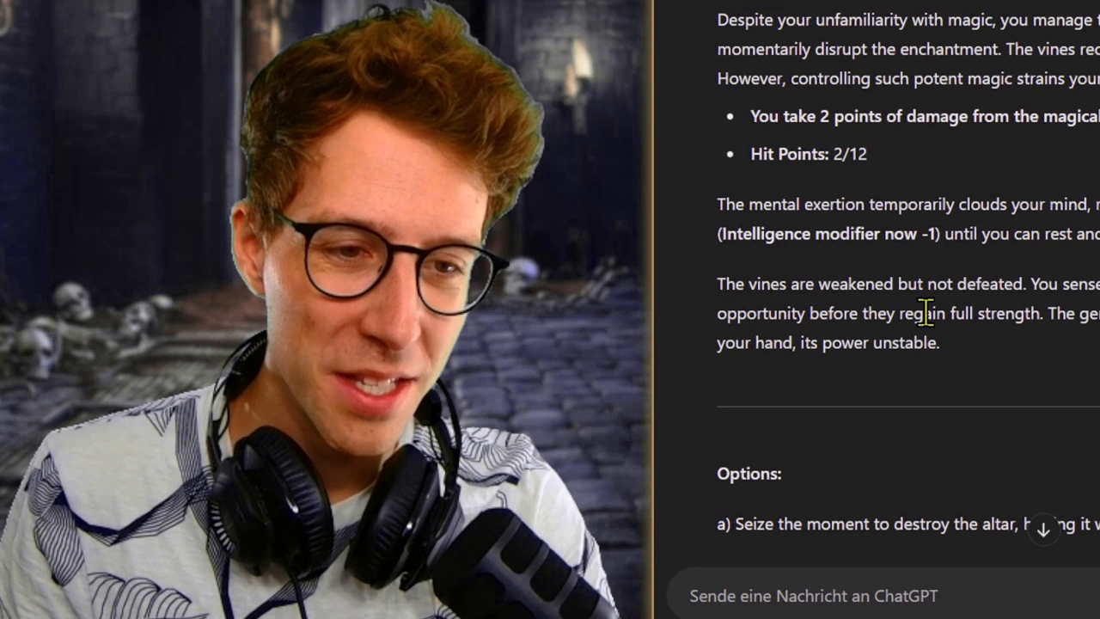
pyautogui.moveTo(958, 365)
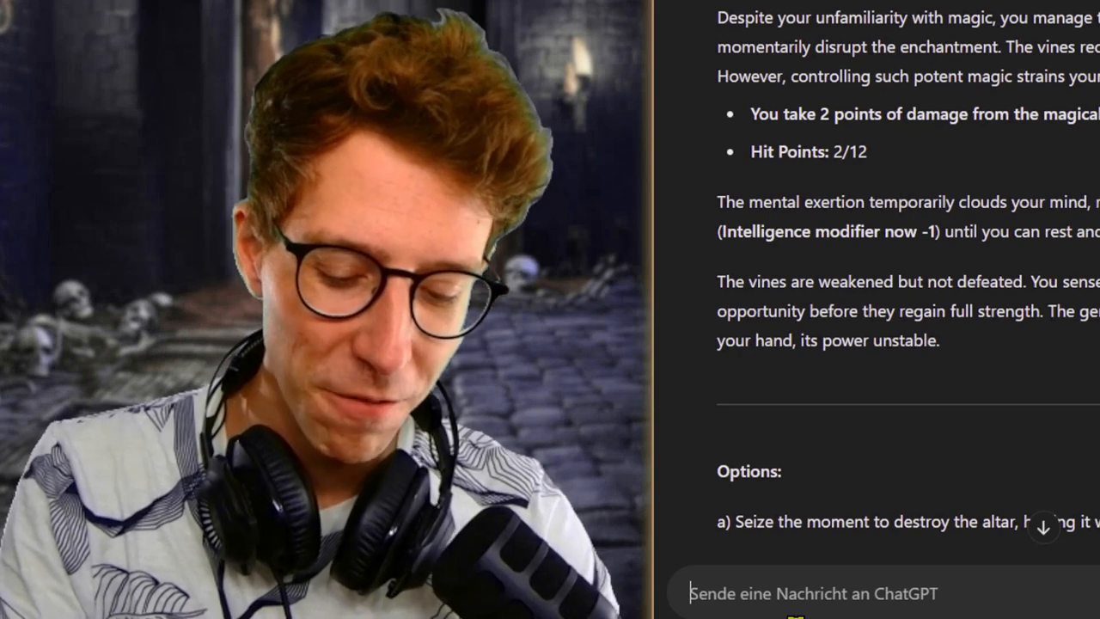
# Slash the weakened vines with the shortsword, leaving Alaric at 1/12 HP.
pyautogui.write('I take')
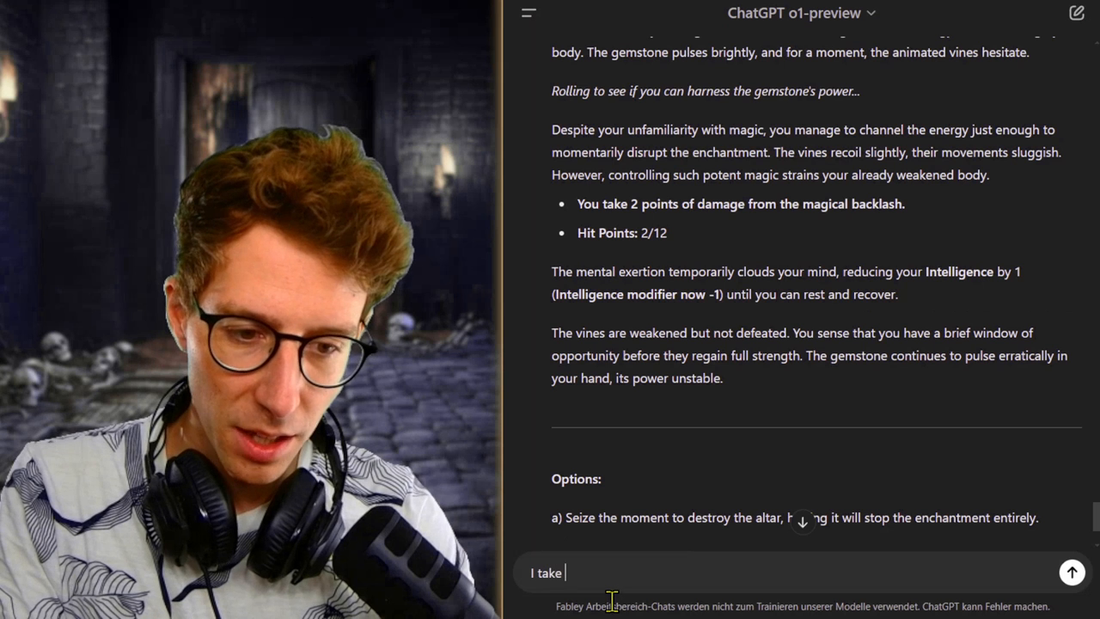
pyautogui.write('the opportunity to slash')
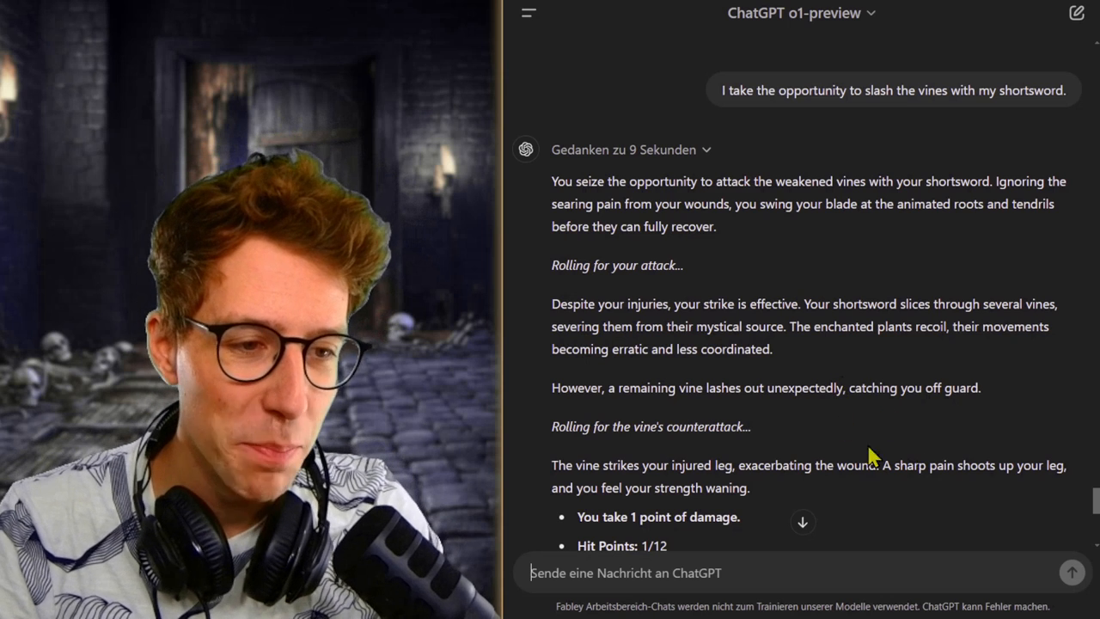
pyautogui.scroll(-3)
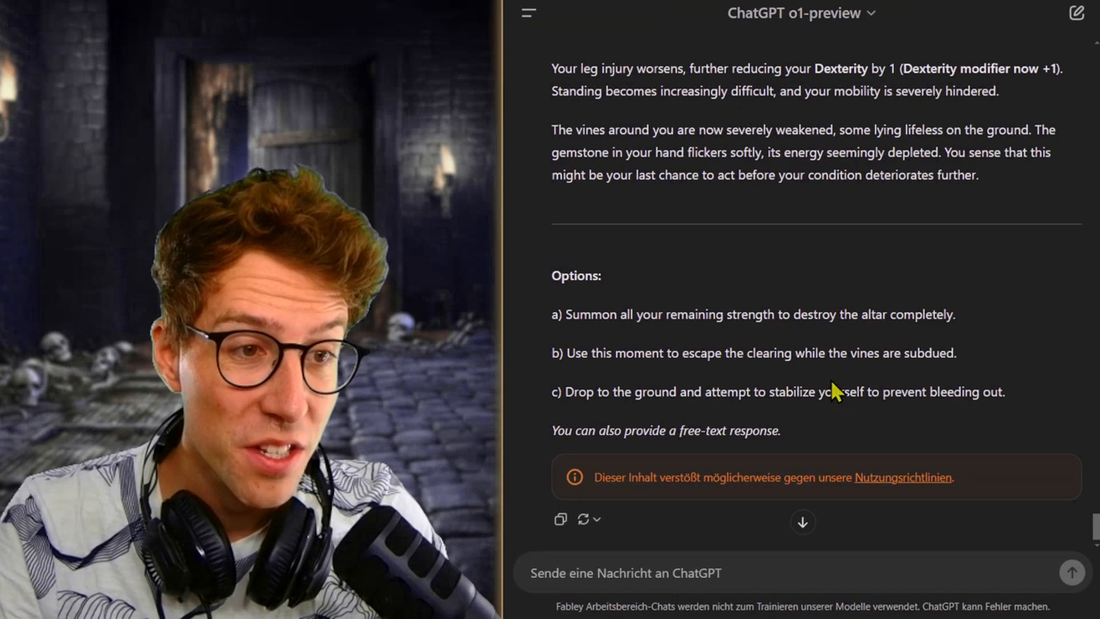
pyautogui.moveTo(864, 382)
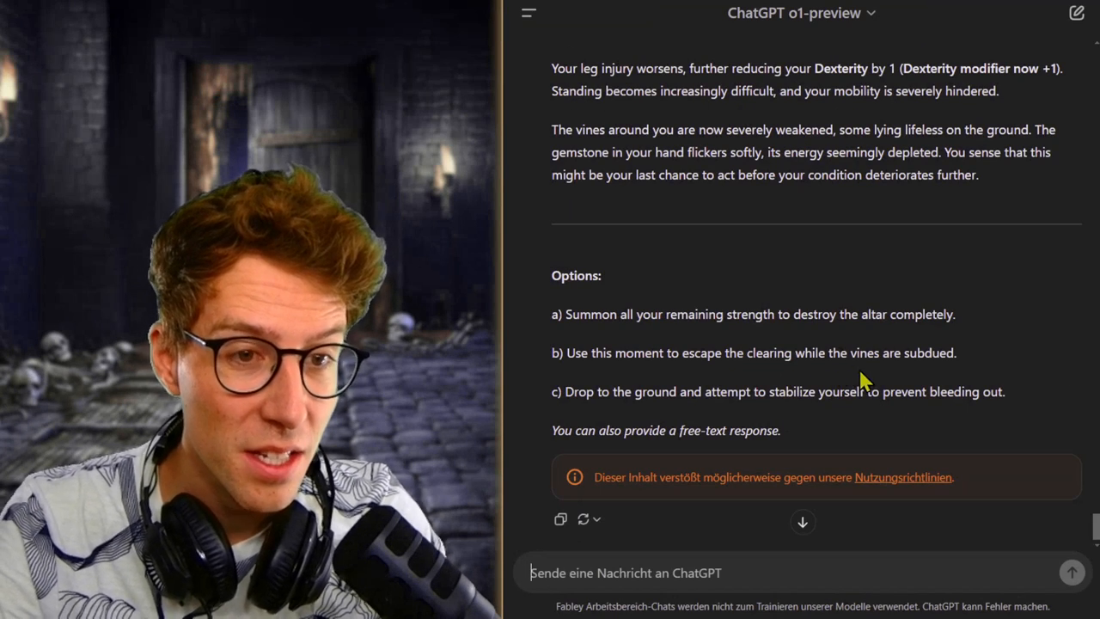
# Send 'Now read the journal' and get a too-risky warning with three options.
pyautogui.write('Now read the journal')
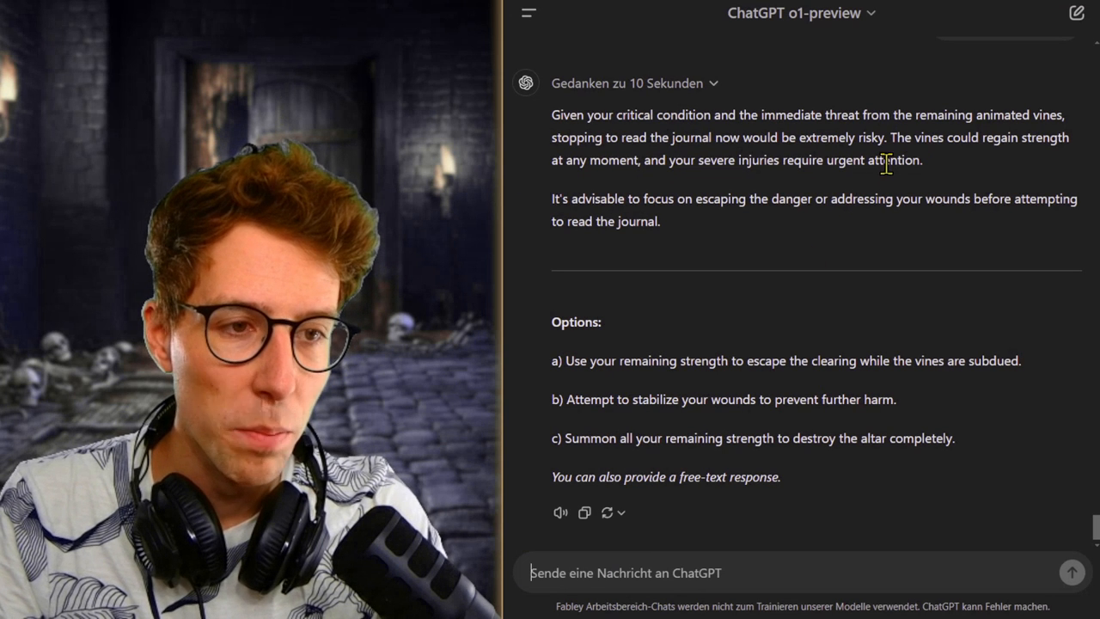
pyautogui.moveTo(996, 324)
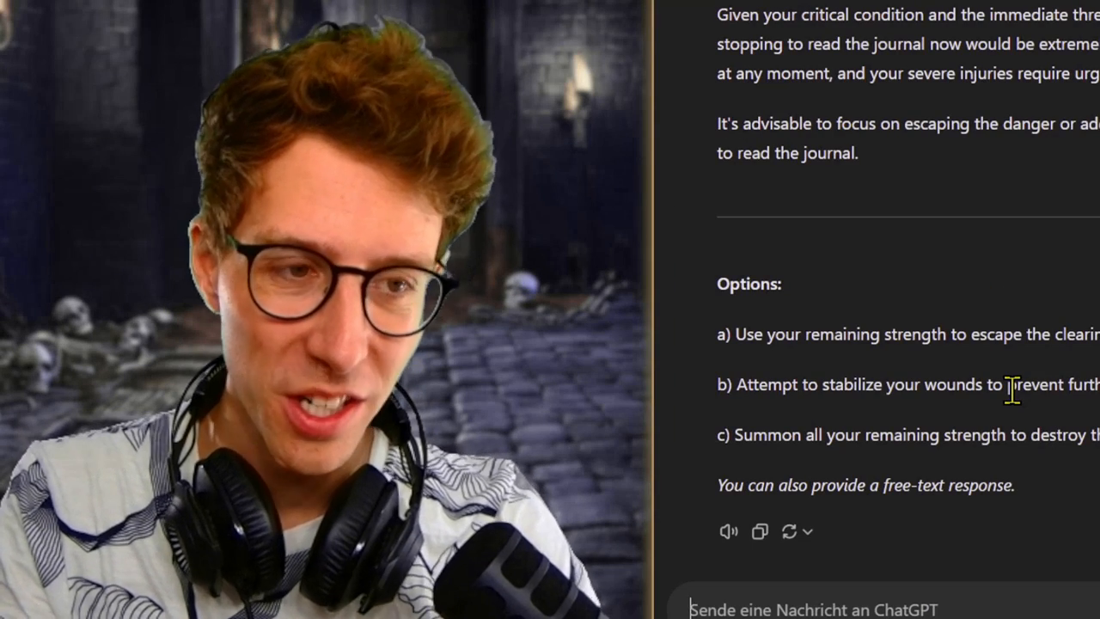
# Treat wounds while fending off vines; Alaric drops to -1/12 HP, unconscious.
pyautogui.write('Try to')
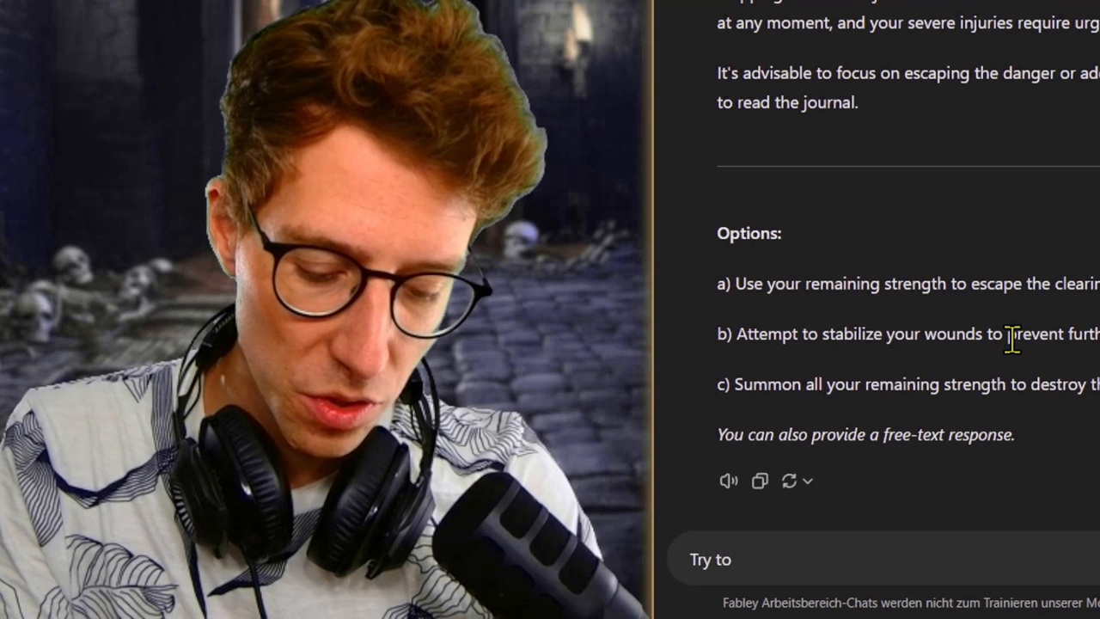
pyautogui.write('treat as much')
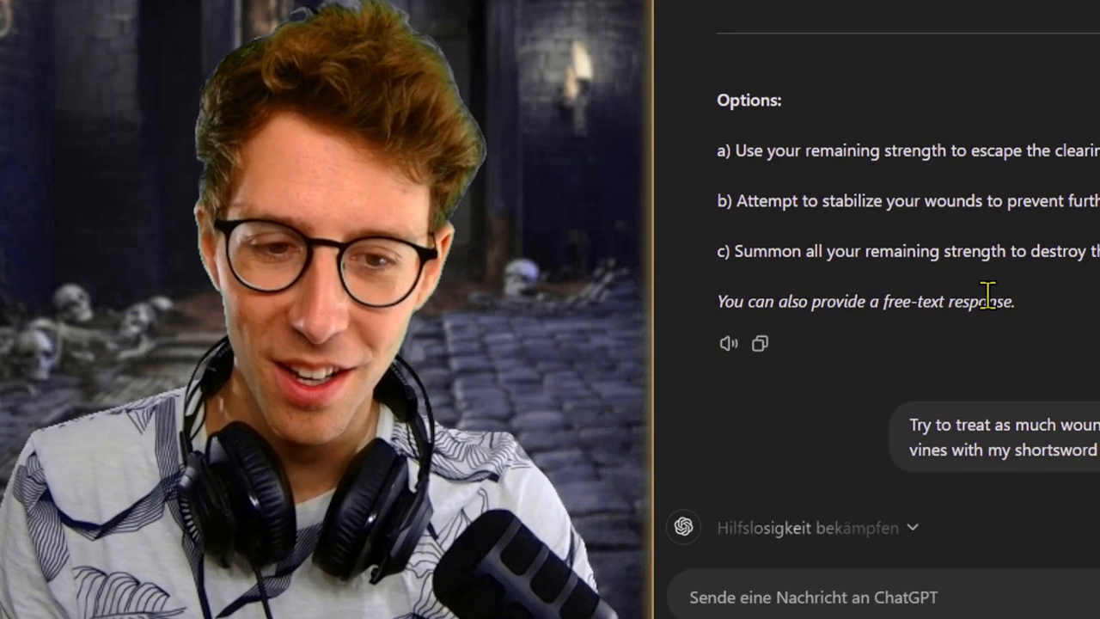
pyautogui.scroll(-3)
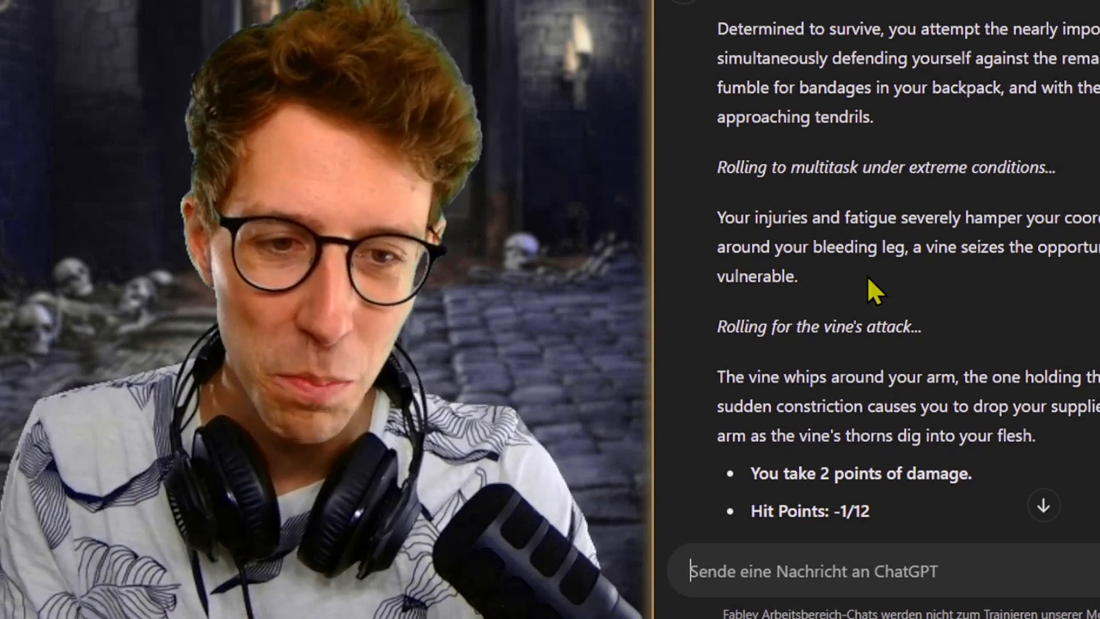
pyautogui.scroll(-3)
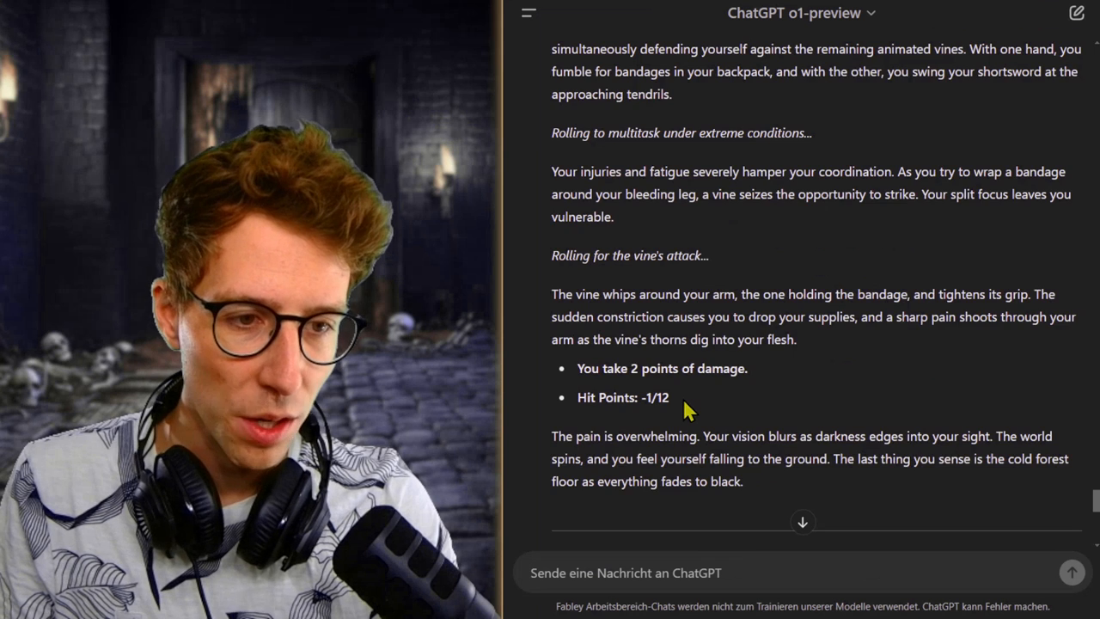
pyautogui.scroll(-3)
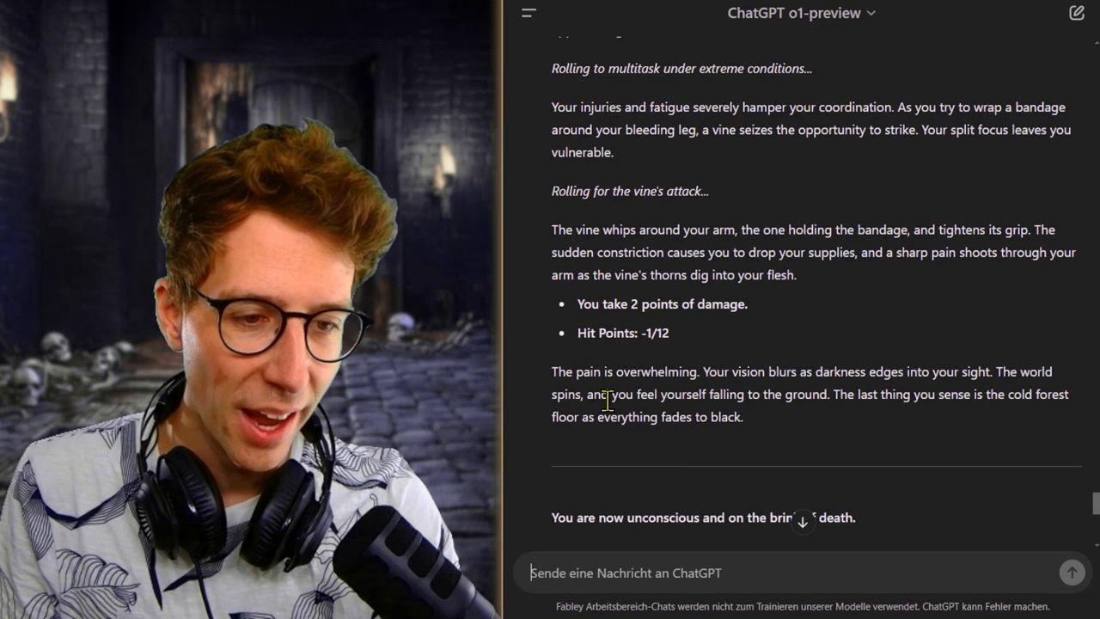
pyautogui.moveTo(683, 511)
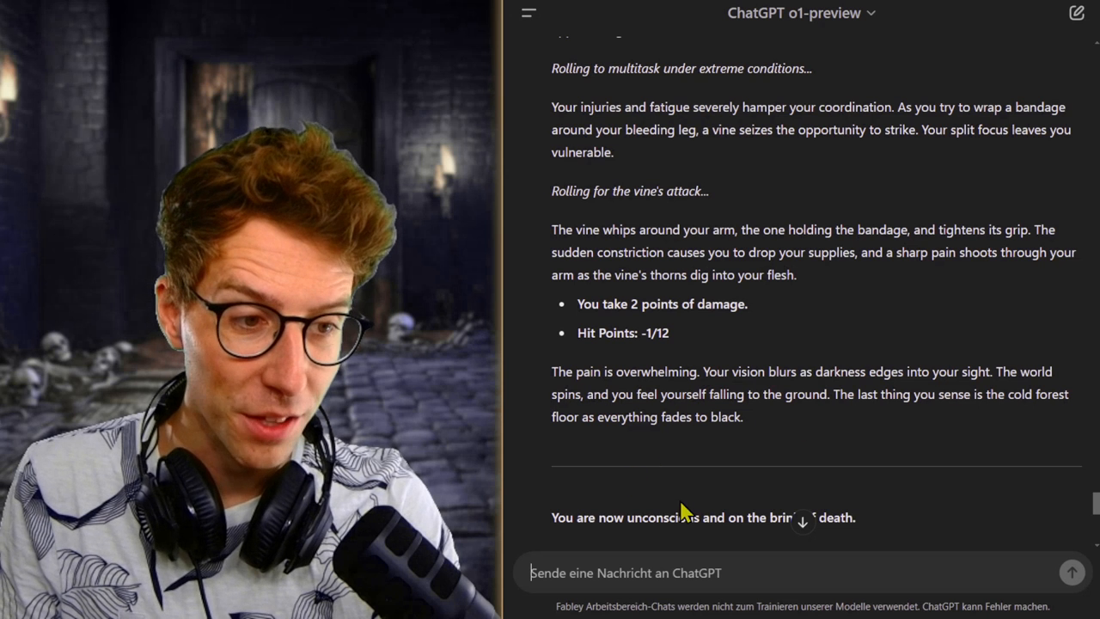
pyautogui.moveTo(829, 445)
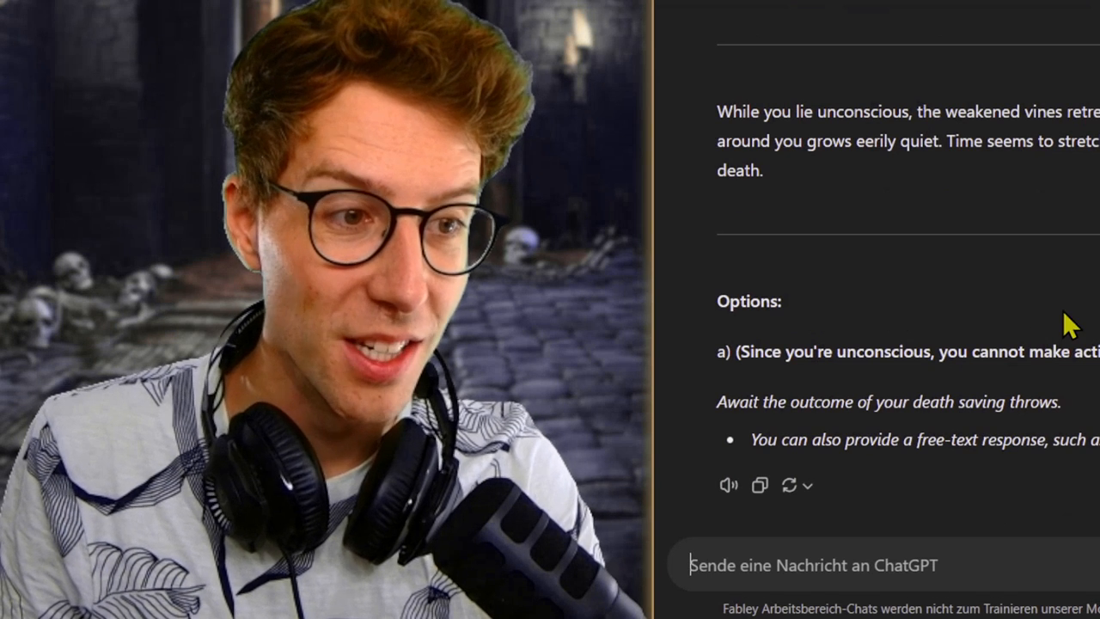
pyautogui.moveTo(1081, 240)
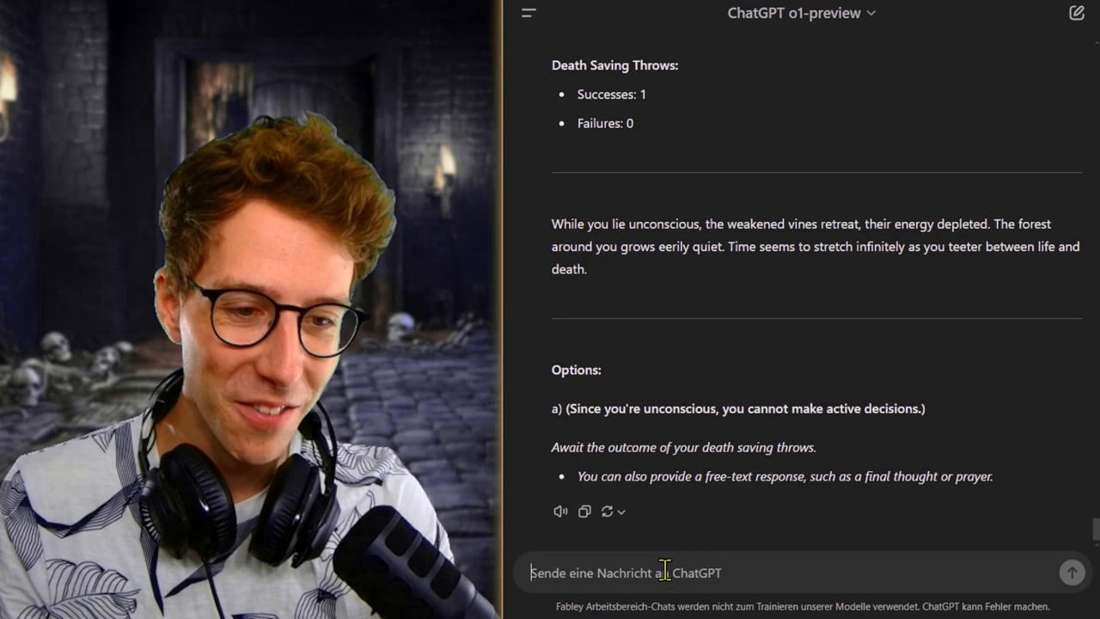
pyautogui.moveTo(645, 361)
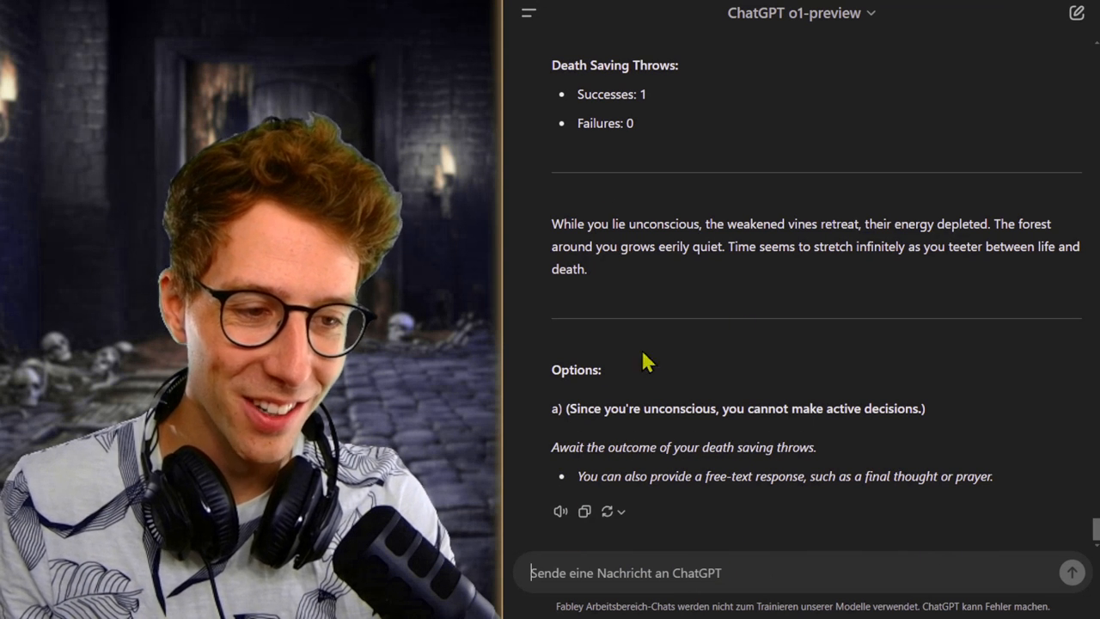
pyautogui.moveTo(830, 542)
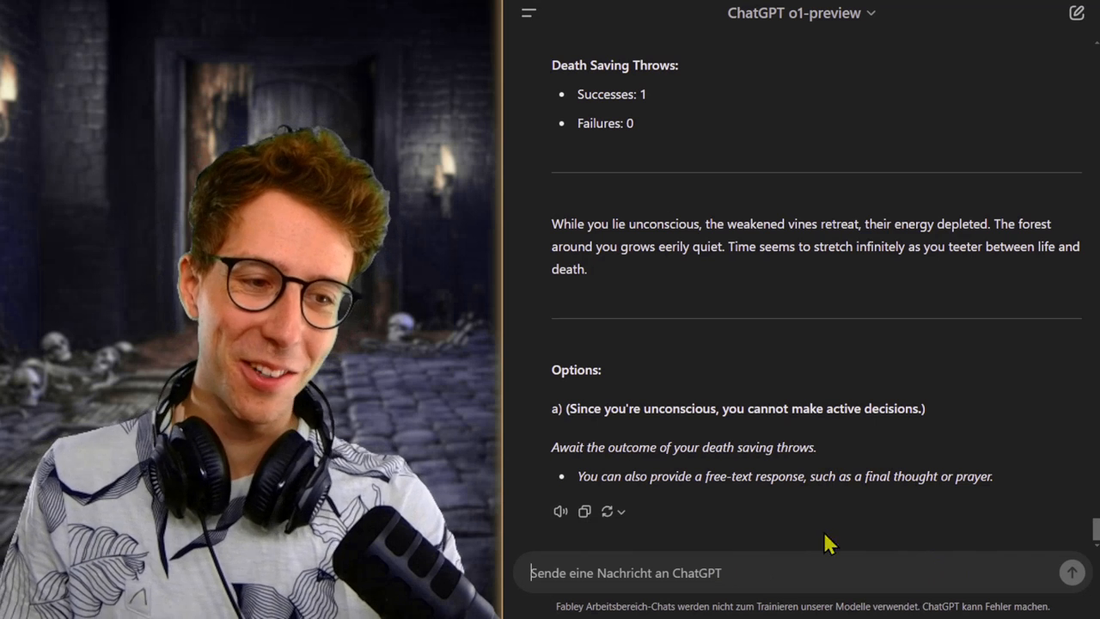
# Pray while unconscious; three death saves pass and a hooded figure heals Alaric to 1/12 HP.
pyautogui.write('Pray to')
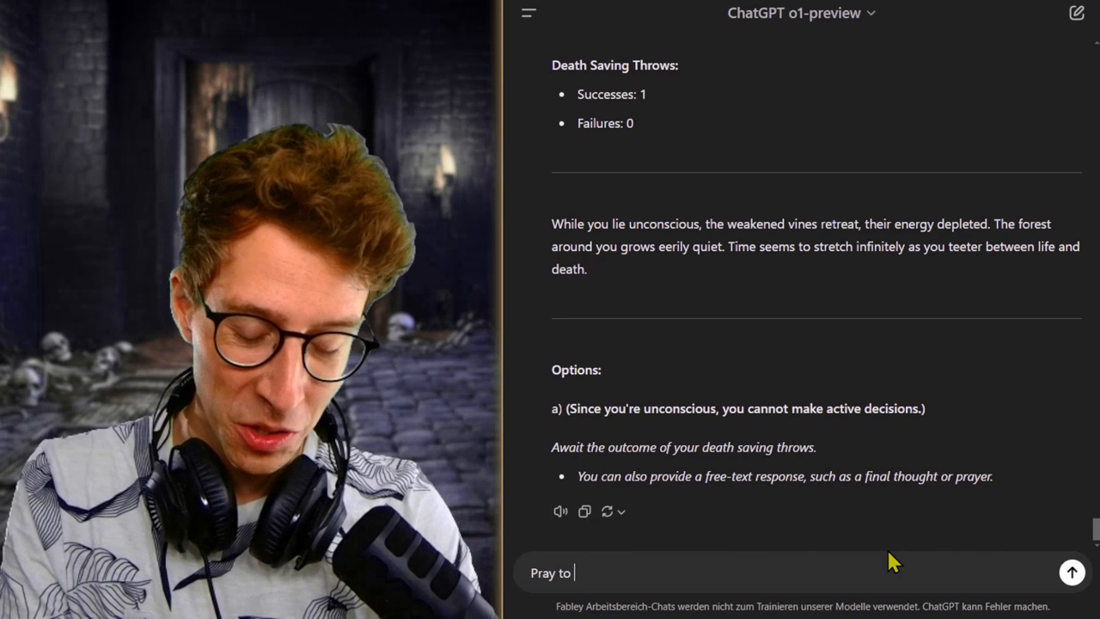
pyautogui.write('whatever god I')
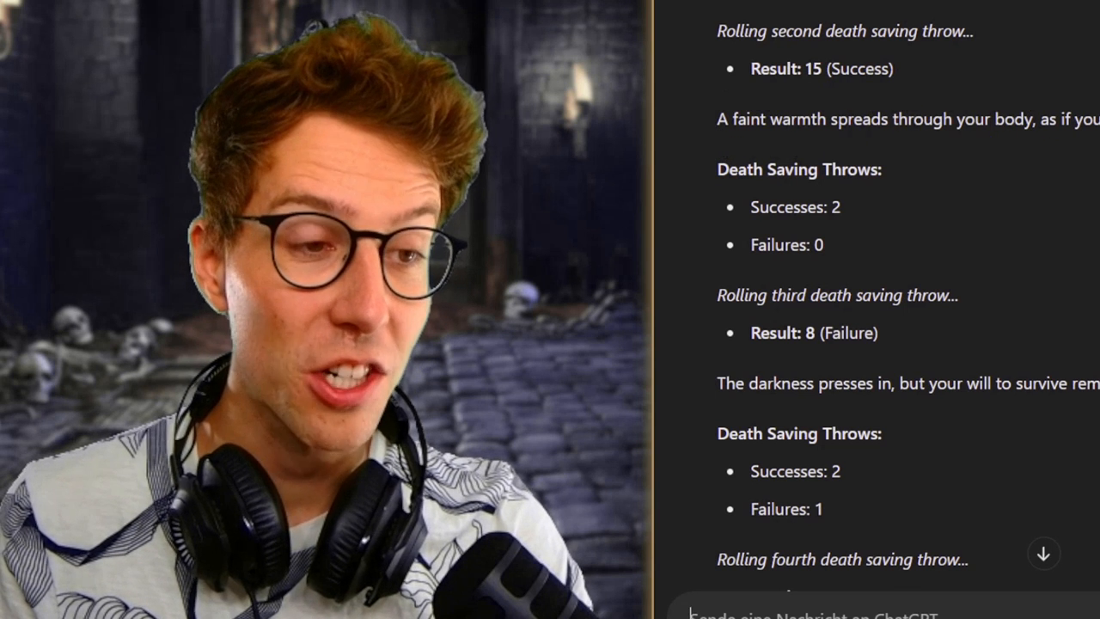
pyautogui.scroll(-3)
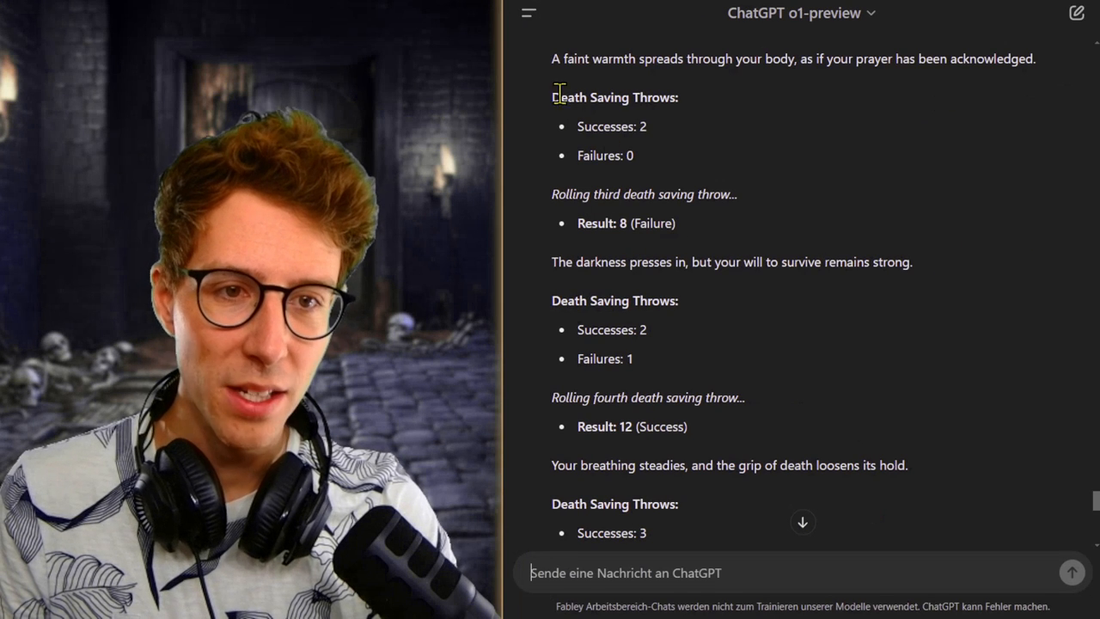
pyautogui.moveTo(986, 309)
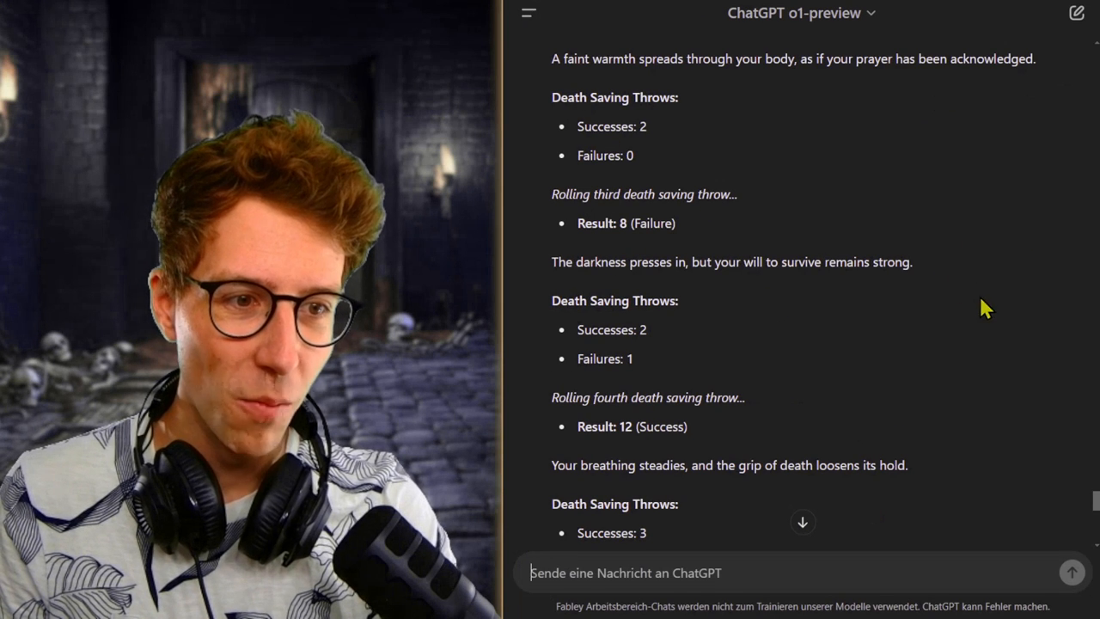
pyautogui.scroll(-3)
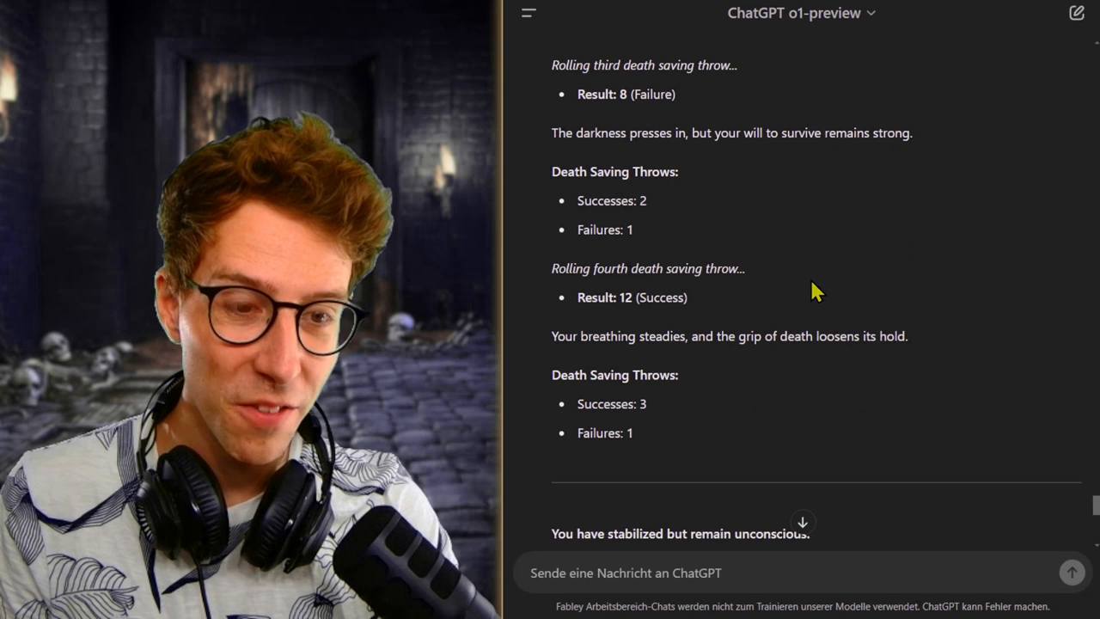
pyautogui.scroll(-3)
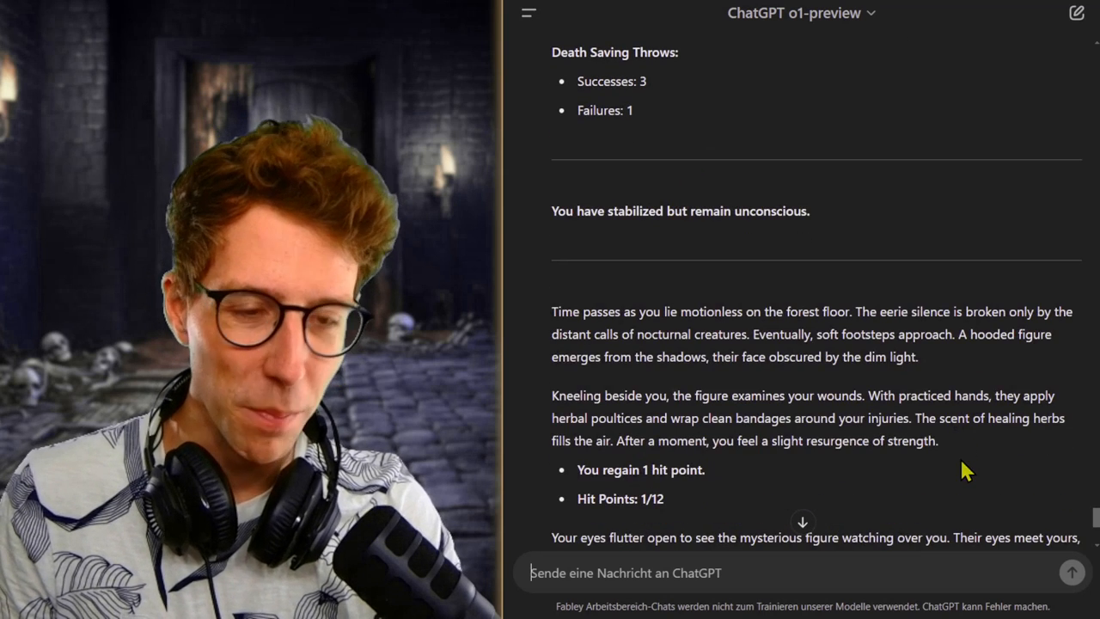
pyautogui.scroll(-3)
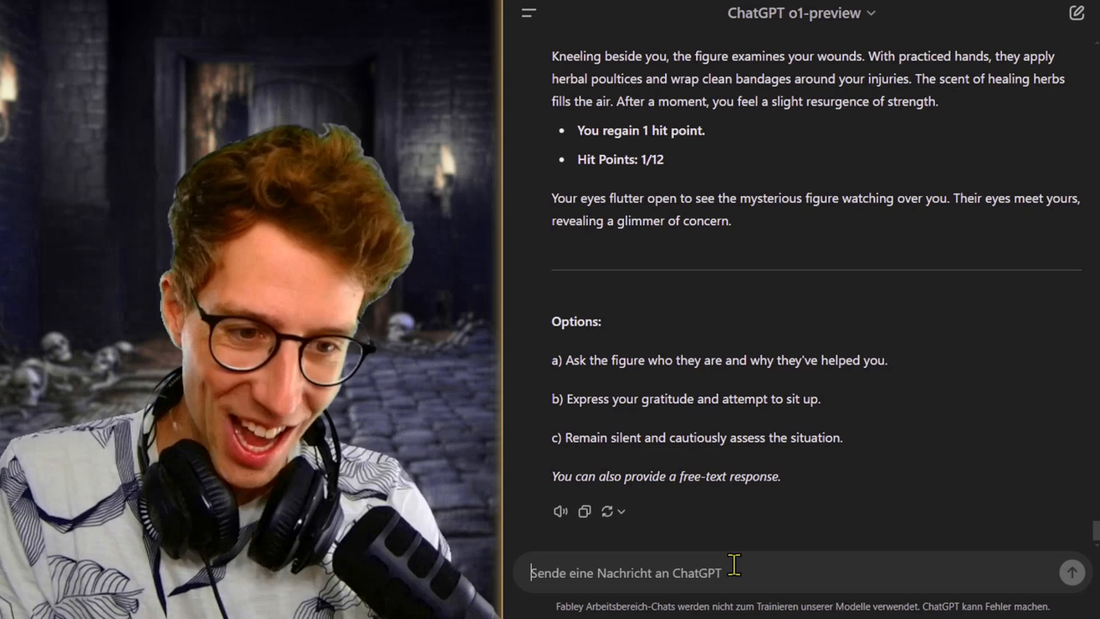
# Feign unconsciousness and let the figure's potion restore Alaric to 6/12 HP.
pyautogui.write('Act as i')
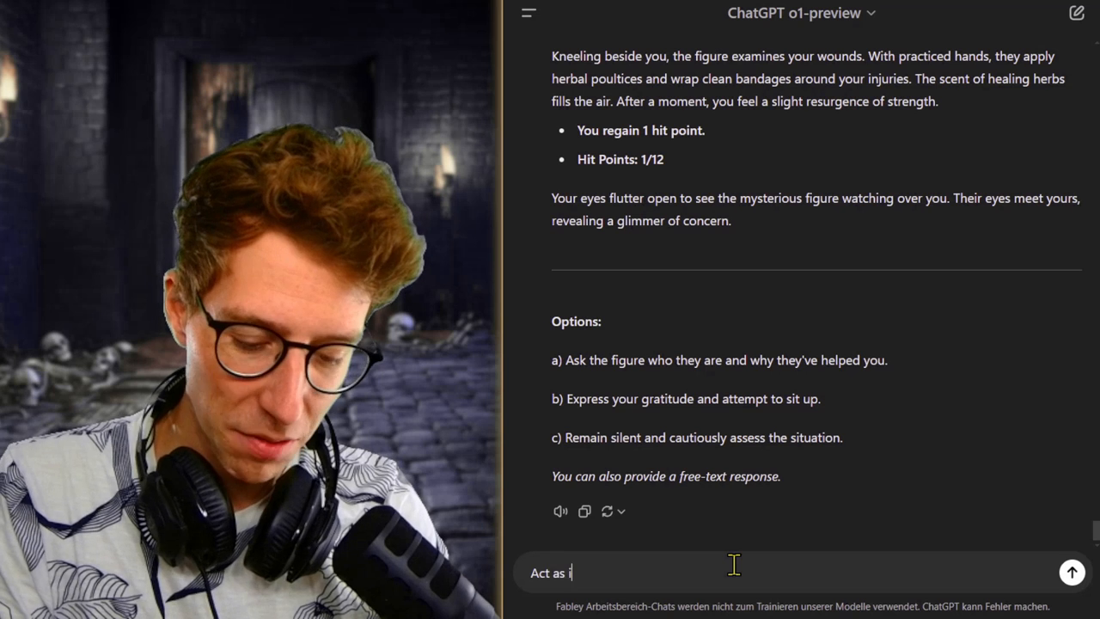
pyautogui.click(1072, 571)
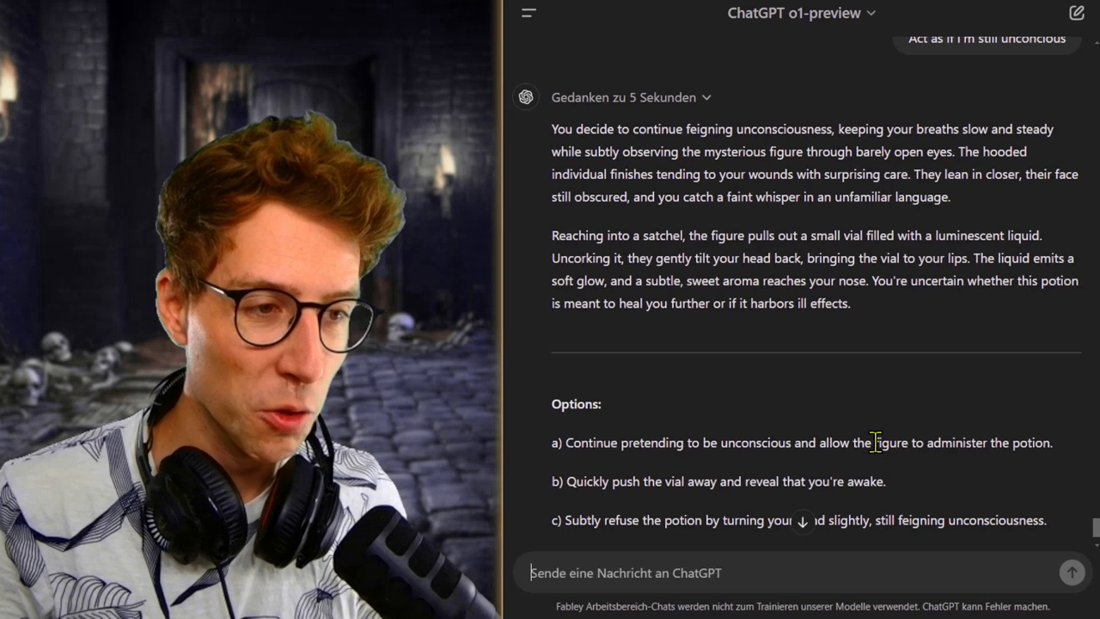
pyautogui.write('Just let it sli')
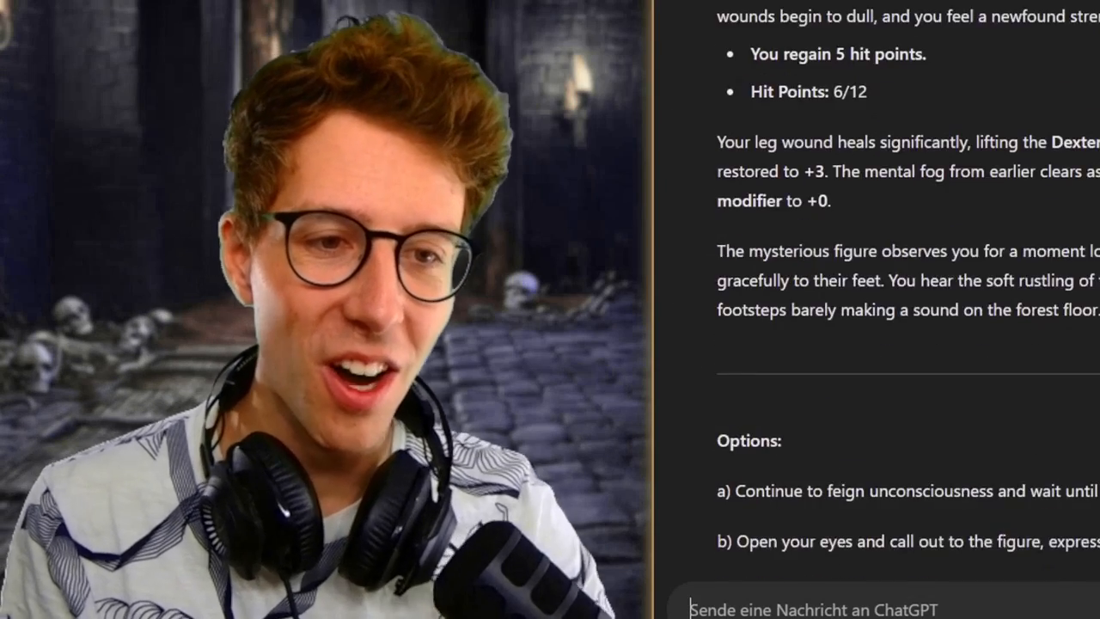
pyautogui.scroll(-3)
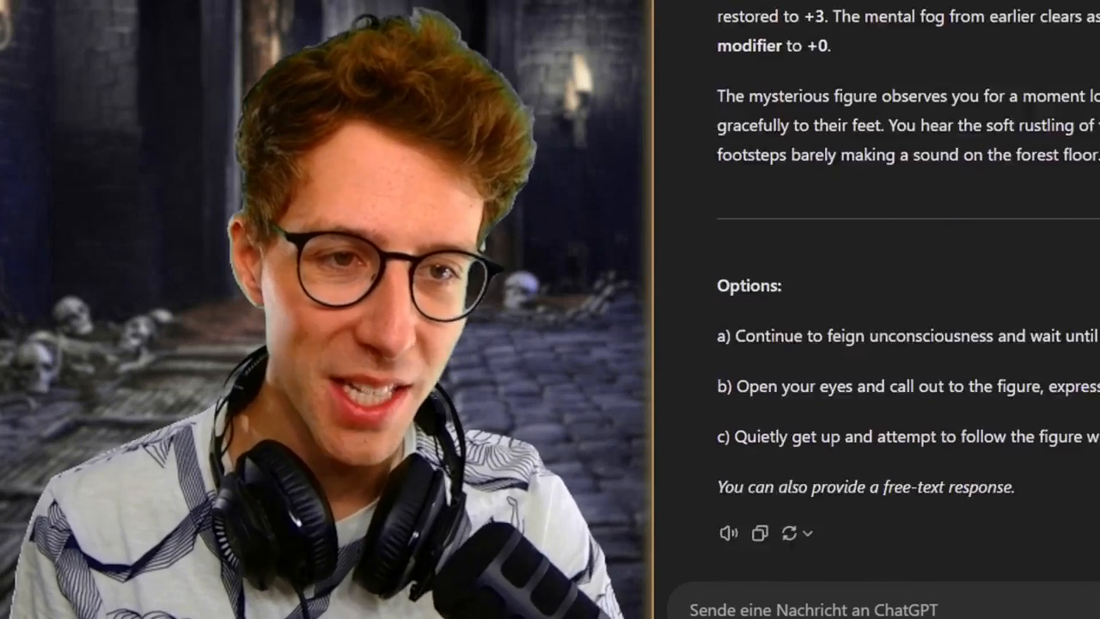
pyautogui.moveTo(1055, 282)
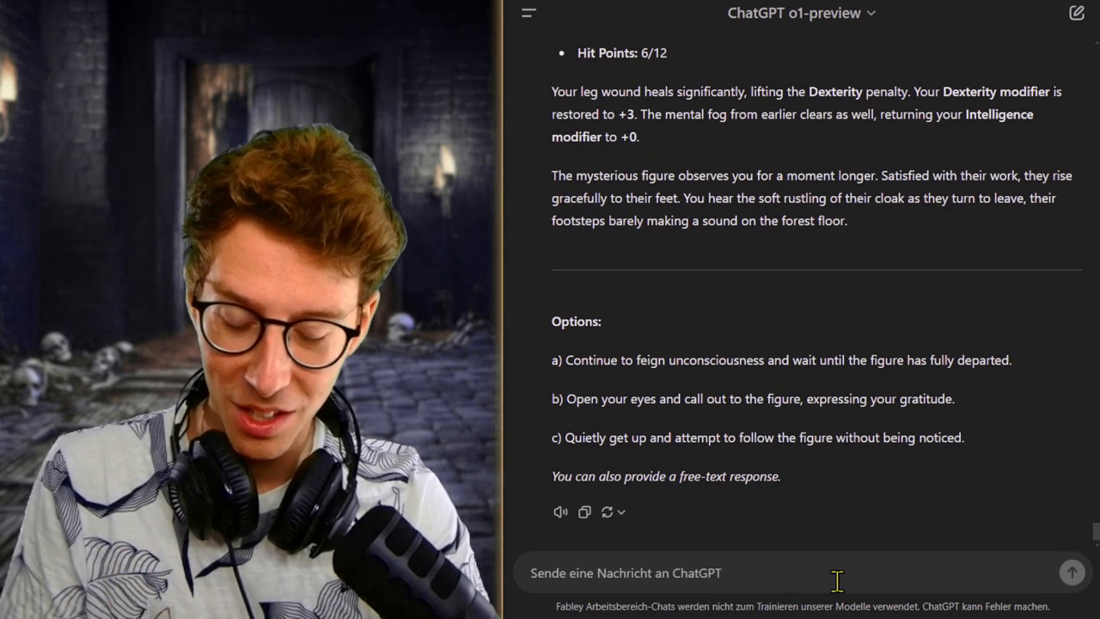
# Read the journal, revealing Elandor's notes on the cult and a gemstone ritual.
pyautogui.write('Now us')
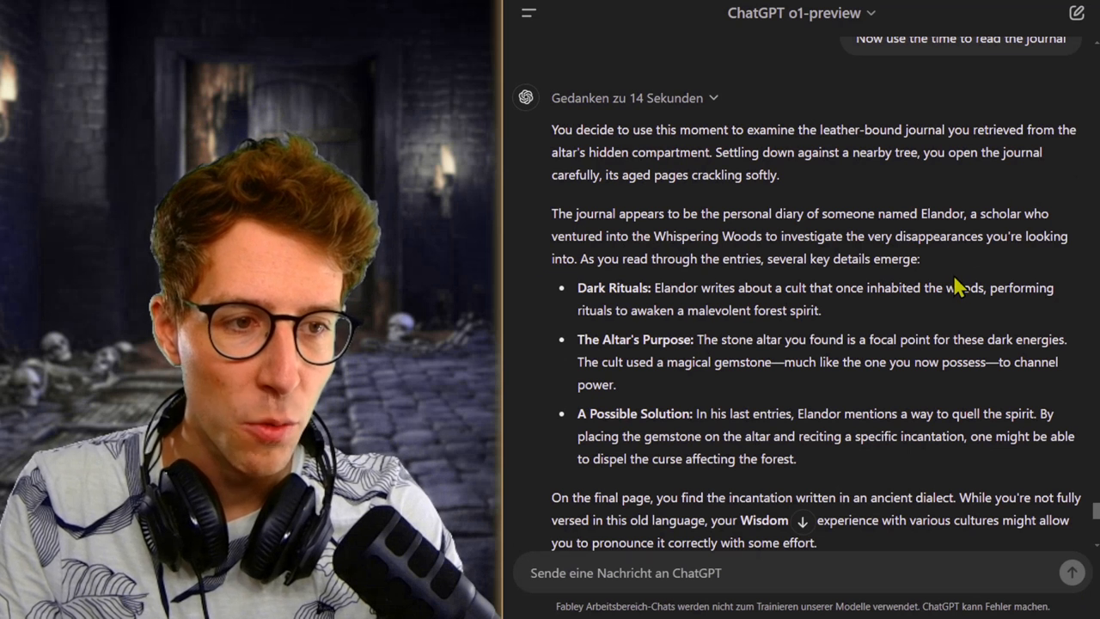
pyautogui.moveTo(932, 391)
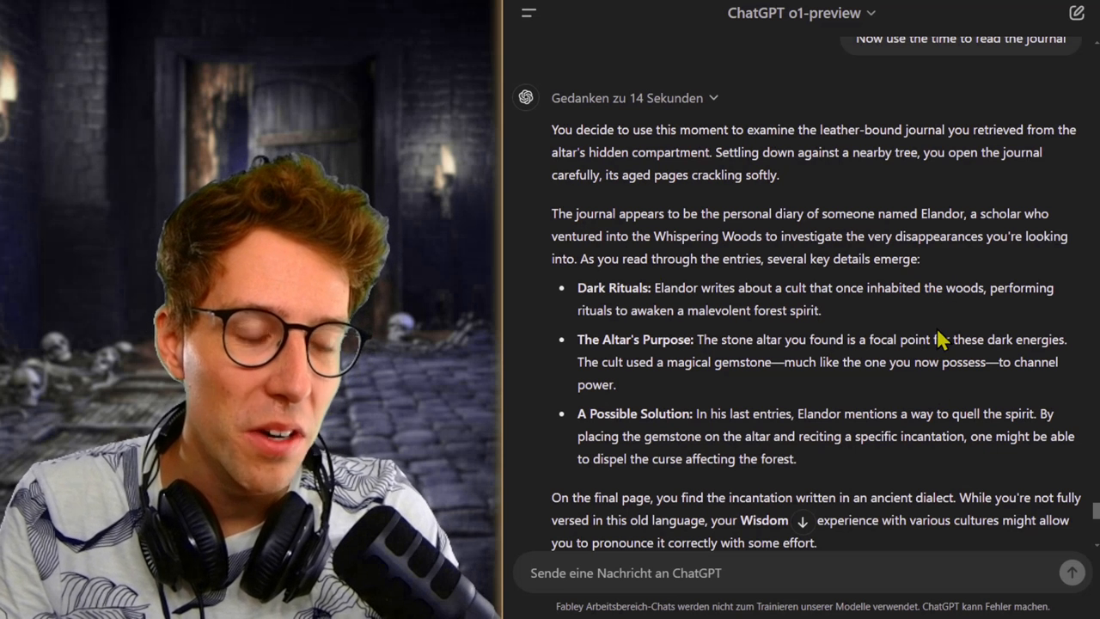
pyautogui.moveTo(611, 361)
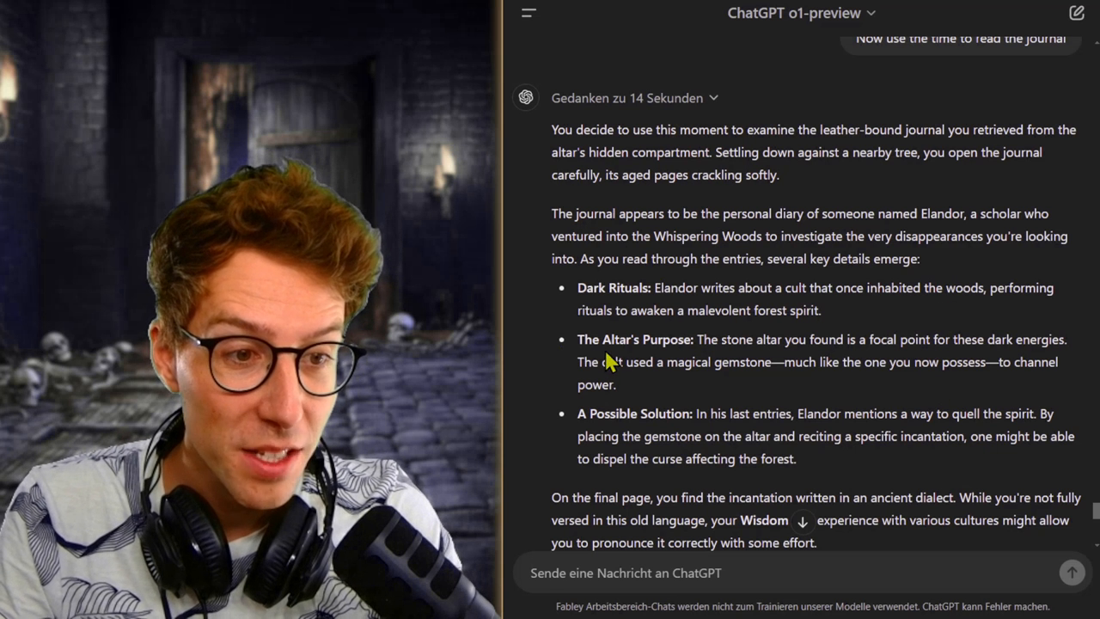
pyautogui.moveTo(688, 408)
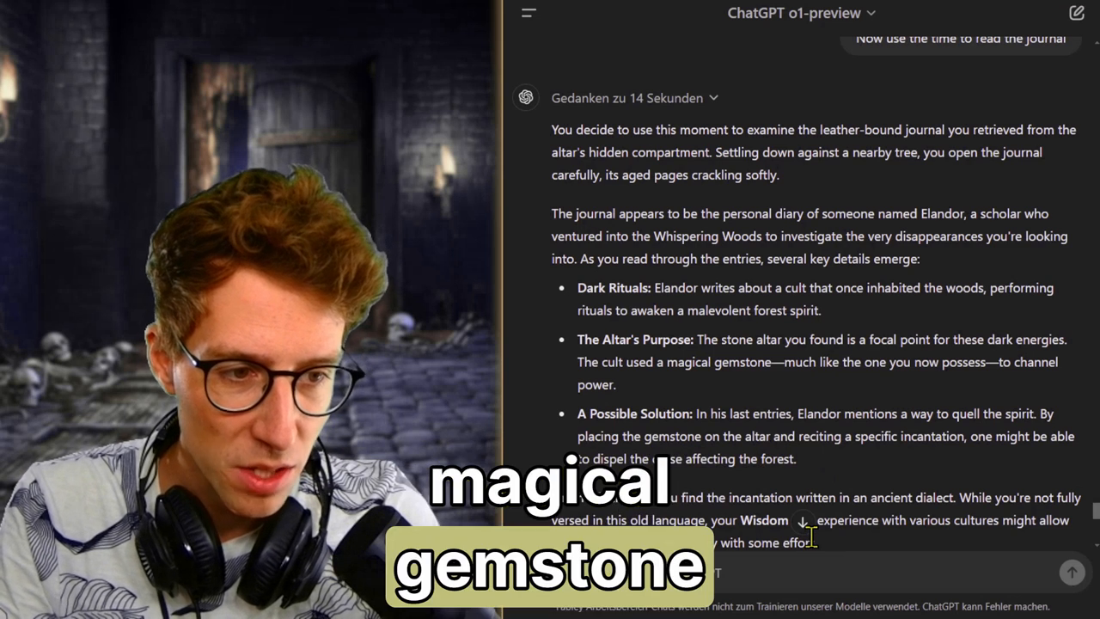
pyautogui.scroll(-3)
pyautogui.write('a)')
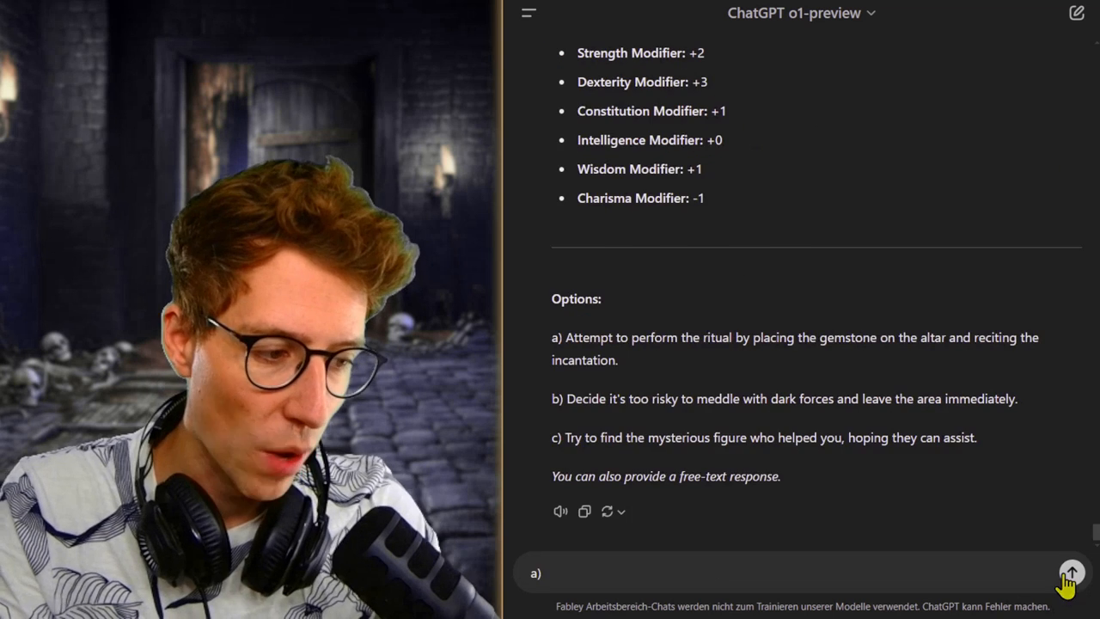
# Send option a to perform the ritual; a forest spirit attacks, dropping Alaric to 2/12 HP.
pyautogui.click(1070, 572)
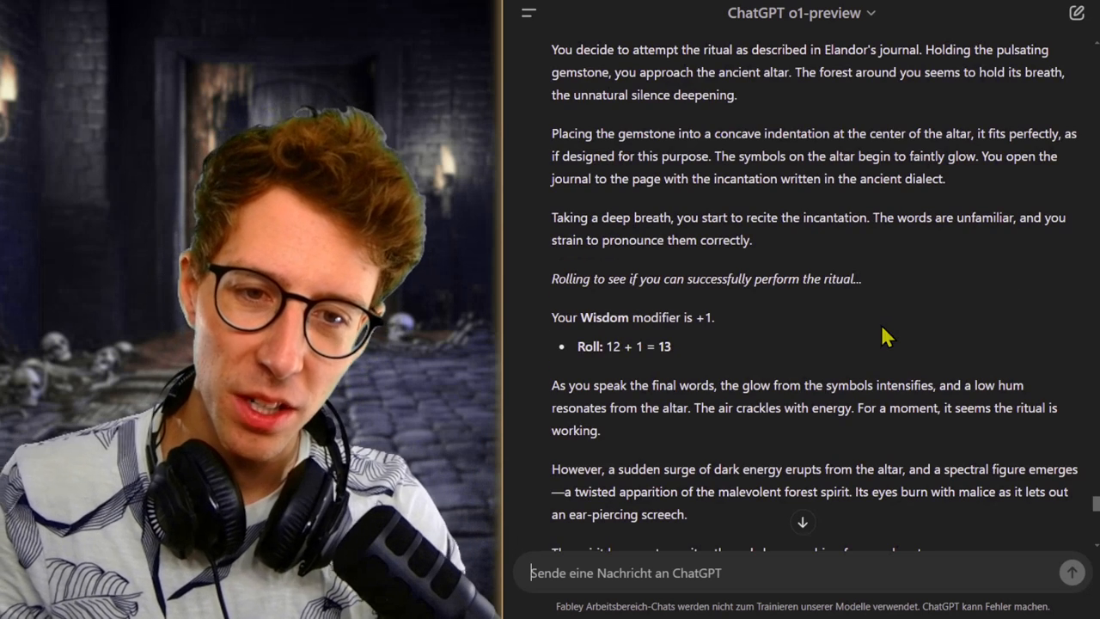
pyautogui.moveTo(815, 202)
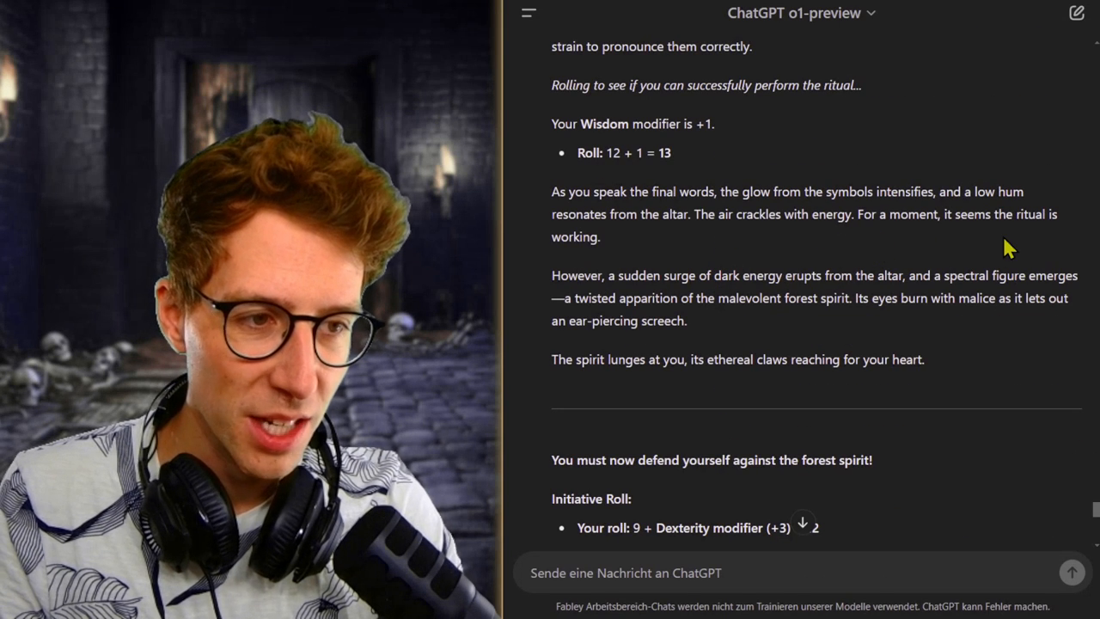
pyautogui.moveTo(655, 274)
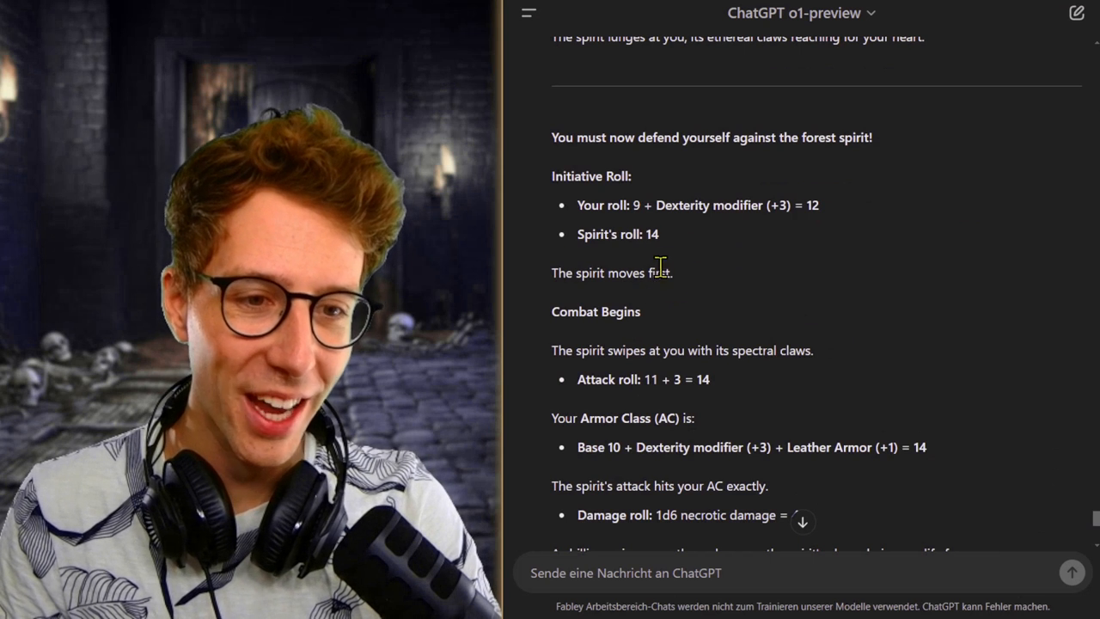
pyautogui.scroll(-3)
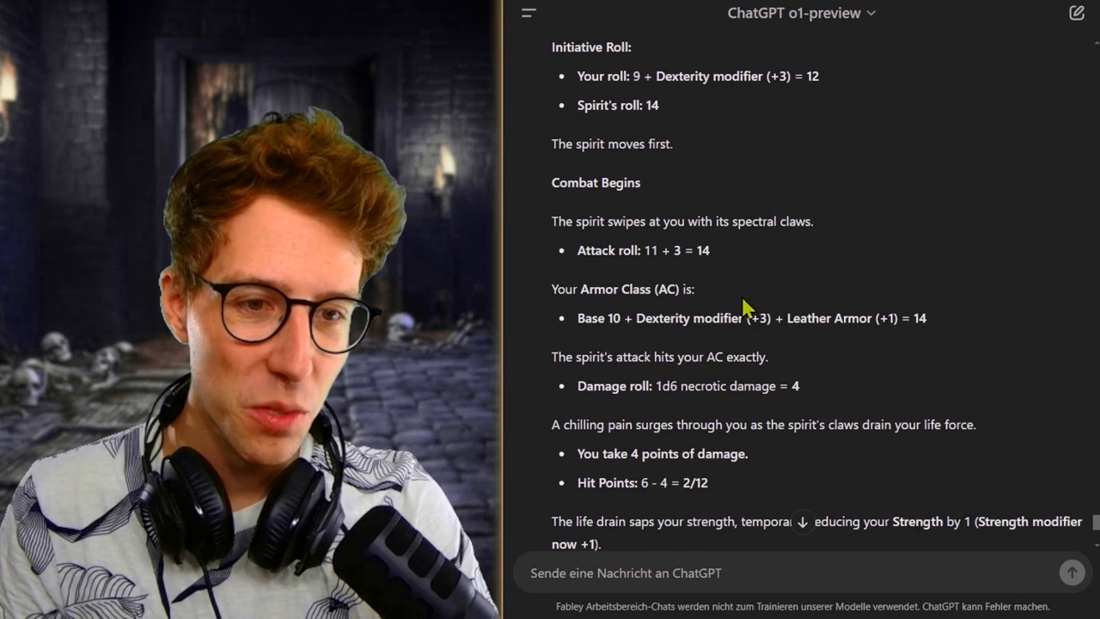
pyautogui.scroll(-3)
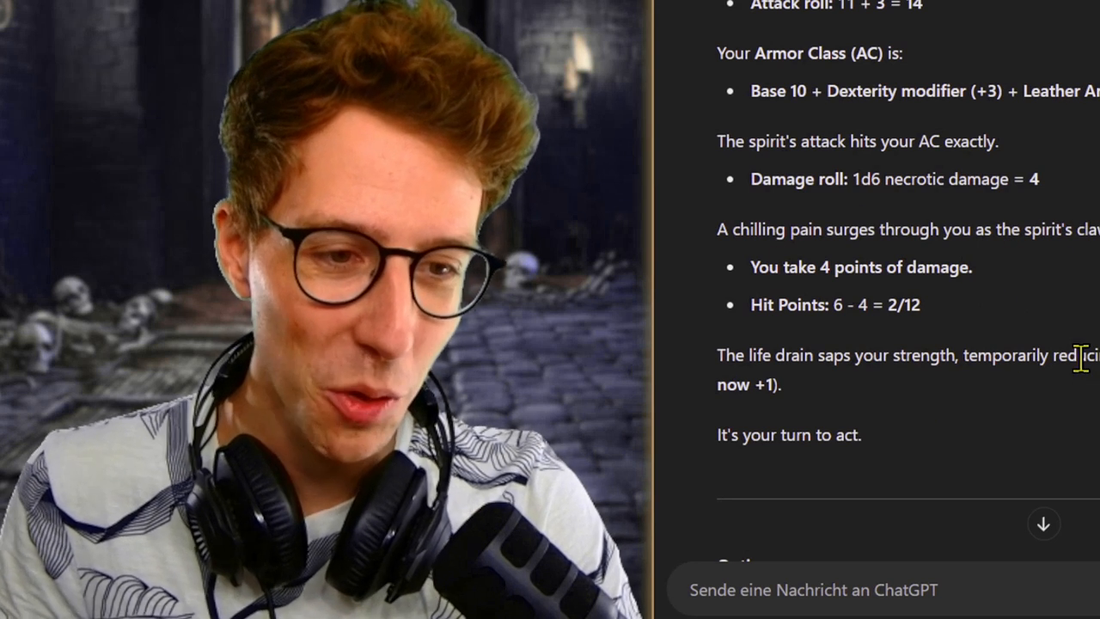
pyautogui.scroll(-3)
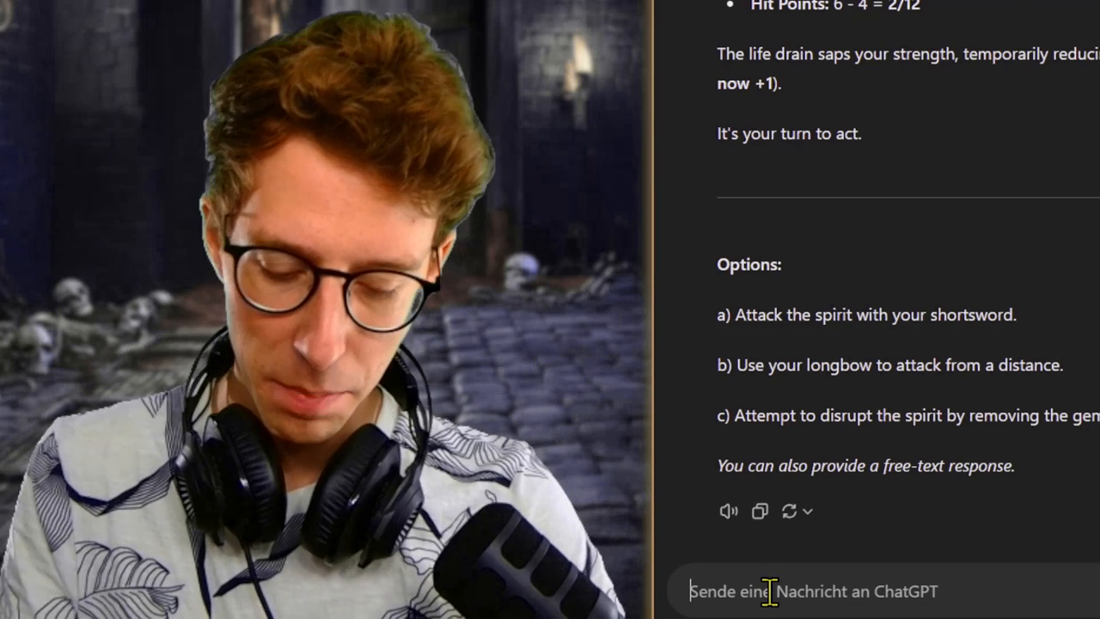
# Throw the crystal at the forest spirit, absorbing it into the gemstone.
pyautogui.write('Grab the crystal and')
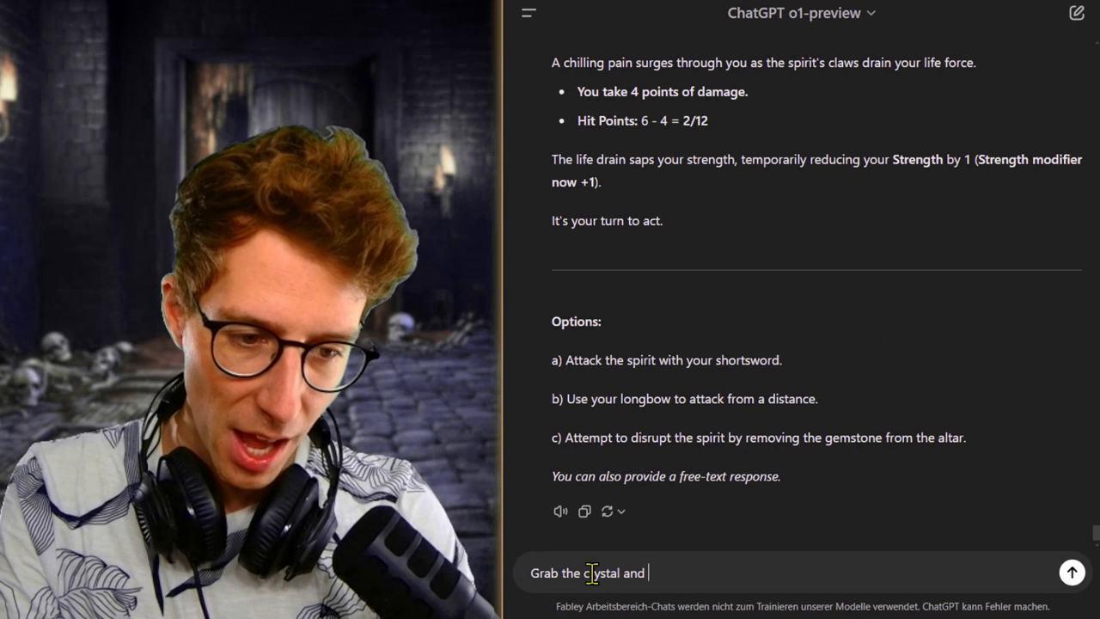
pyautogui.write('throw it at the')
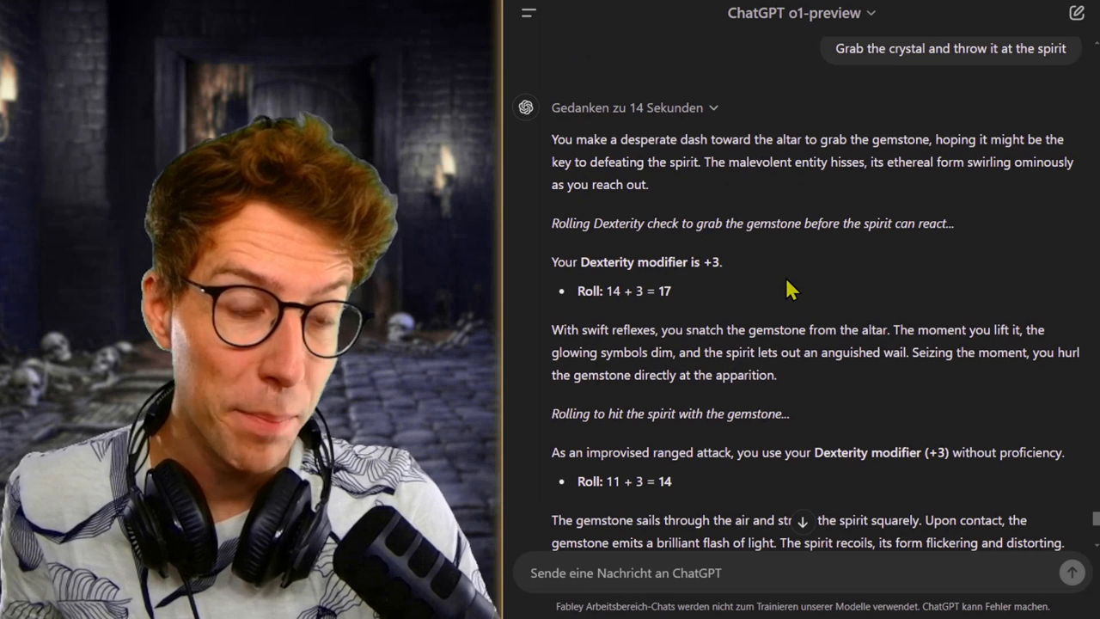
pyautogui.scroll(-3)
pyautogui.write('T')
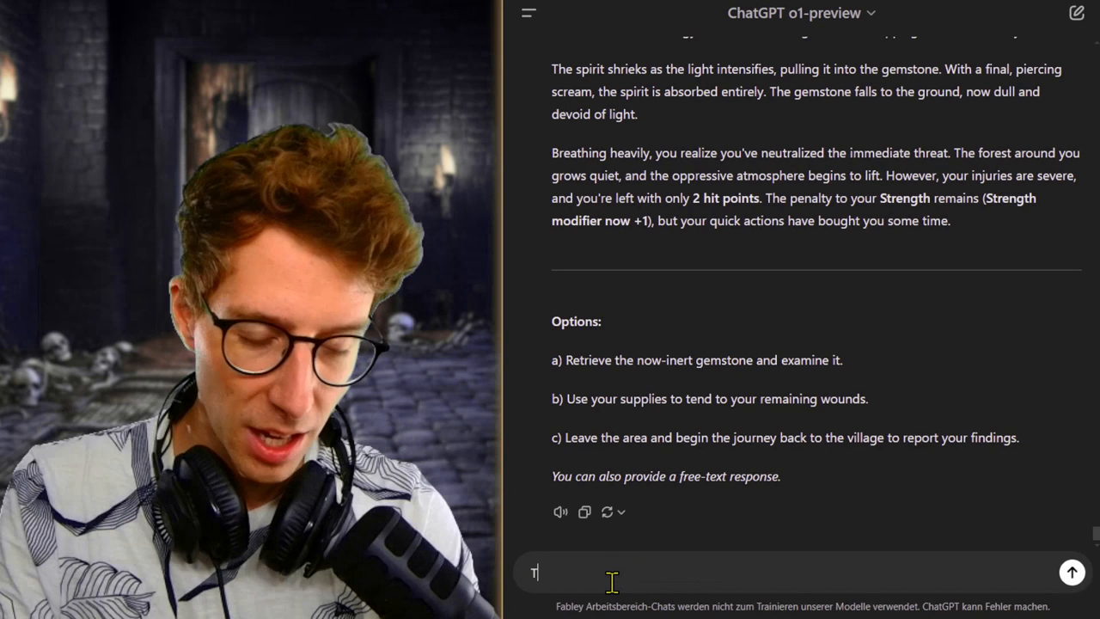
# Send the message repeating the gemstone ritual with improved pronunciation and read the reply.
pyautogui.write('I repeat the ritual and use the gemstone again on the altar. This time trying to improve')
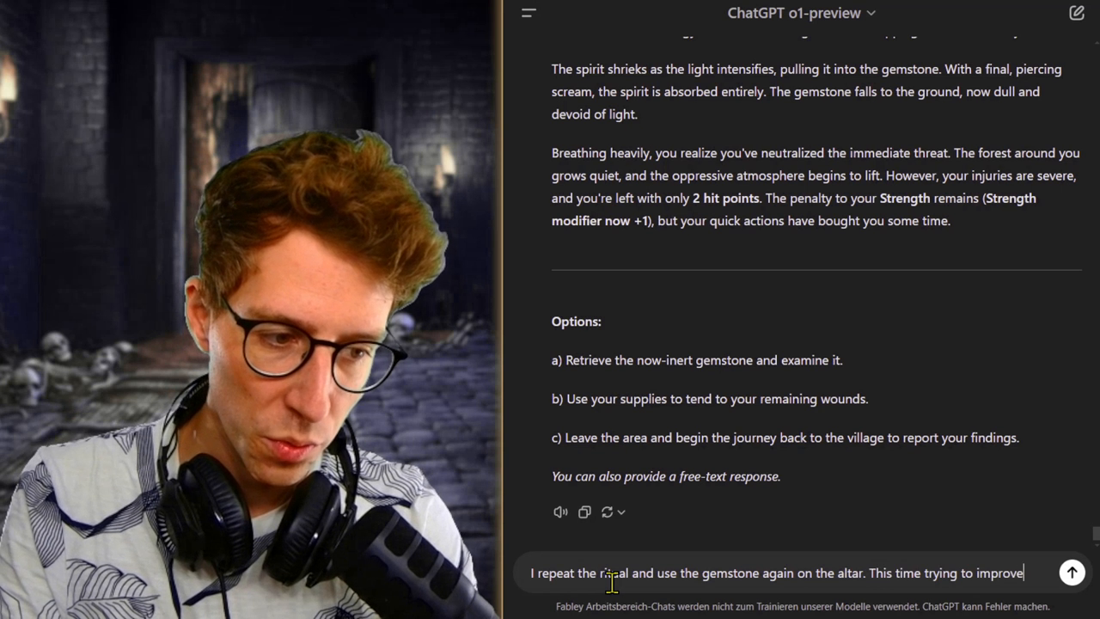
pyautogui.write('the pronounc')
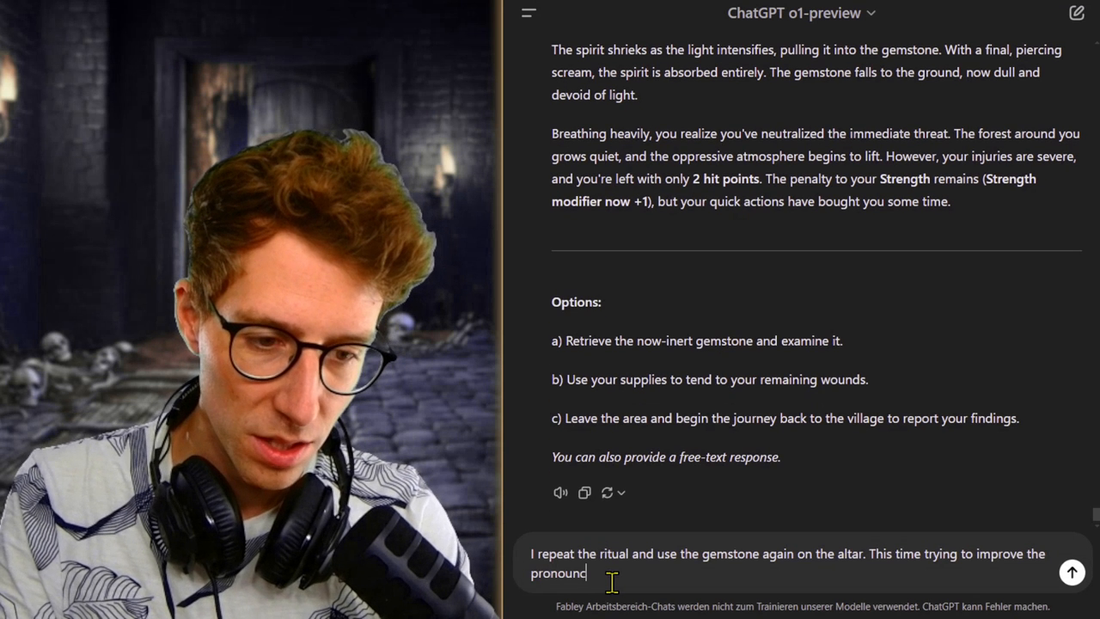
pyautogui.write('iation')
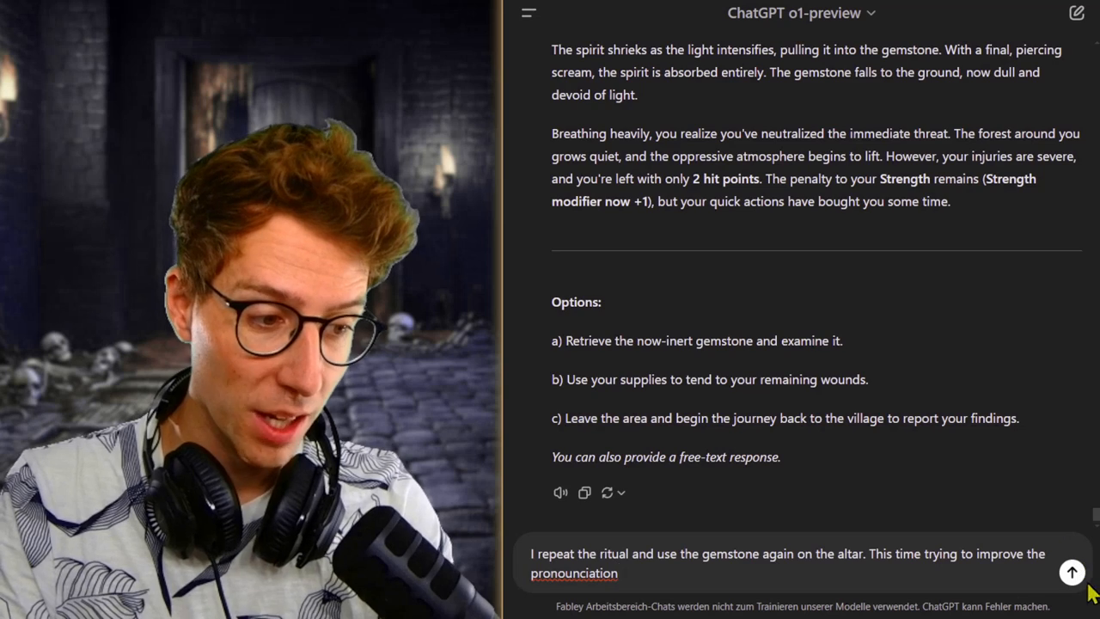
pyautogui.click(1072, 572)
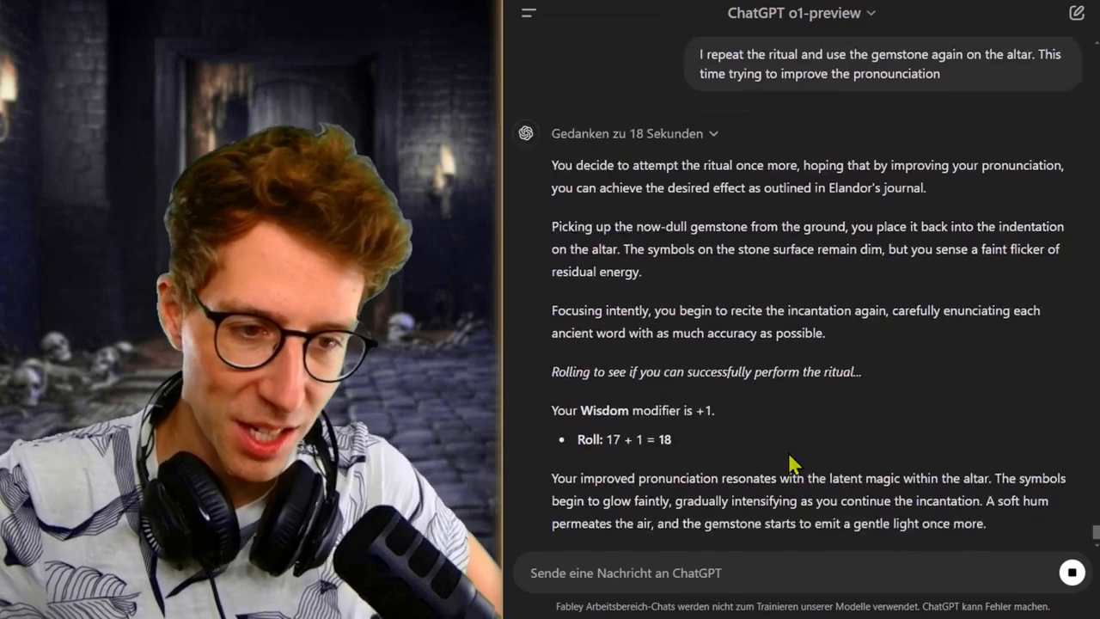
pyautogui.scroll(-3)
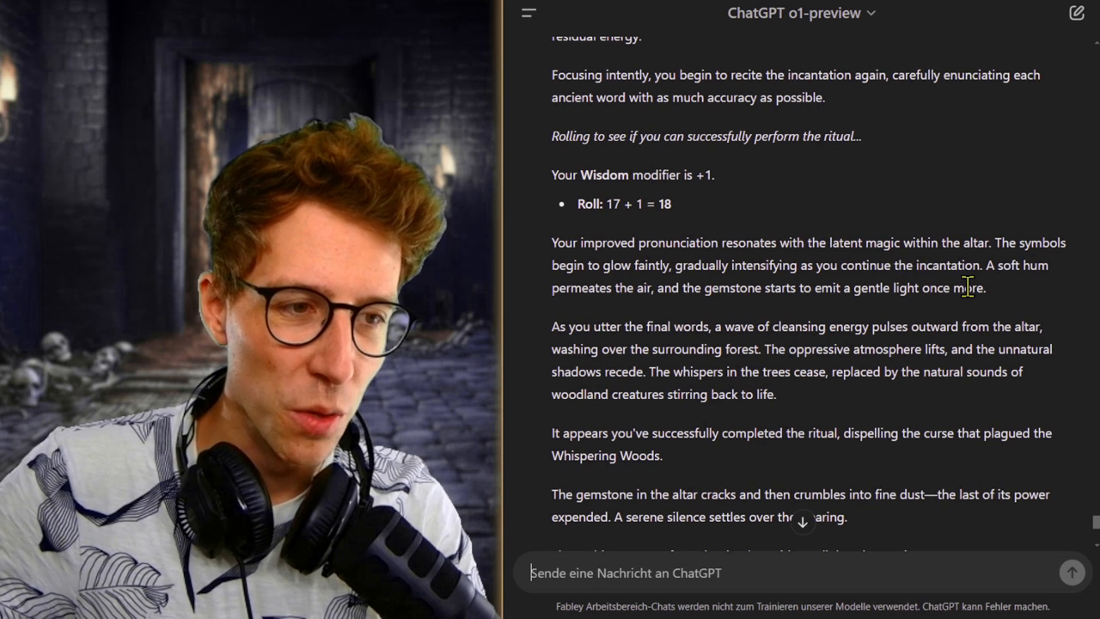
pyautogui.moveTo(1027, 249)
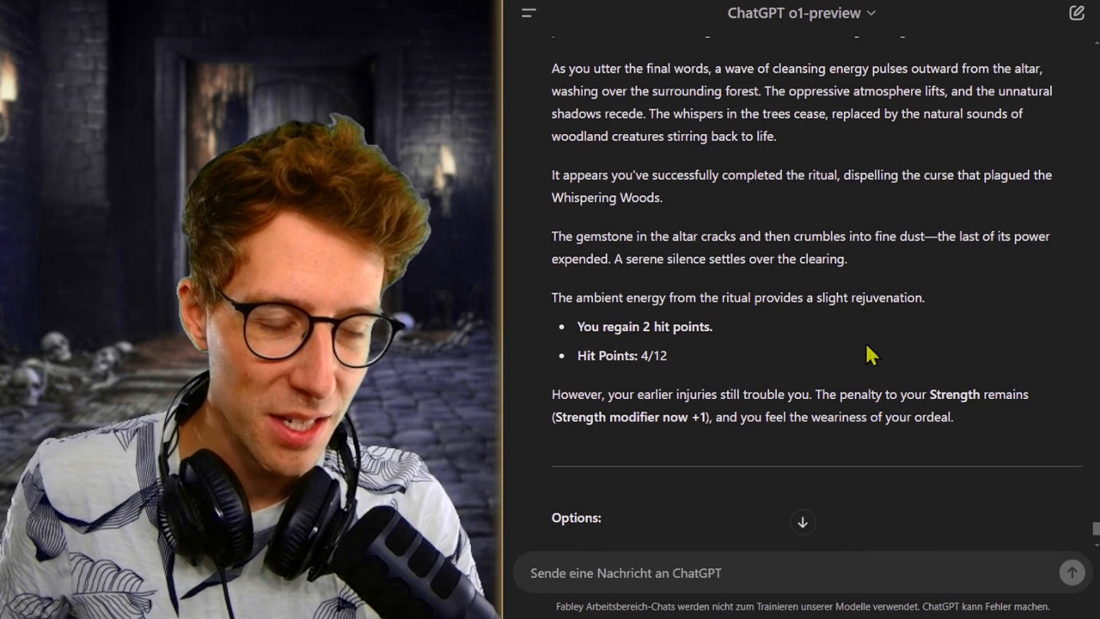
pyautogui.scroll(-3)
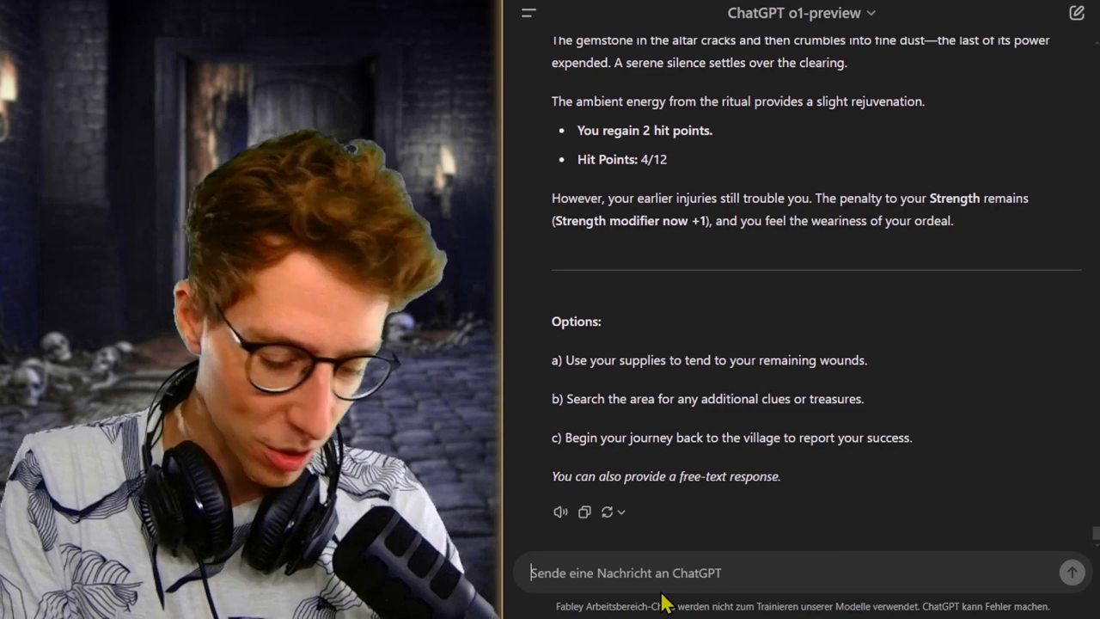
# Send 'Go back to the village and rest' and scroll to the Final Status list.
pyautogui.write('Go back to the village')
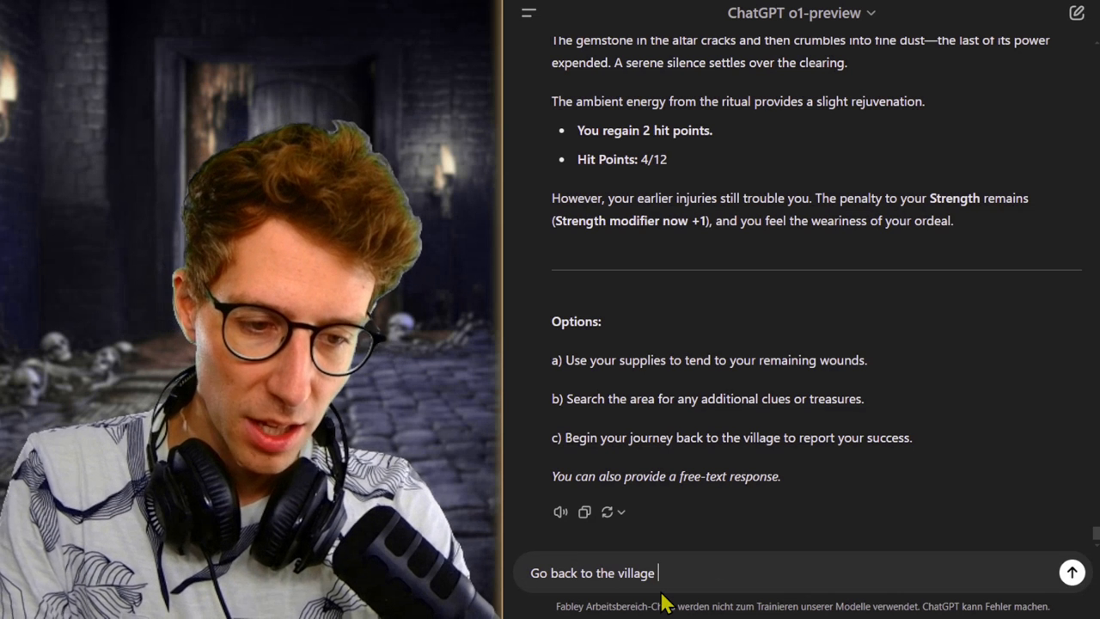
pyautogui.write('and rest from this adventure')
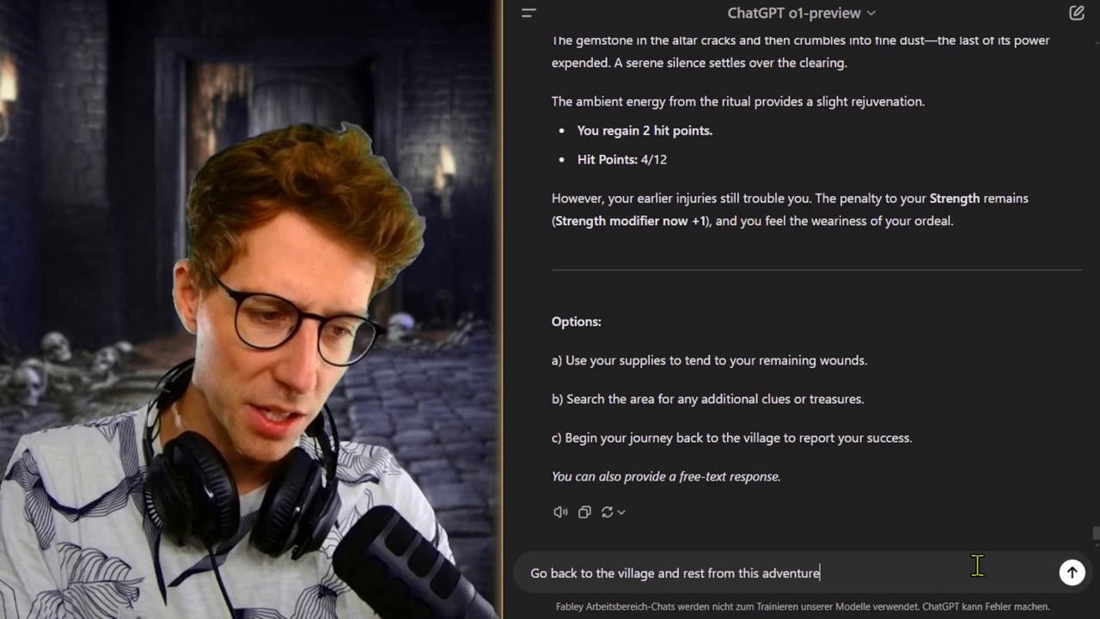
pyautogui.click(1072, 571)
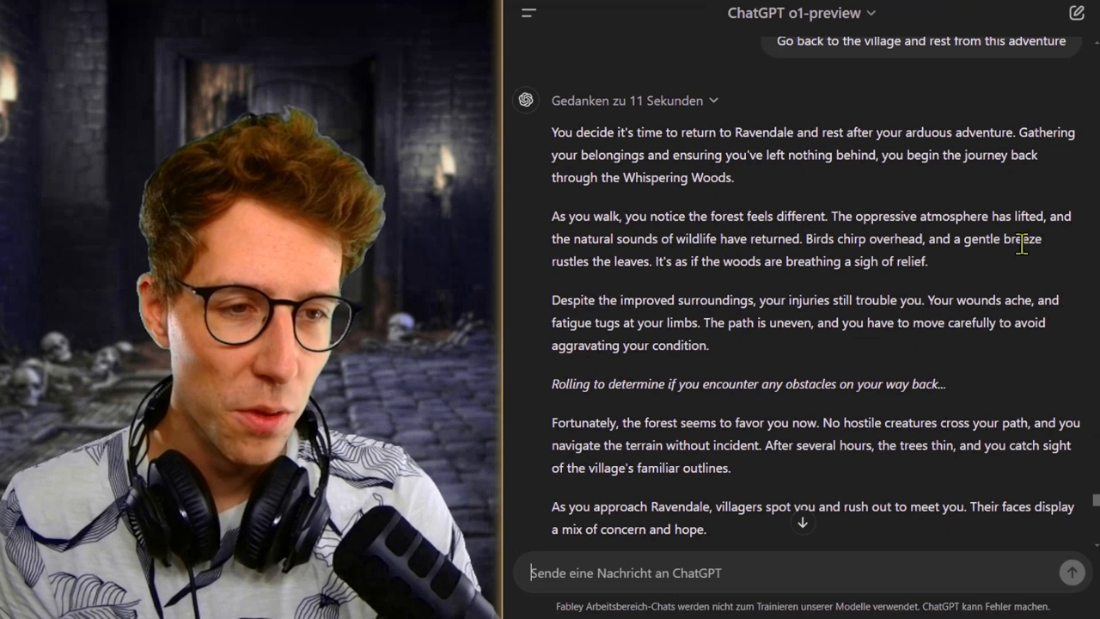
pyautogui.scroll(-3)
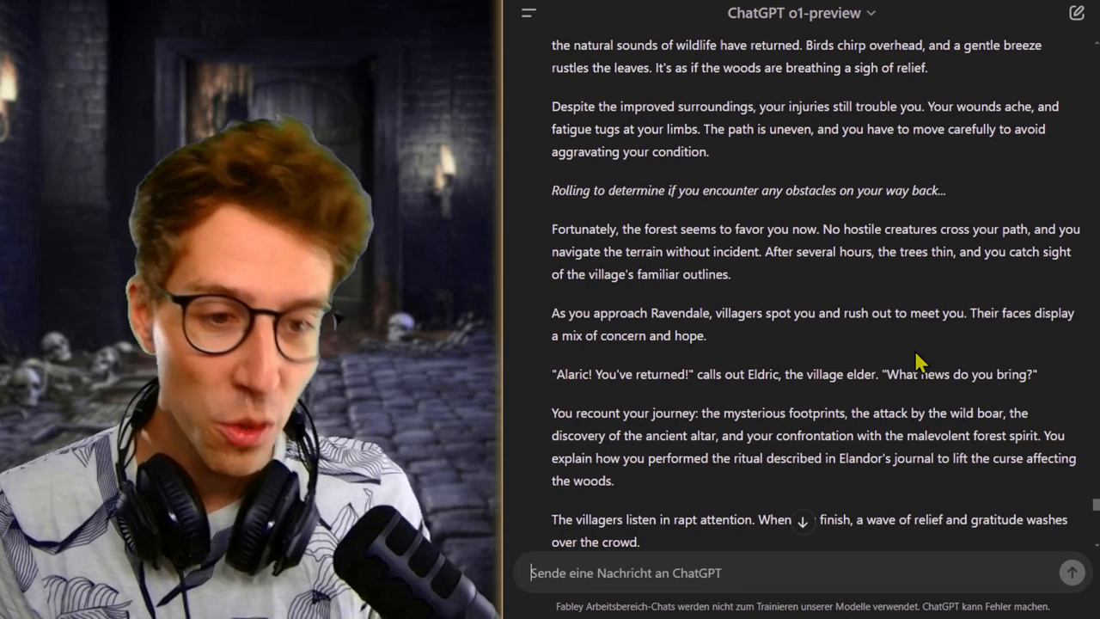
pyautogui.scroll(-3)
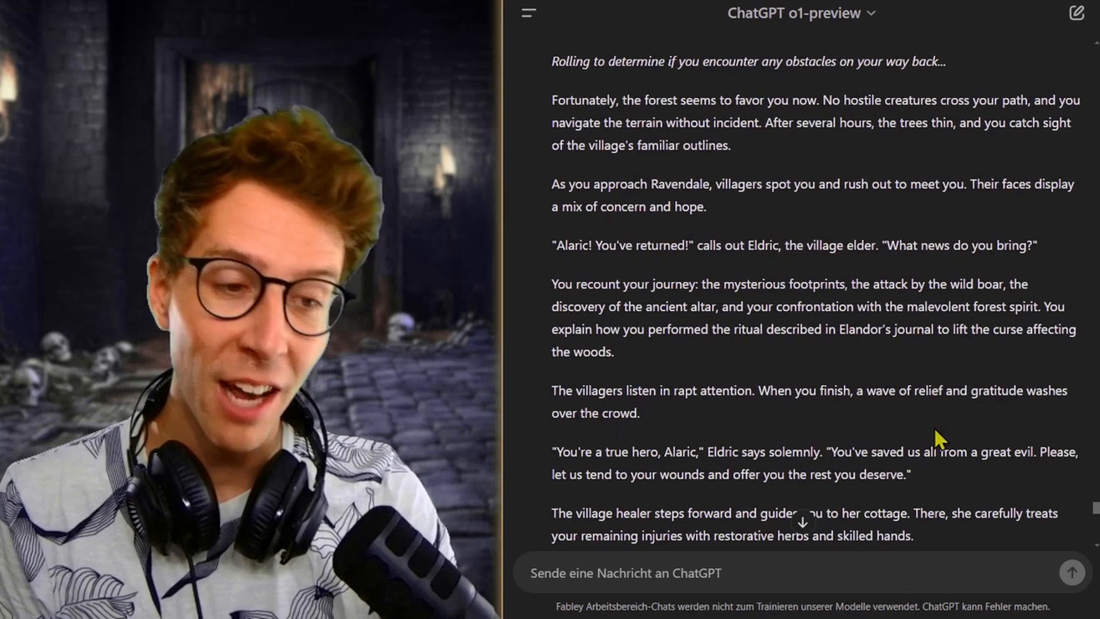
pyautogui.moveTo(871, 369)
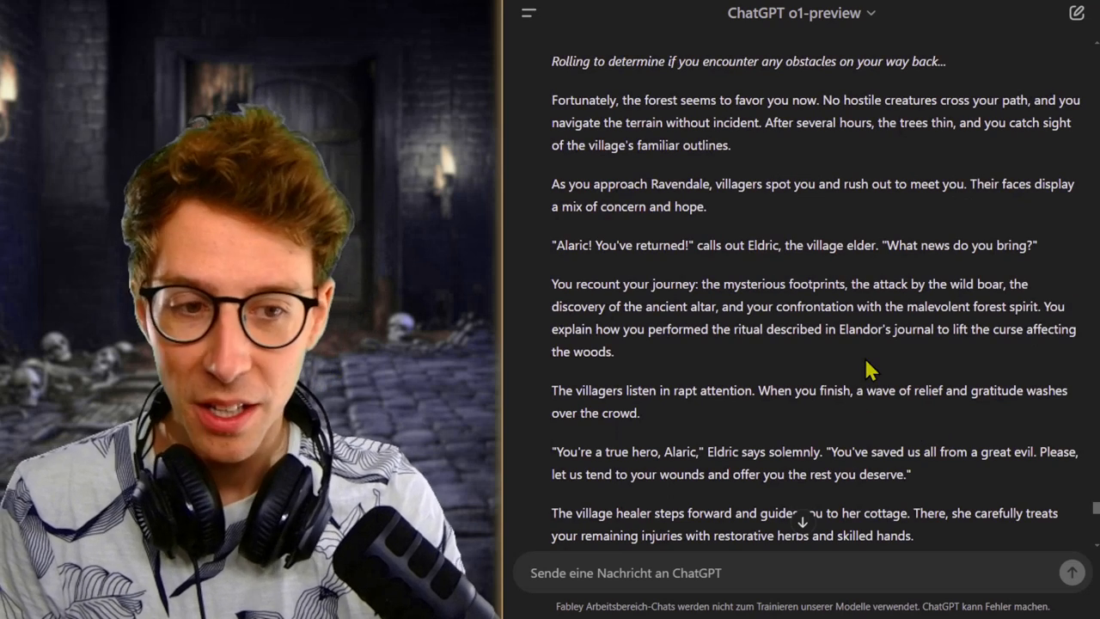
pyautogui.scroll(-3)
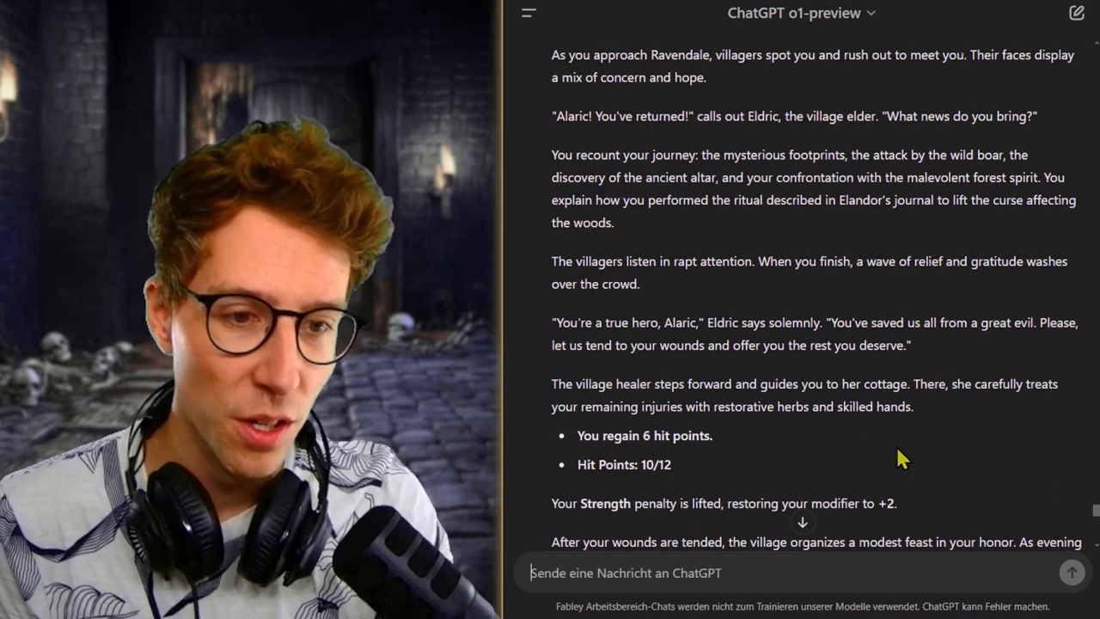
pyautogui.moveTo(928, 454)
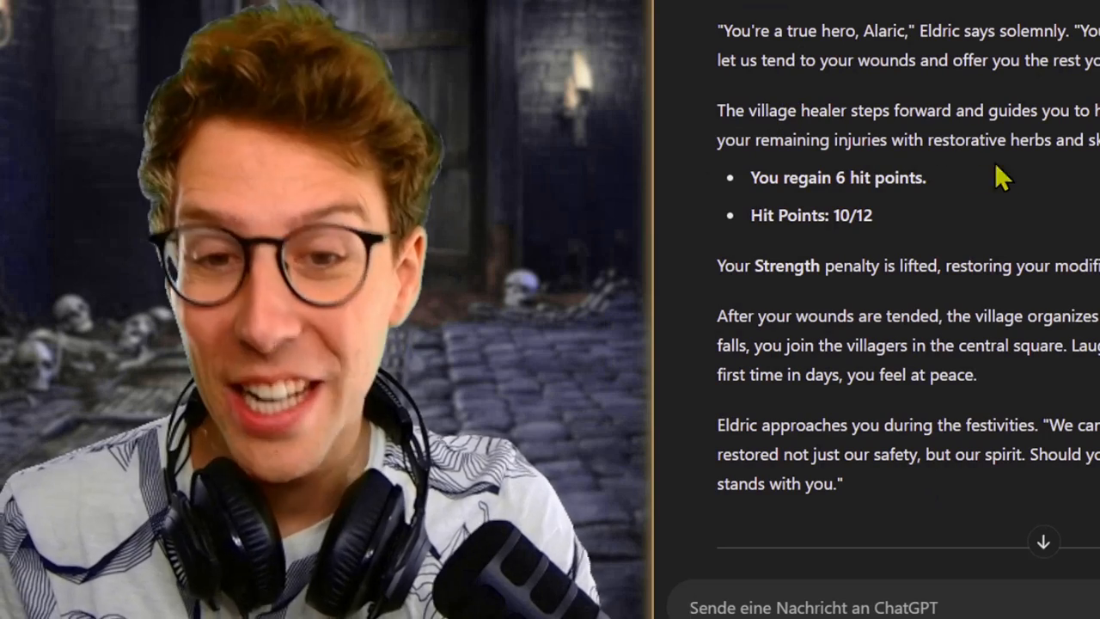
pyautogui.moveTo(982, 239)
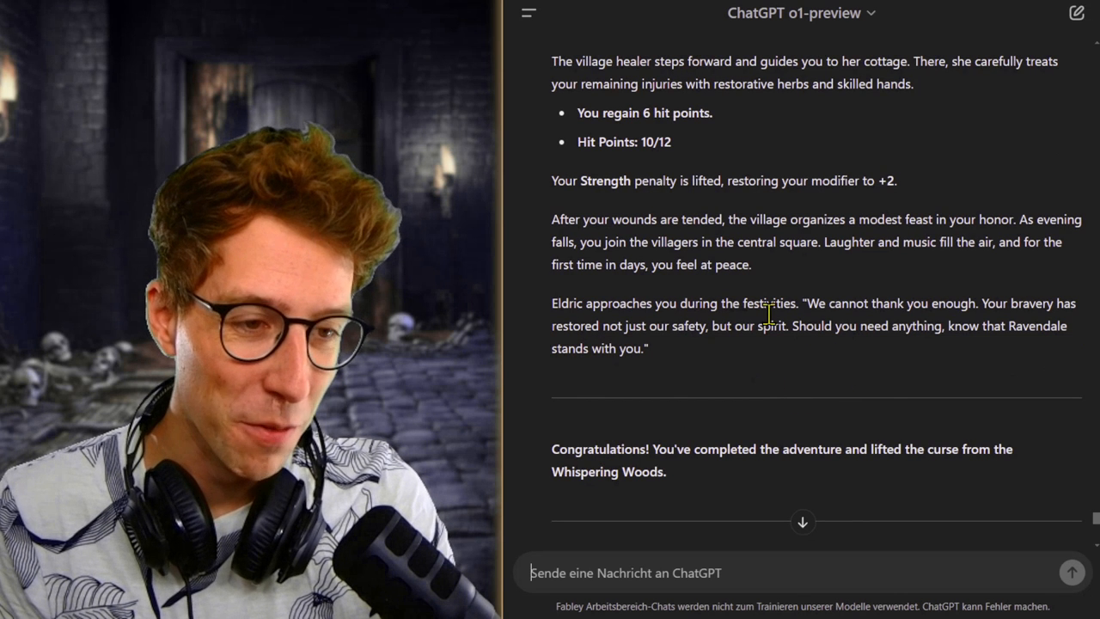
pyautogui.moveTo(945, 425)
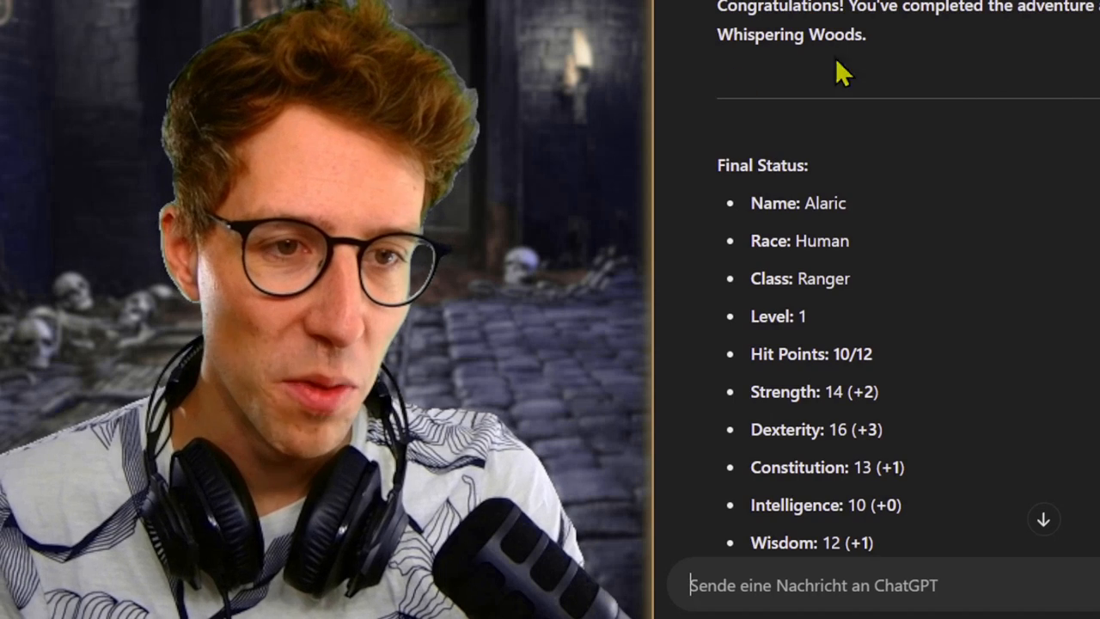
pyautogui.scroll(-3)
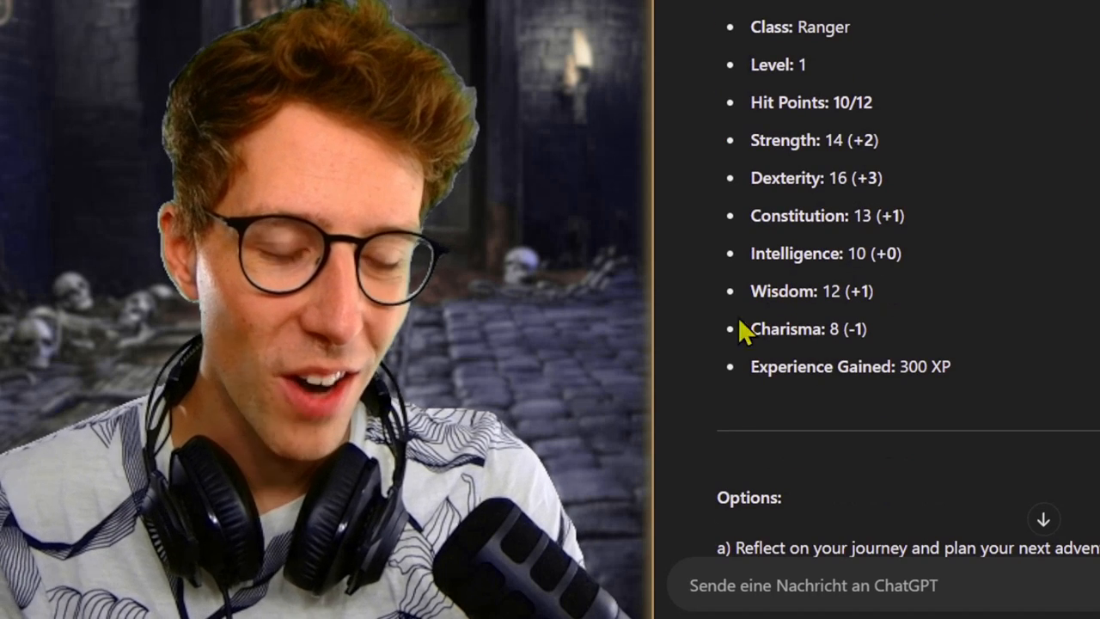